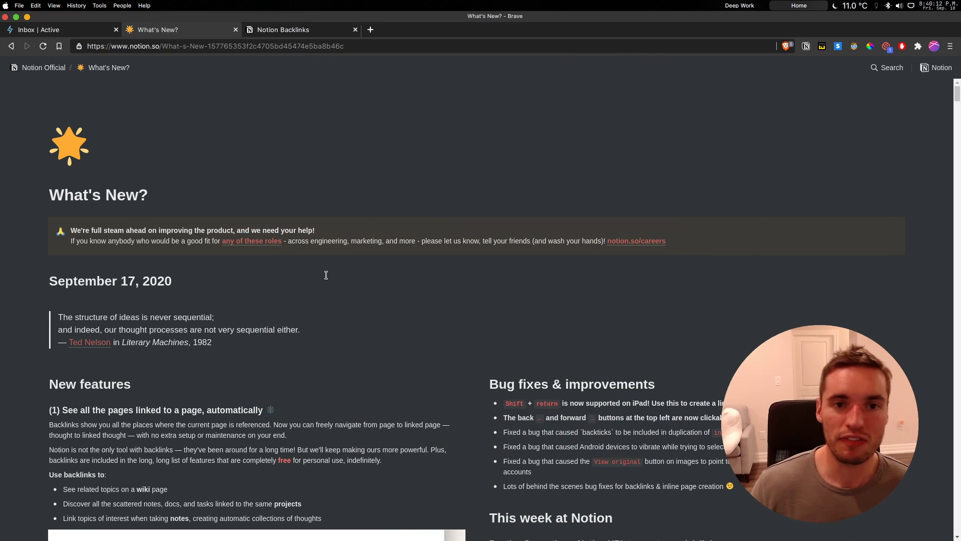
# - Scroll the page and enter 'Hypertext' in the note, entering it a second time
pyautogui.scroll(-3)
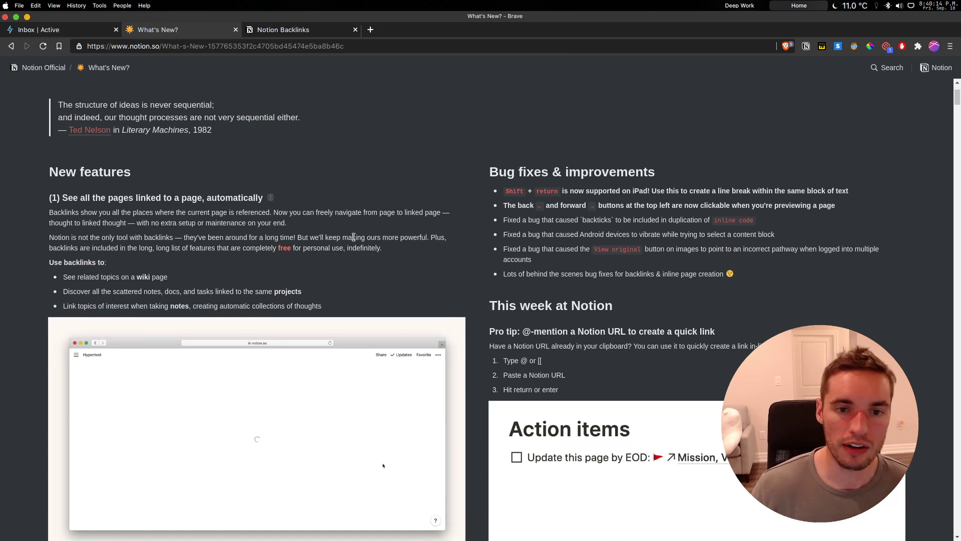
pyautogui.scroll(-3)
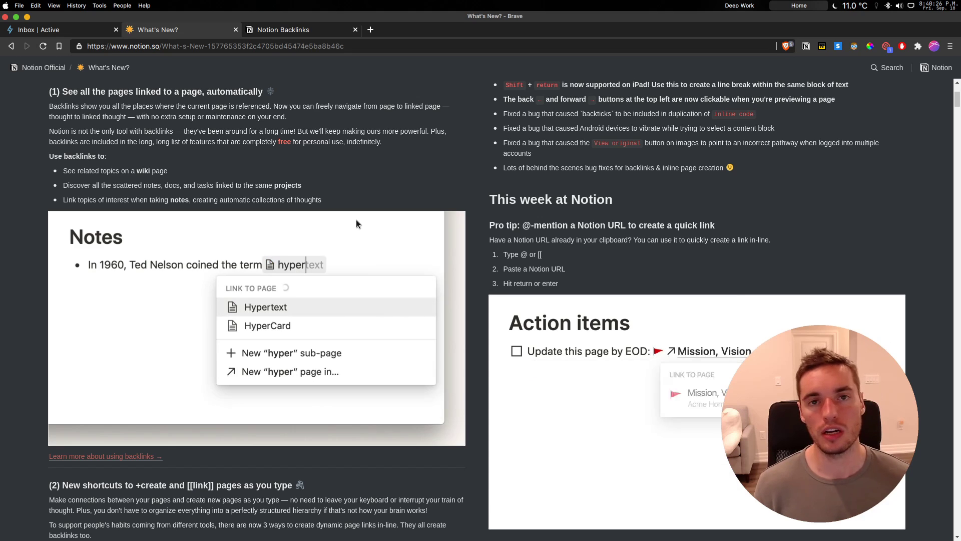
pyautogui.click(265, 306)
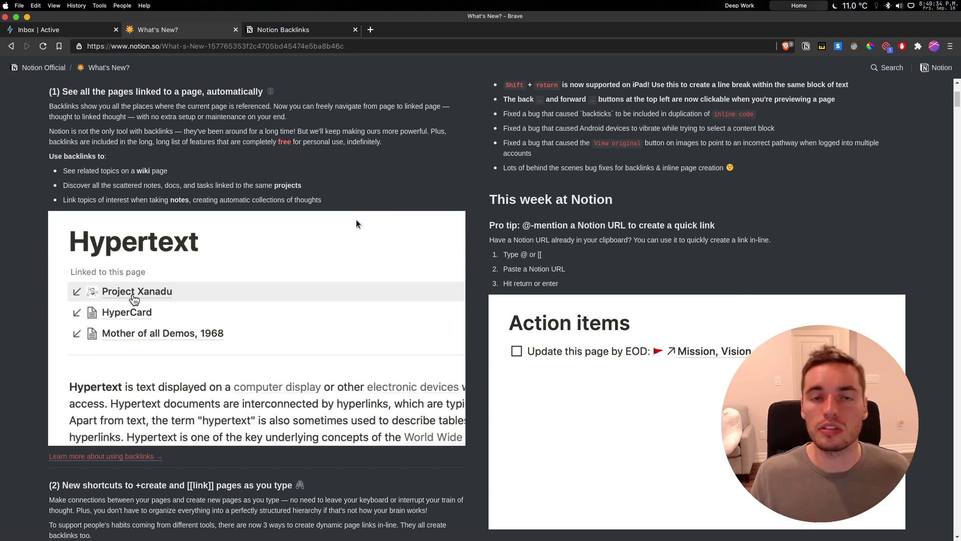
pyautogui.click(136, 291)
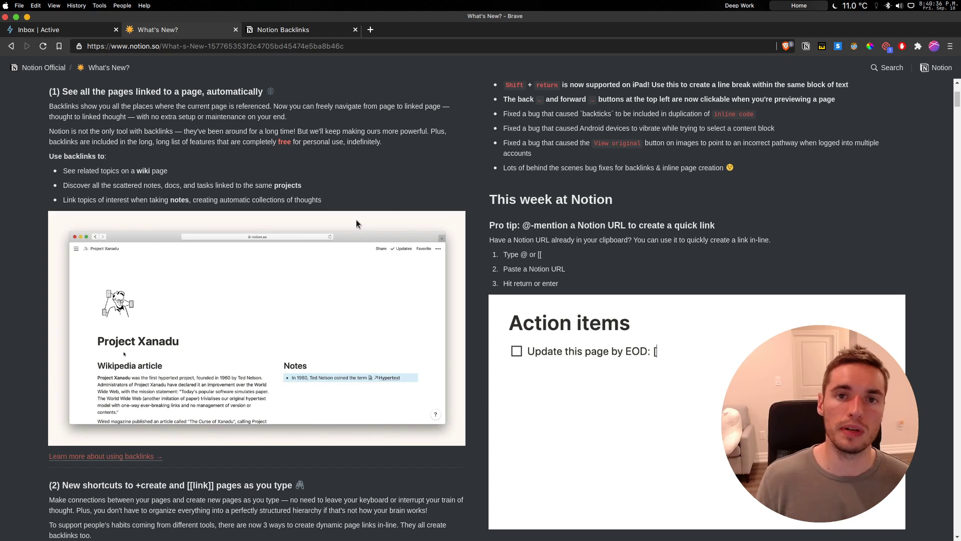
pyautogui.click(655, 351)
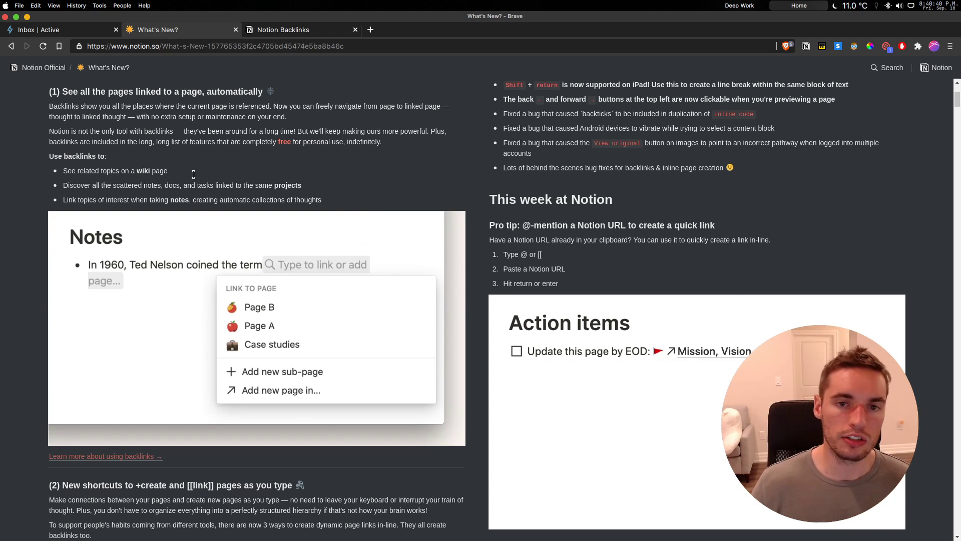
pyautogui.write('Hypertext')
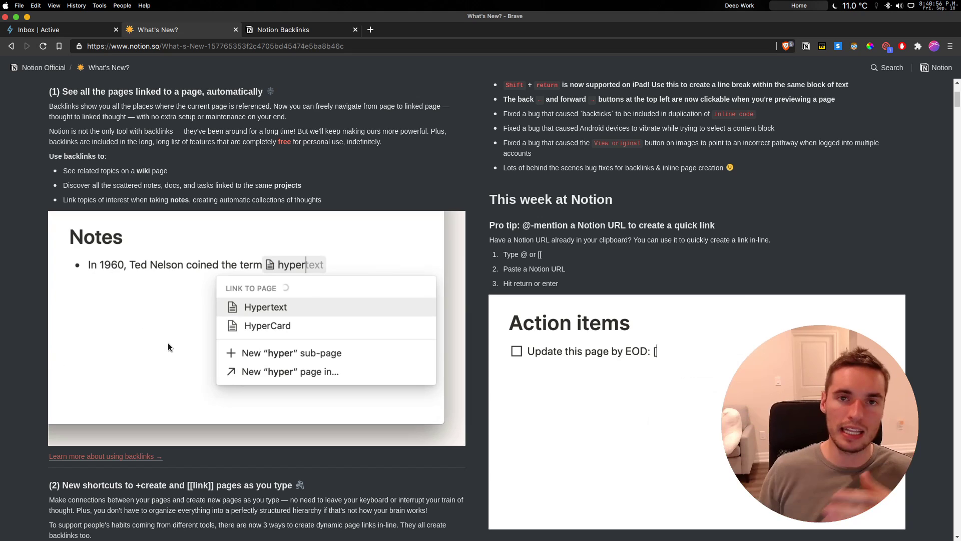
pyautogui.click(265, 306)
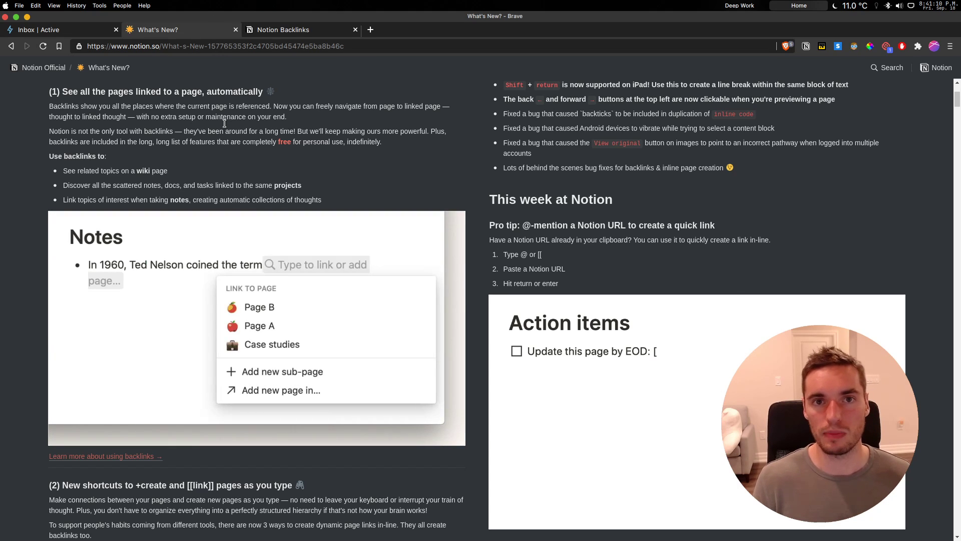
pyautogui.write('Hypertext')
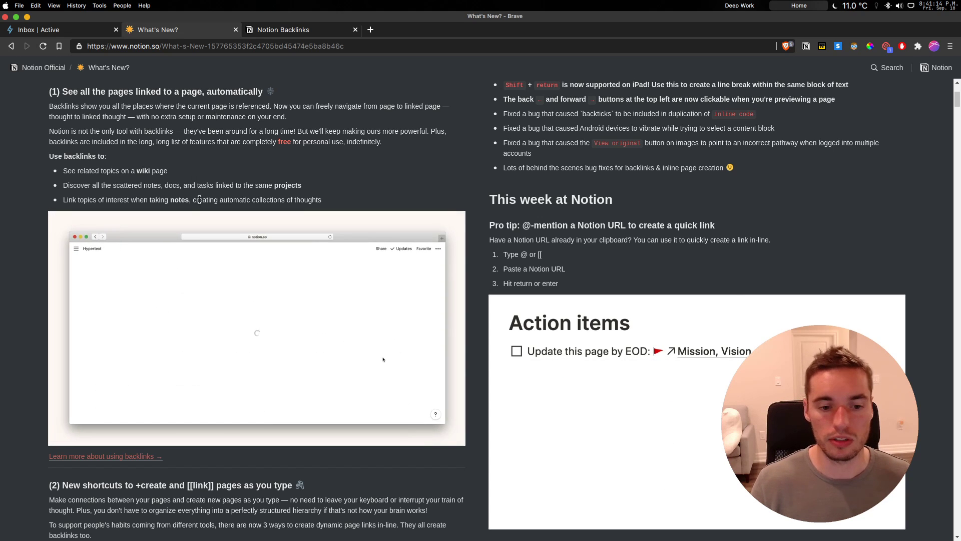
pyautogui.scroll(-3)
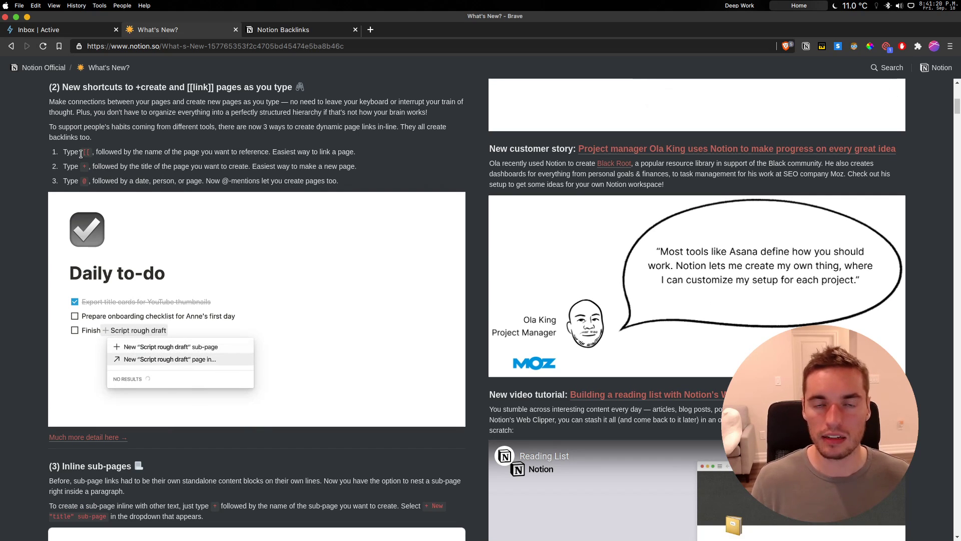
# - Click through several page entries and scroll the page content
pyautogui.click(169, 359)
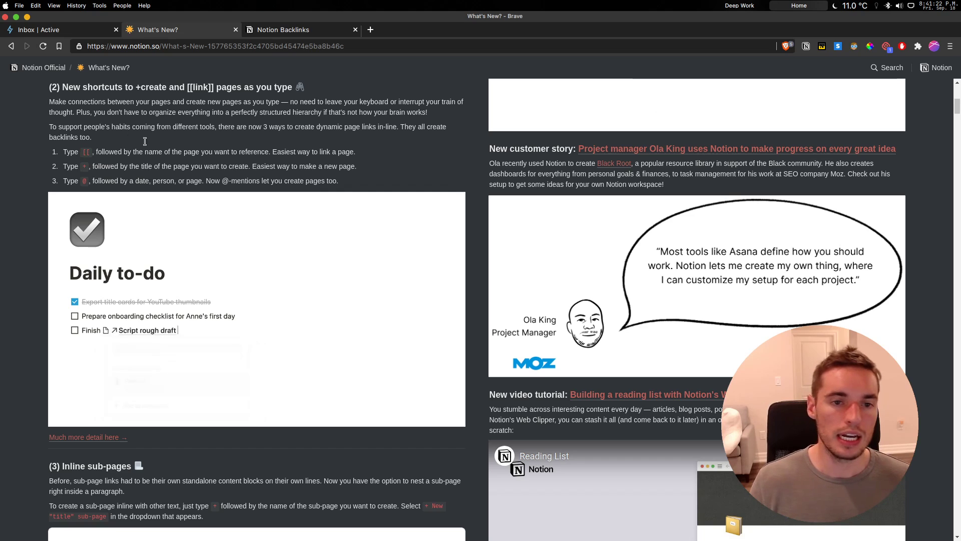
pyautogui.moveTo(174, 343)
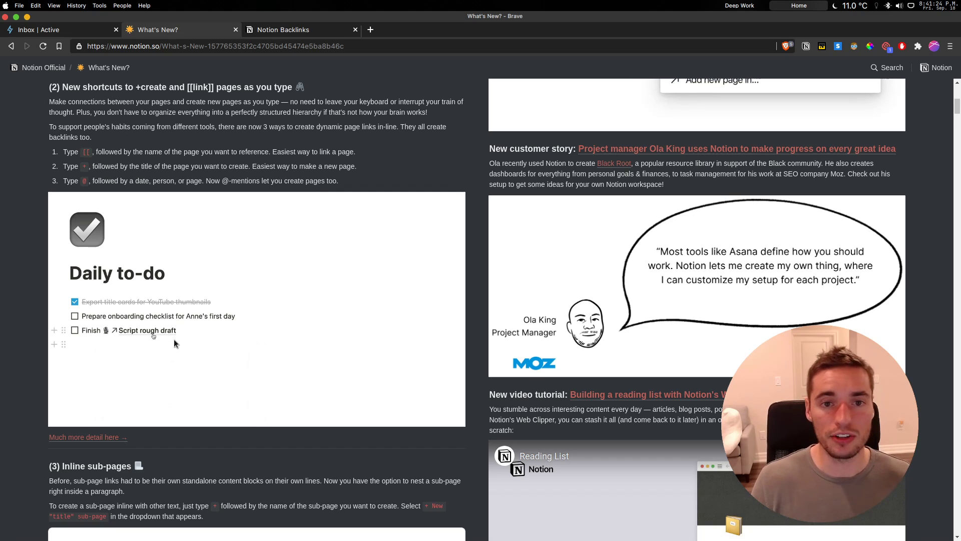
pyautogui.click(147, 330)
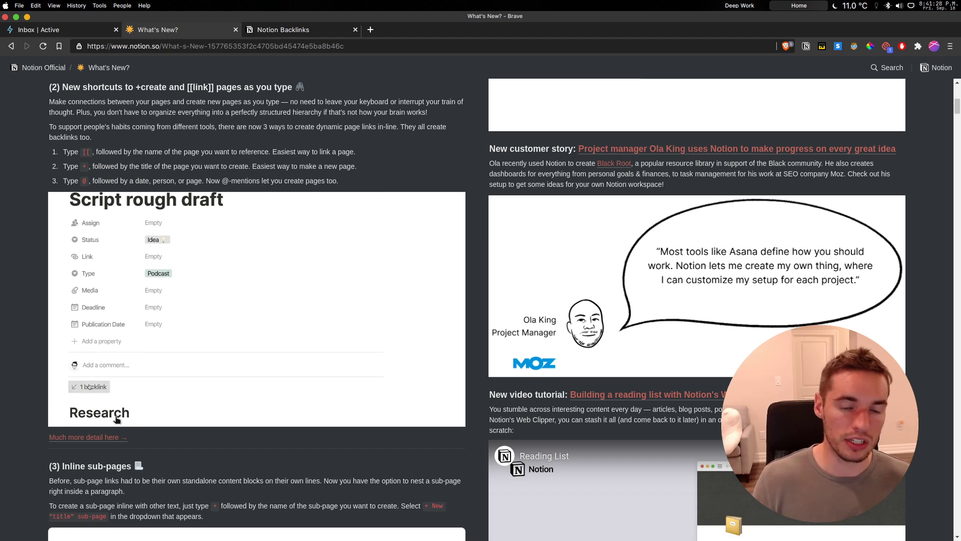
pyautogui.click(93, 386)
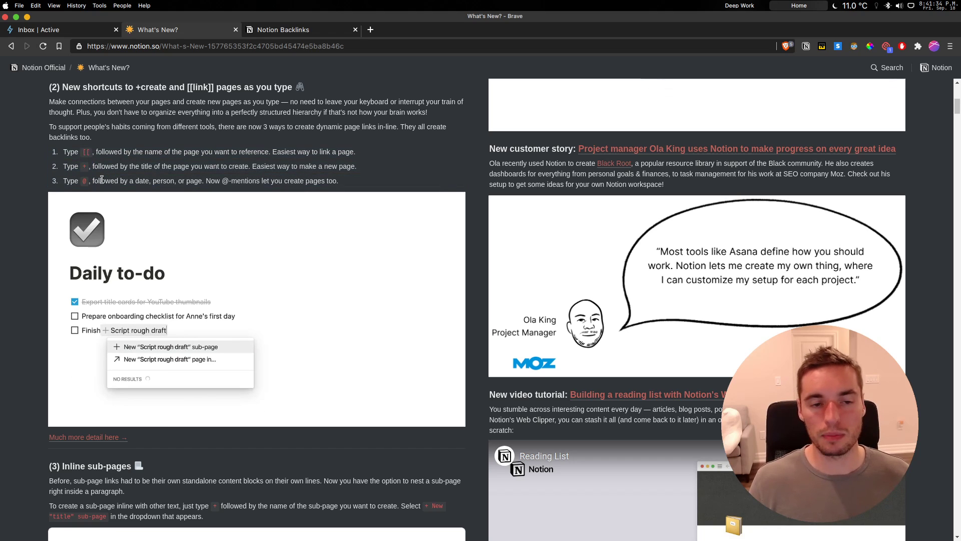
pyautogui.click(172, 346)
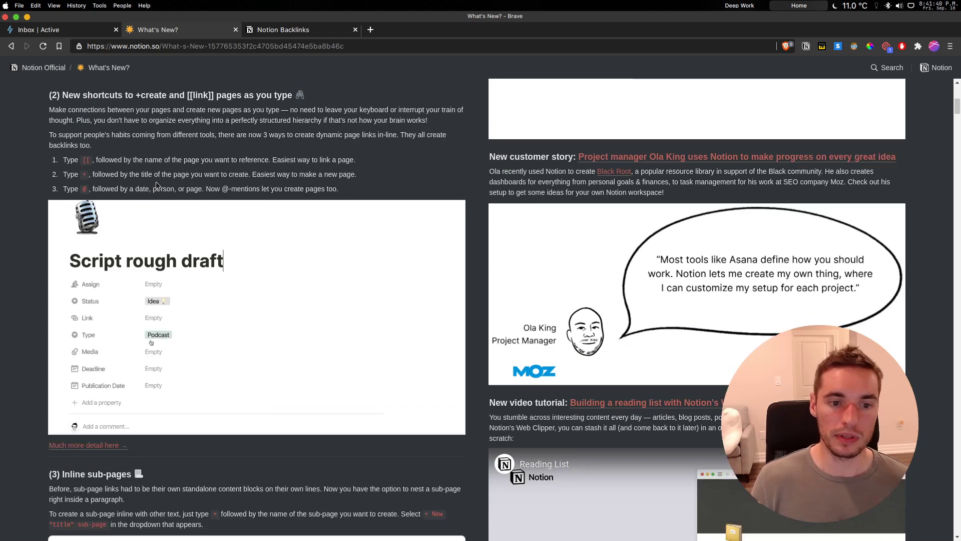
pyautogui.scroll(-3)
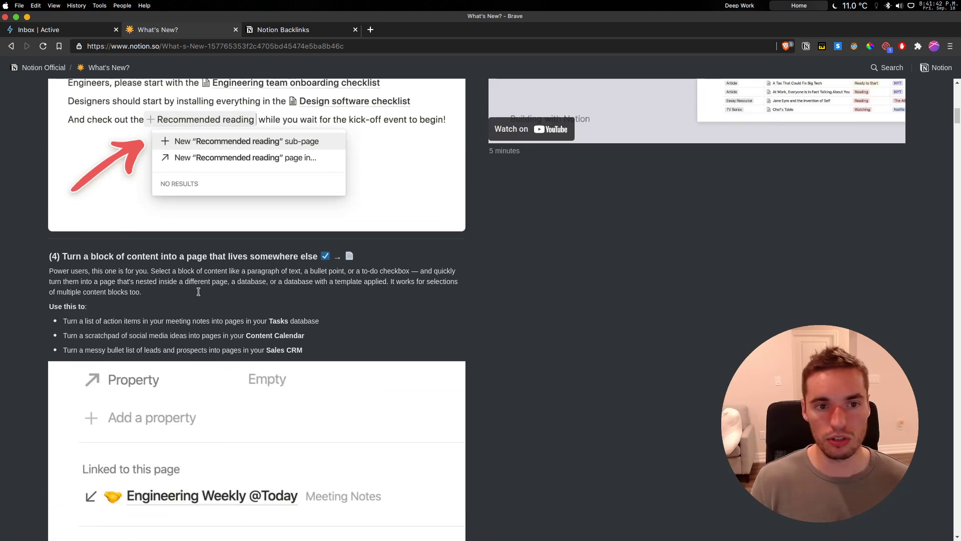
pyautogui.scroll(-3)
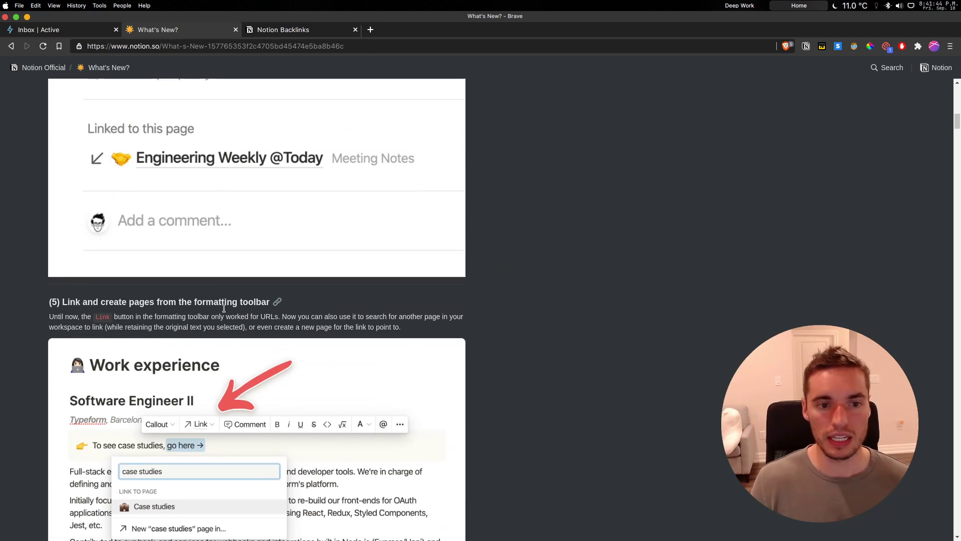
pyautogui.scroll(3)
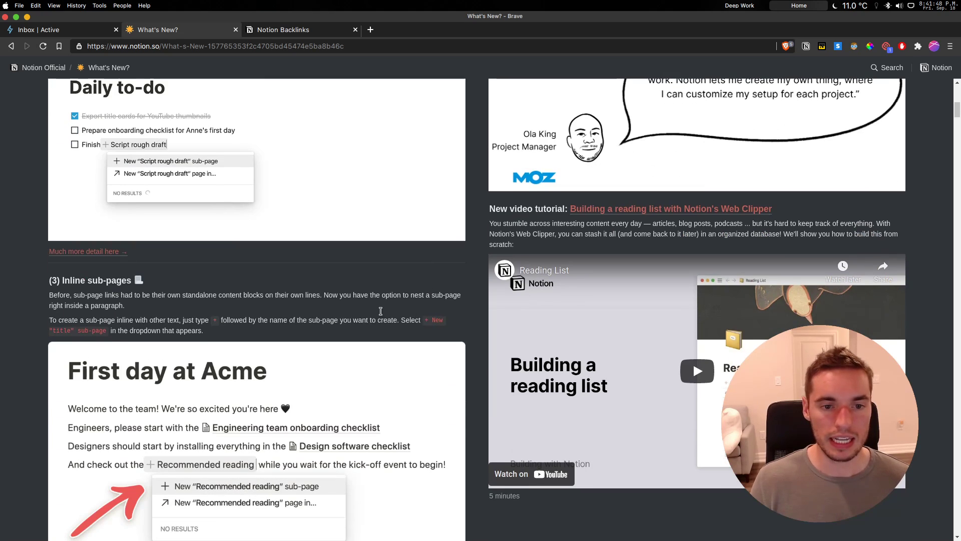
pyautogui.scroll(-3)
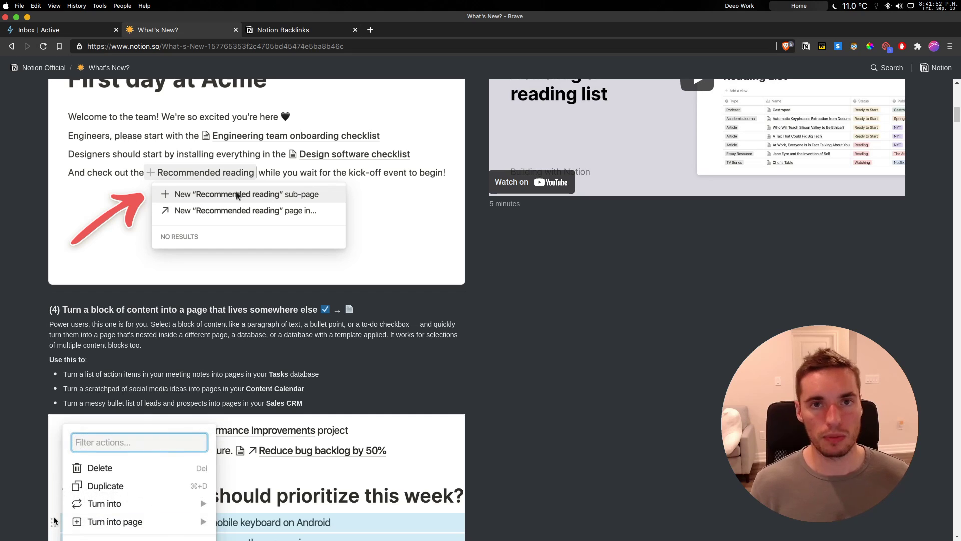
pyautogui.click(115, 521)
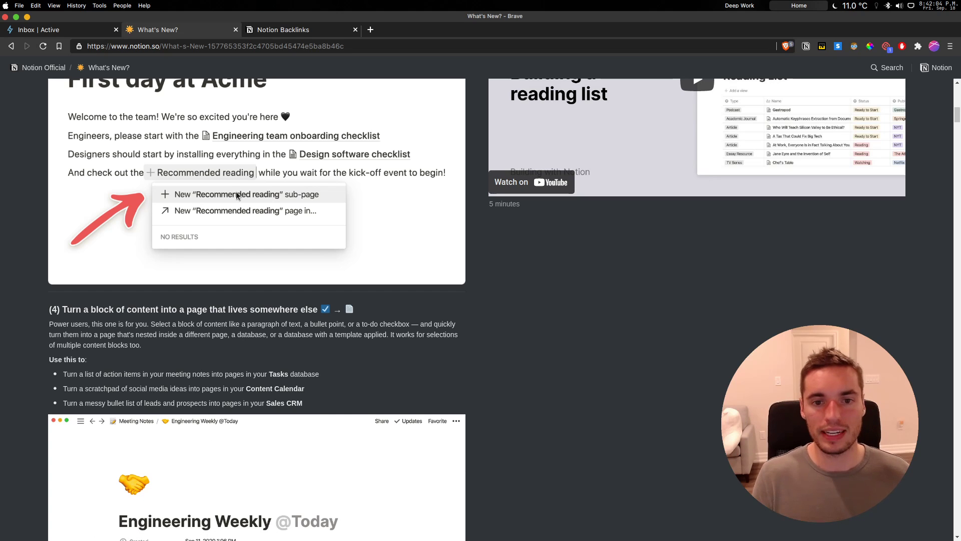
# - Scroll further down the page and click several more entries
pyautogui.scroll(-3)
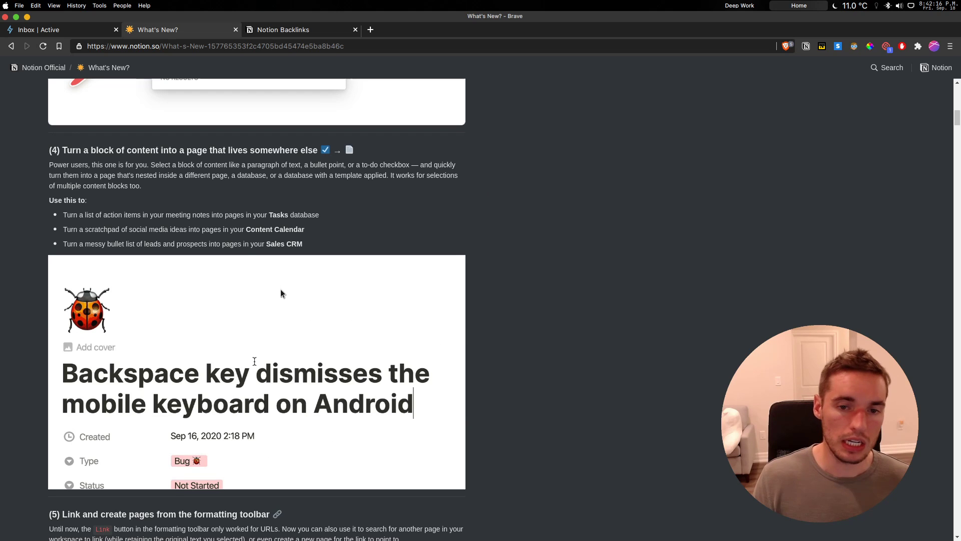
pyautogui.scroll(-3)
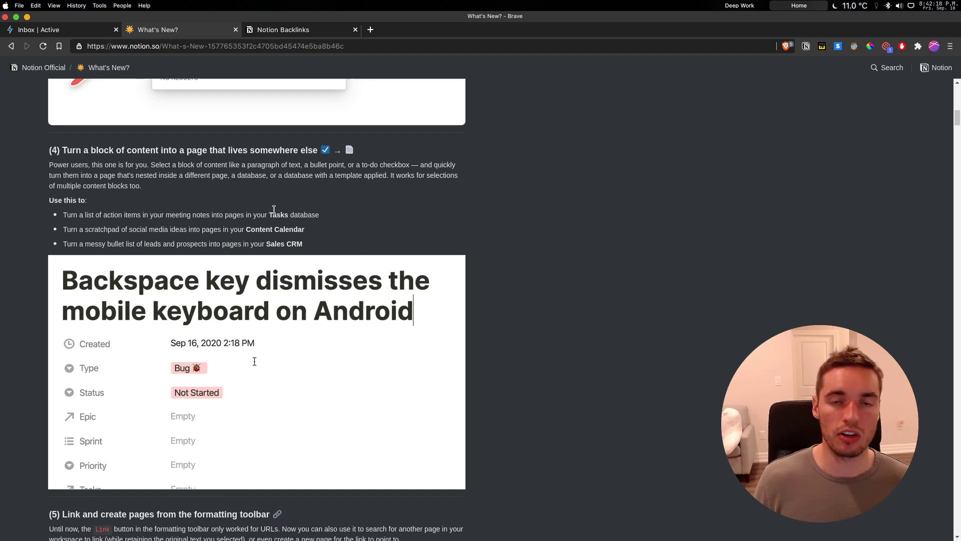
pyautogui.scroll(-3)
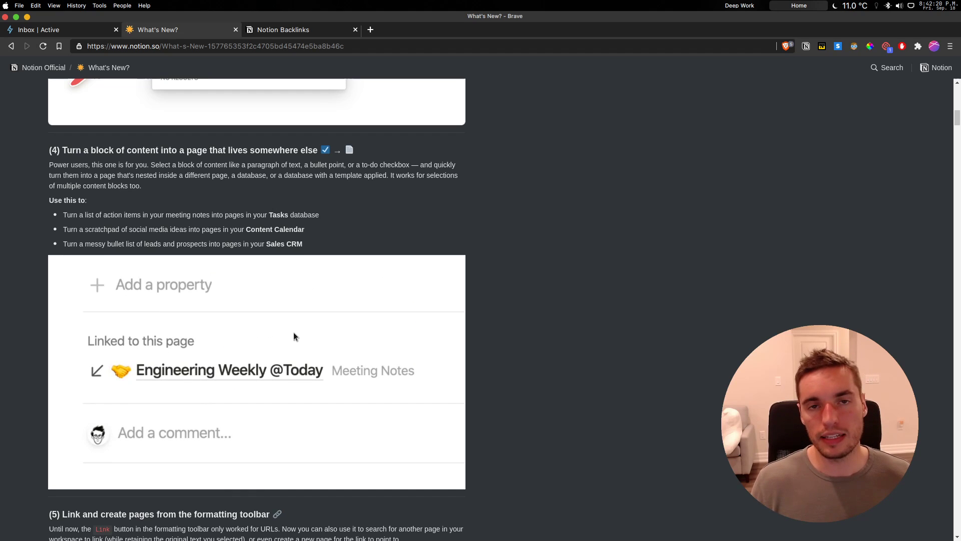
pyautogui.click(229, 370)
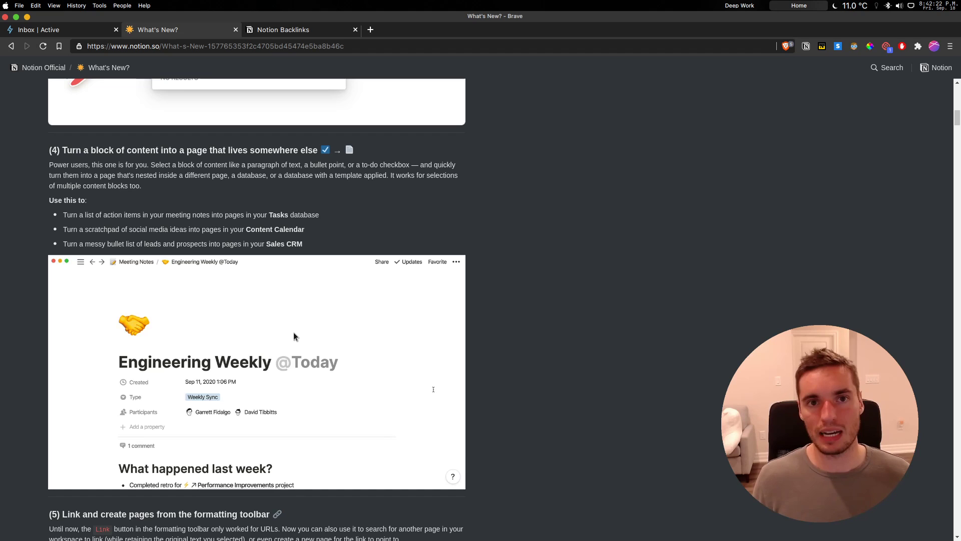
pyautogui.scroll(-3)
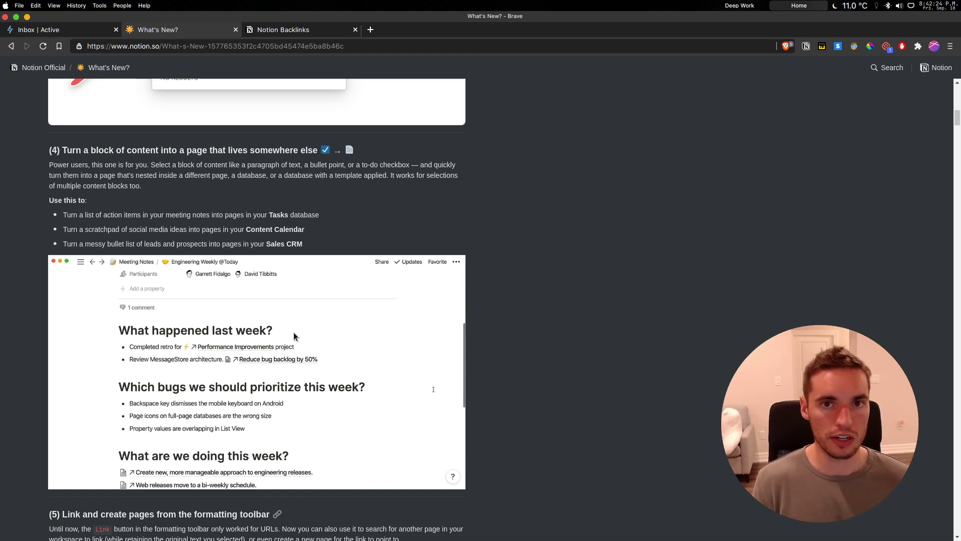
pyautogui.scroll(-3)
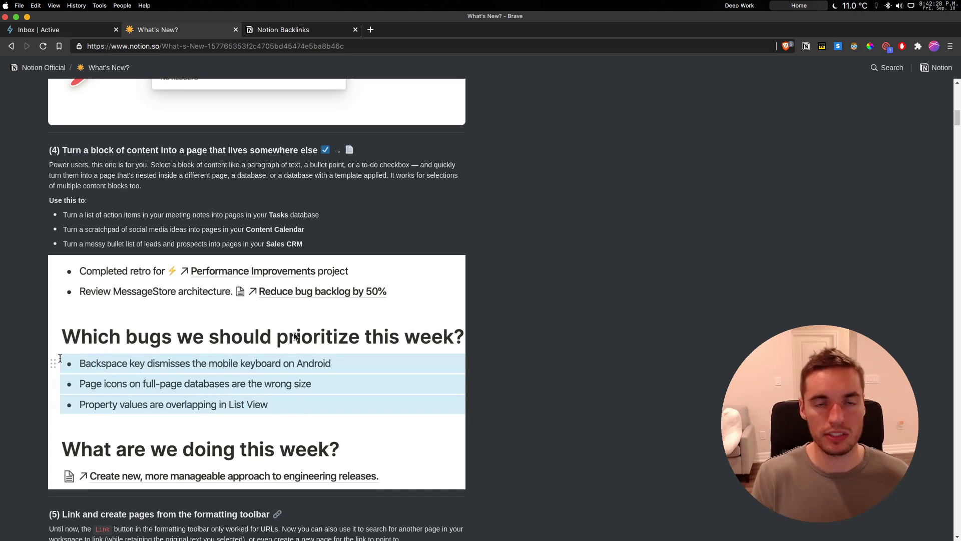
pyautogui.click(115, 362)
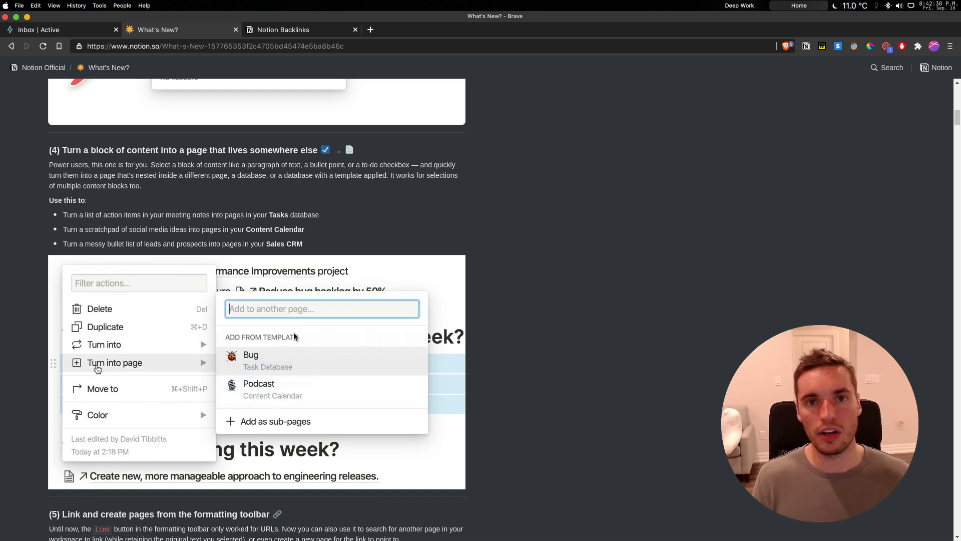
pyautogui.moveTo(297, 344)
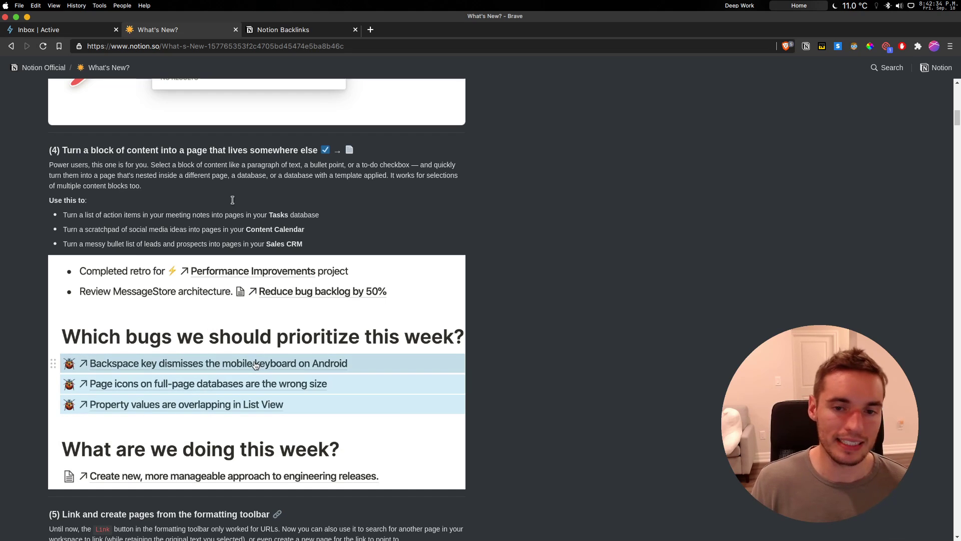
pyautogui.click(218, 363)
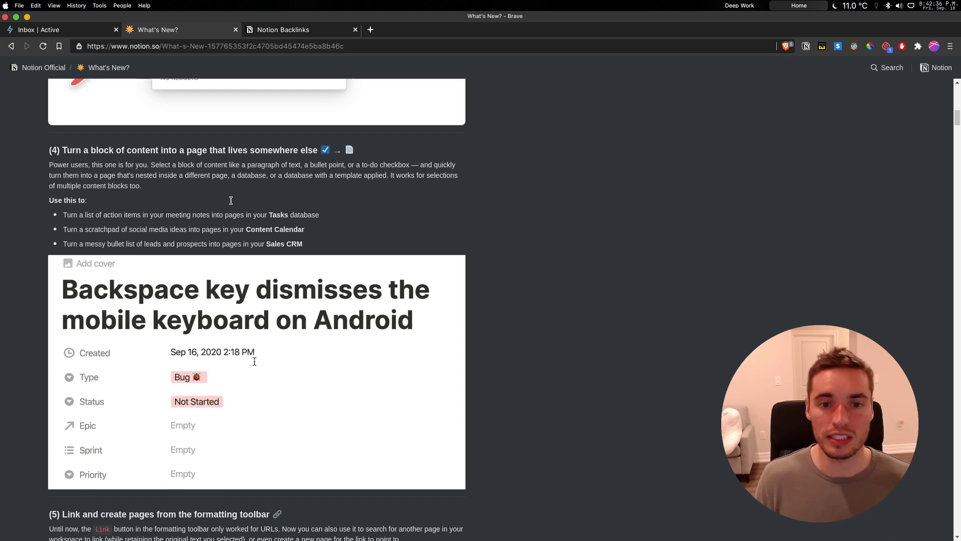
pyautogui.scroll(-3)
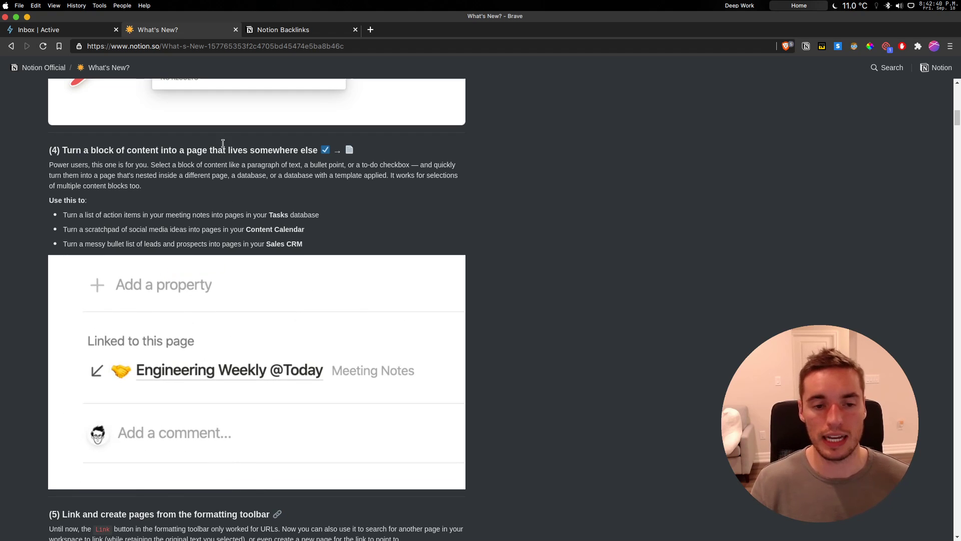
pyautogui.click(228, 371)
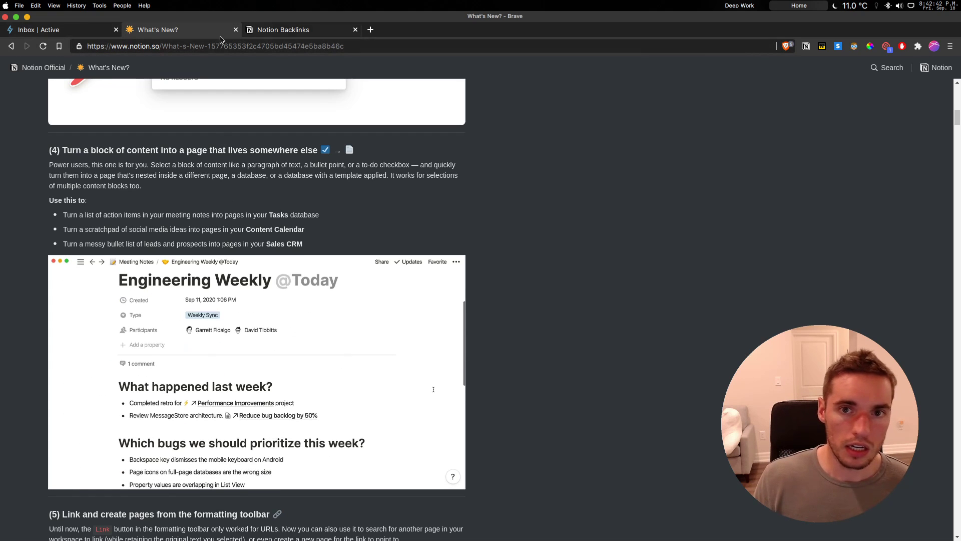
# - In the Inbox's New note example, add 'is really cool' after the Gaming link
pyautogui.click(61, 29)
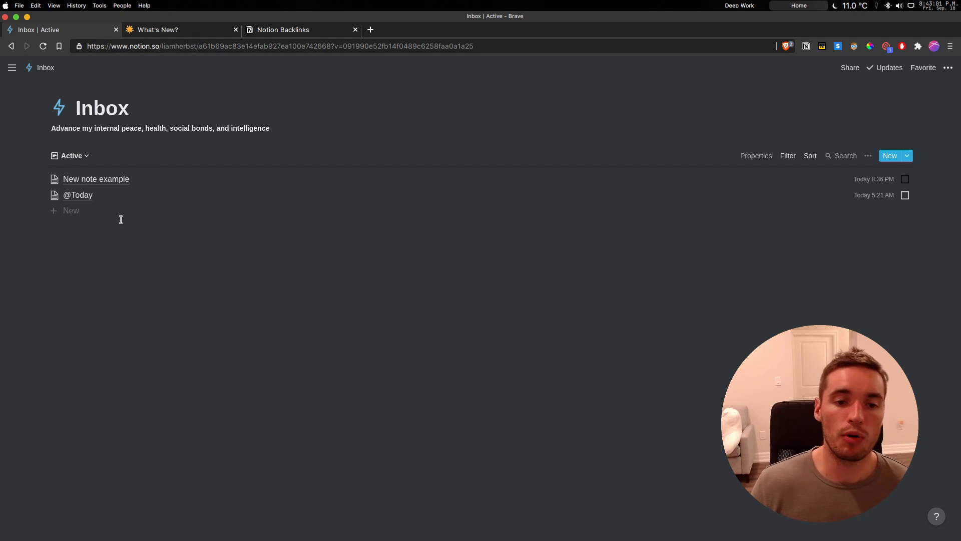
pyautogui.click(96, 178)
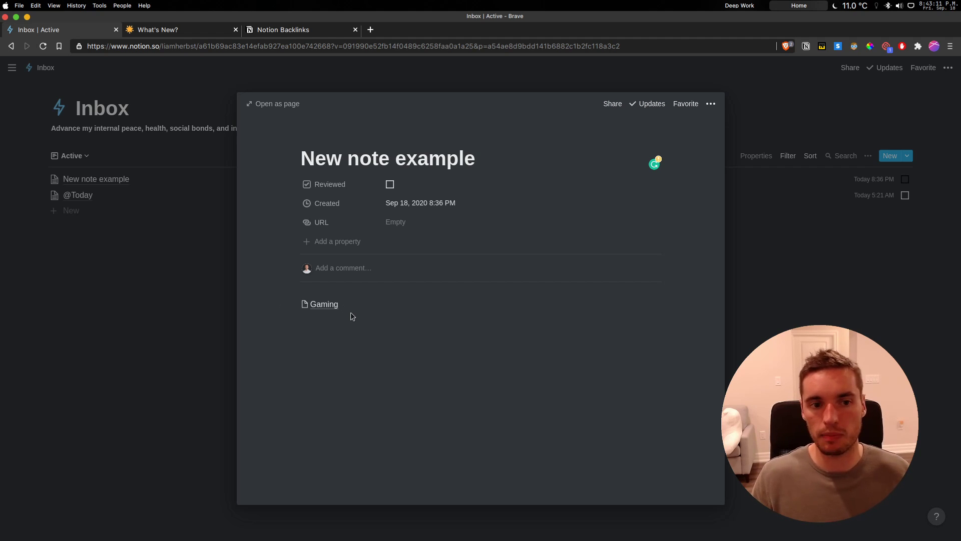
pyautogui.moveTo(409, 350)
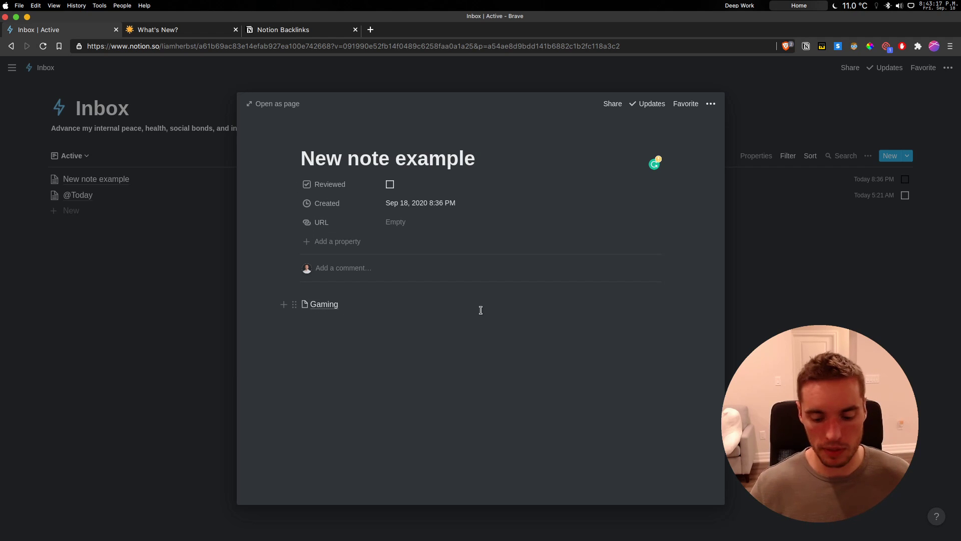
pyautogui.write('is really cool')
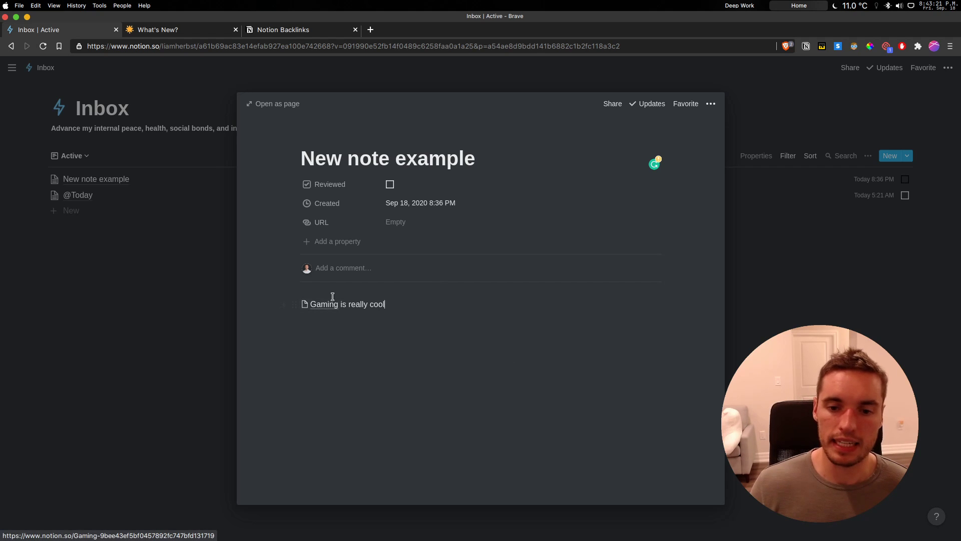
pyautogui.moveTo(333, 307)
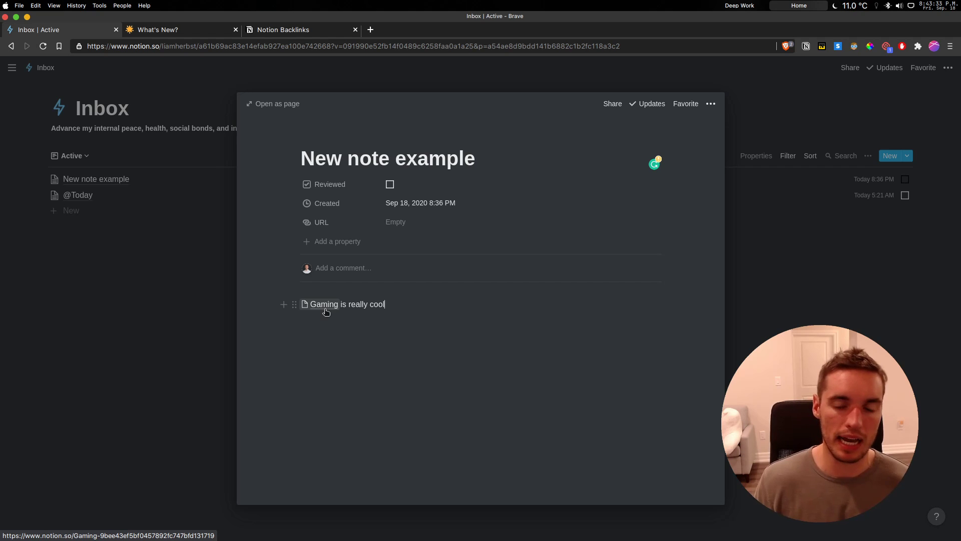
# - Open the linked Gaming page and start it as an empty page
pyautogui.click(324, 304)
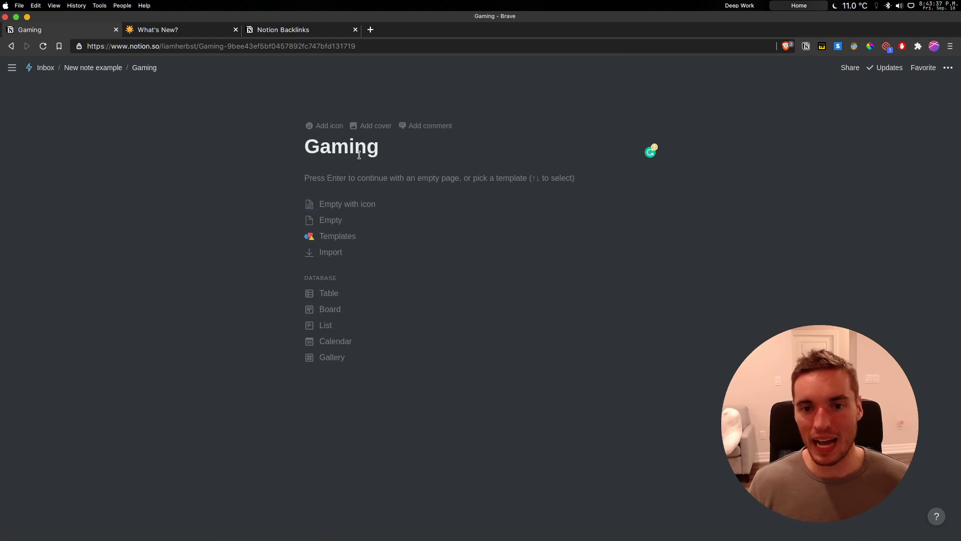
pyautogui.doubleClick(342, 147)
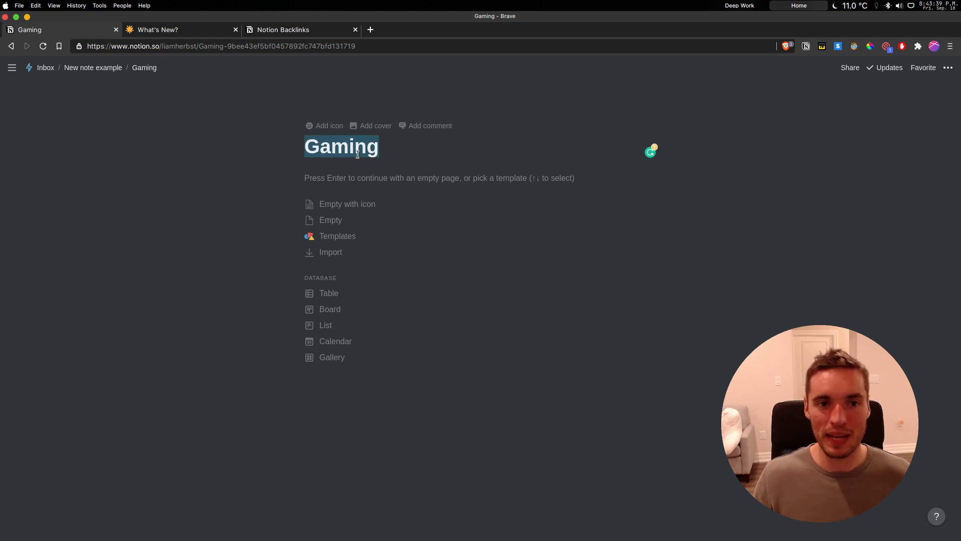
pyautogui.moveTo(93, 67)
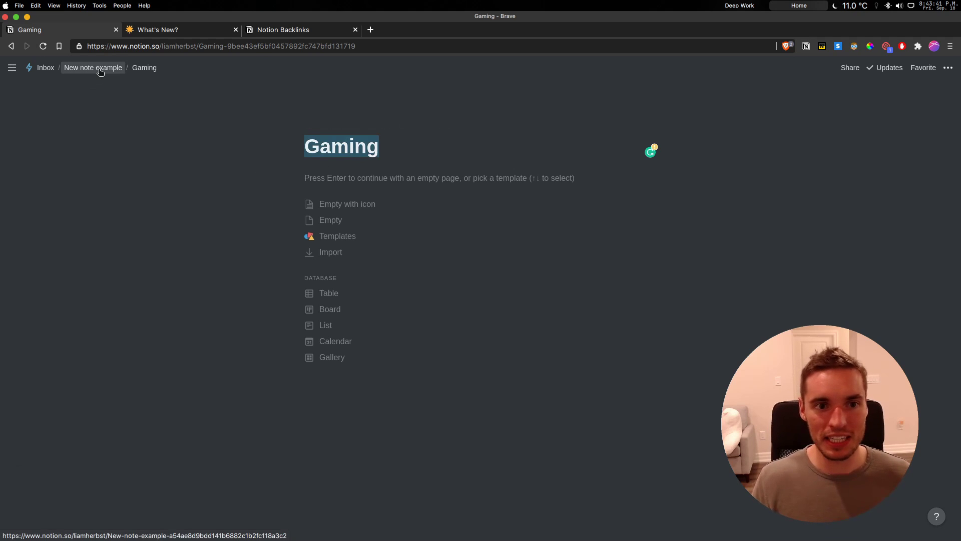
pyautogui.press('Return')
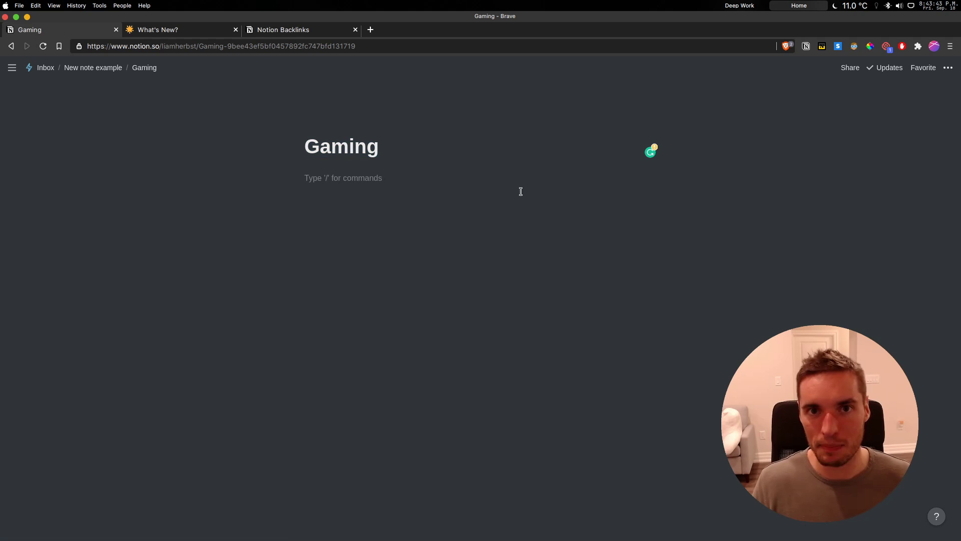
pyautogui.click(341, 146)
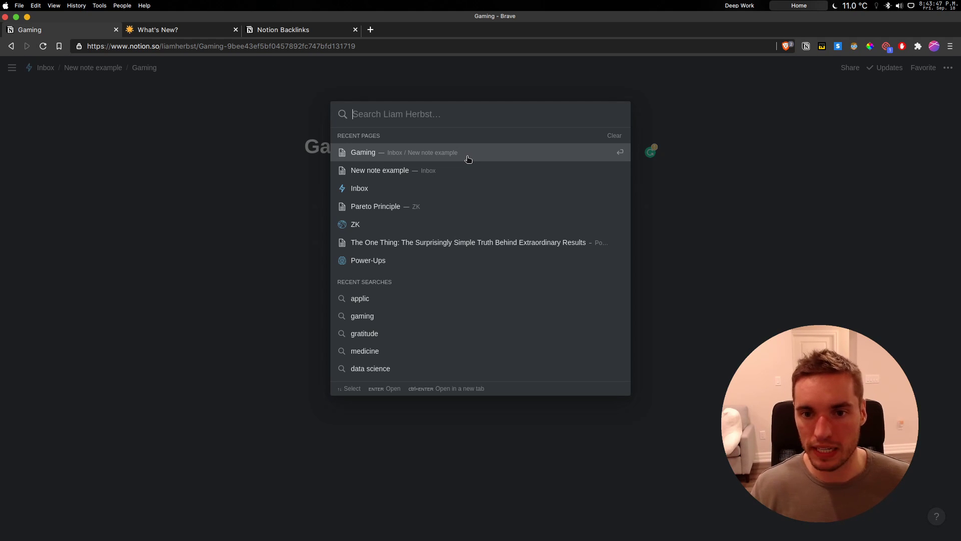
pyautogui.write('gaming')
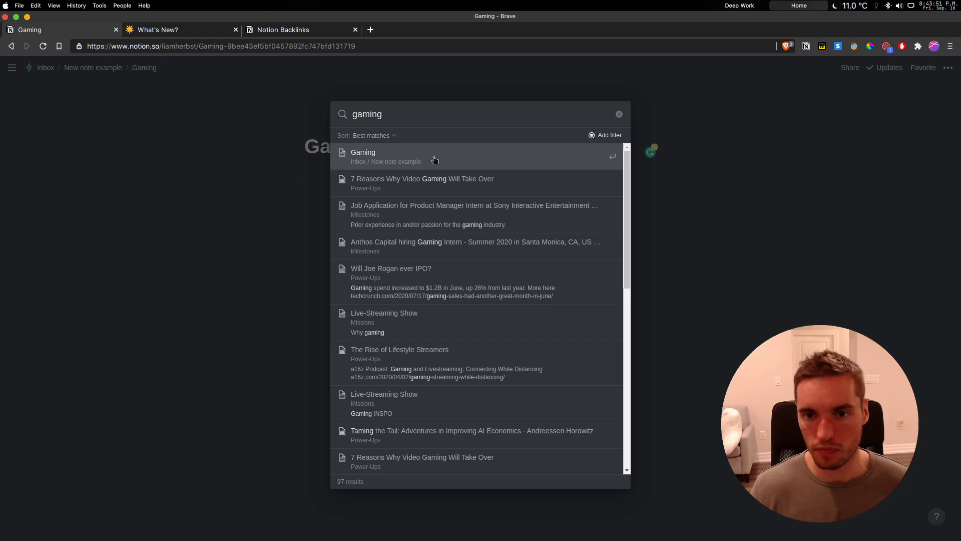
pyautogui.moveTo(374, 487)
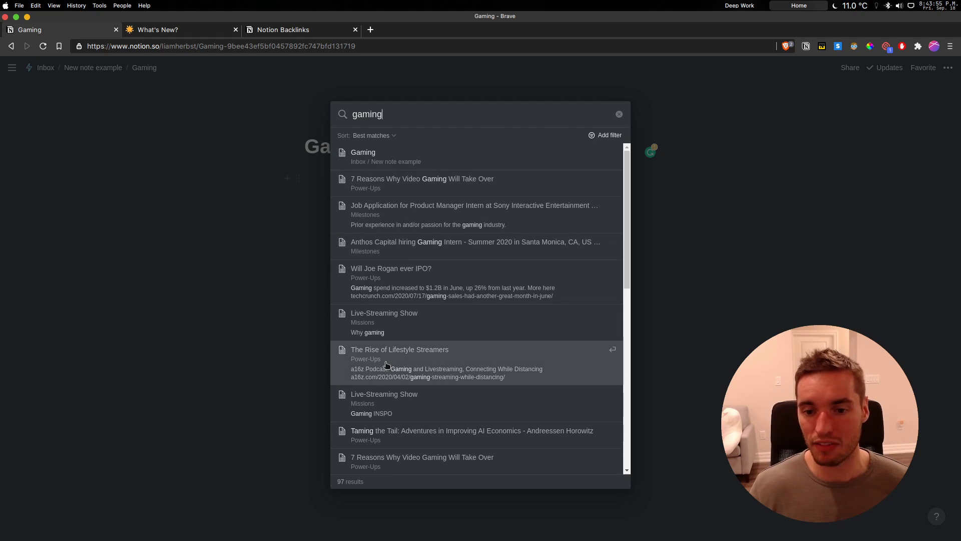
pyautogui.scroll(-3)
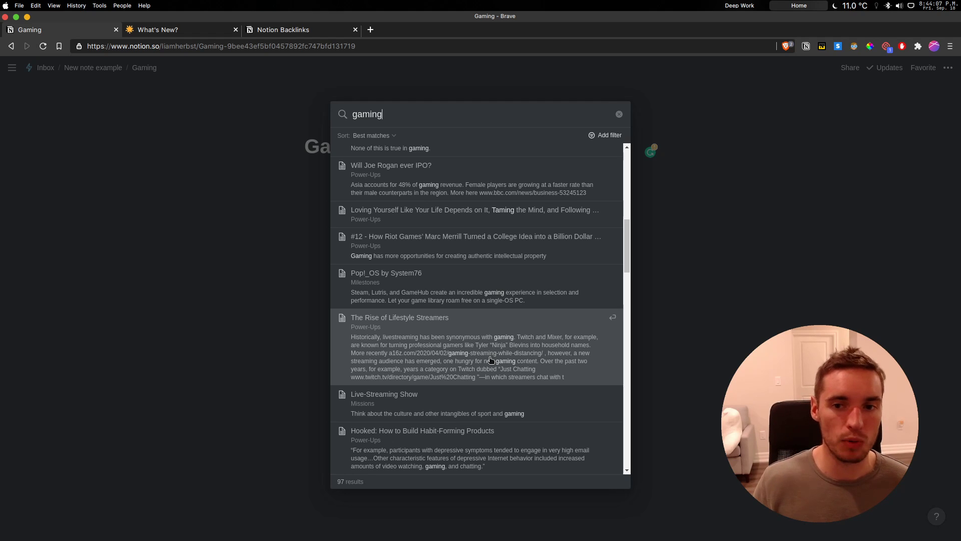
pyautogui.moveTo(495, 324)
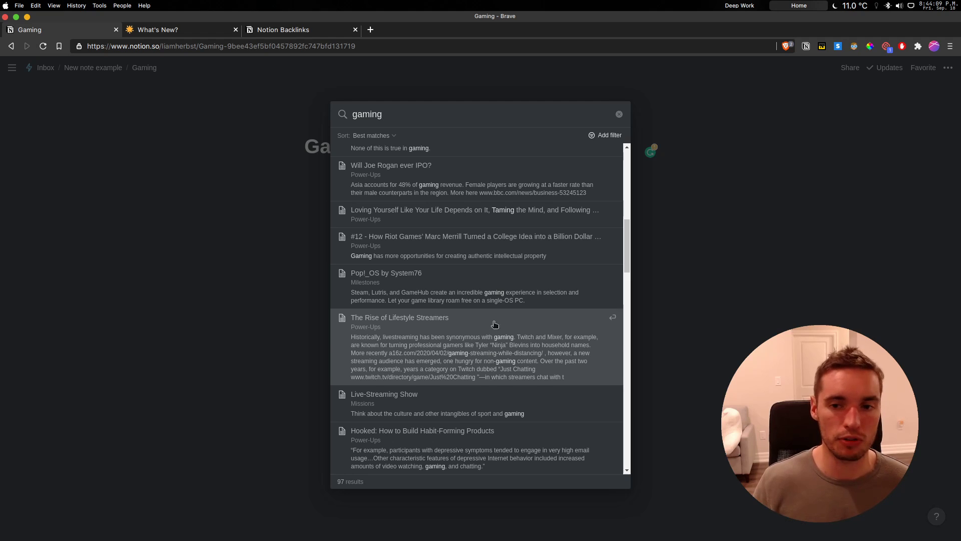
pyautogui.moveTo(514, 276)
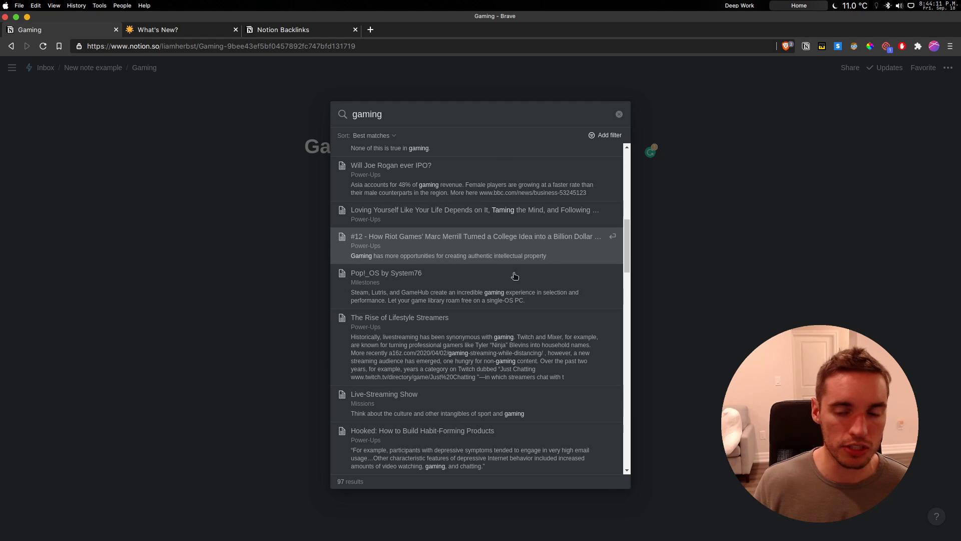
pyautogui.scroll(-3)
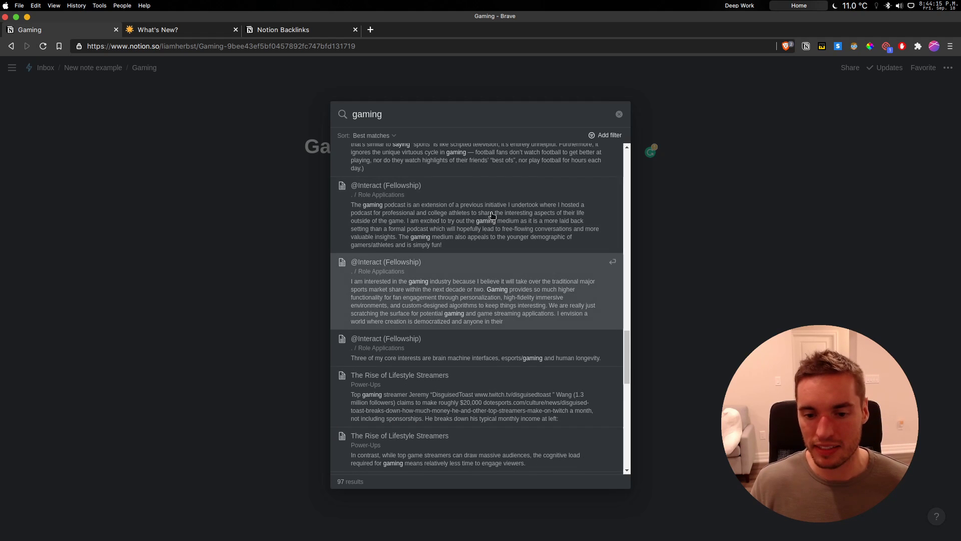
pyautogui.click(606, 135)
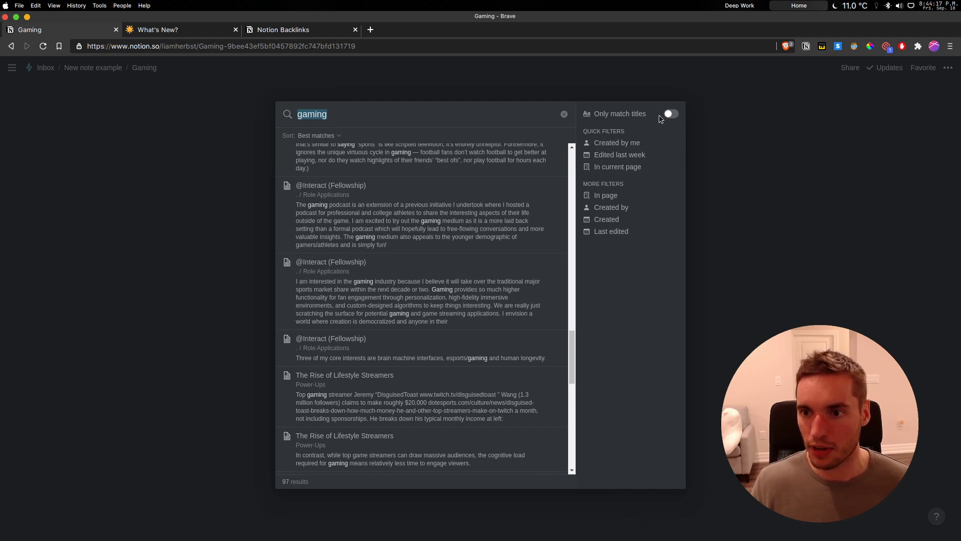
pyautogui.click(669, 114)
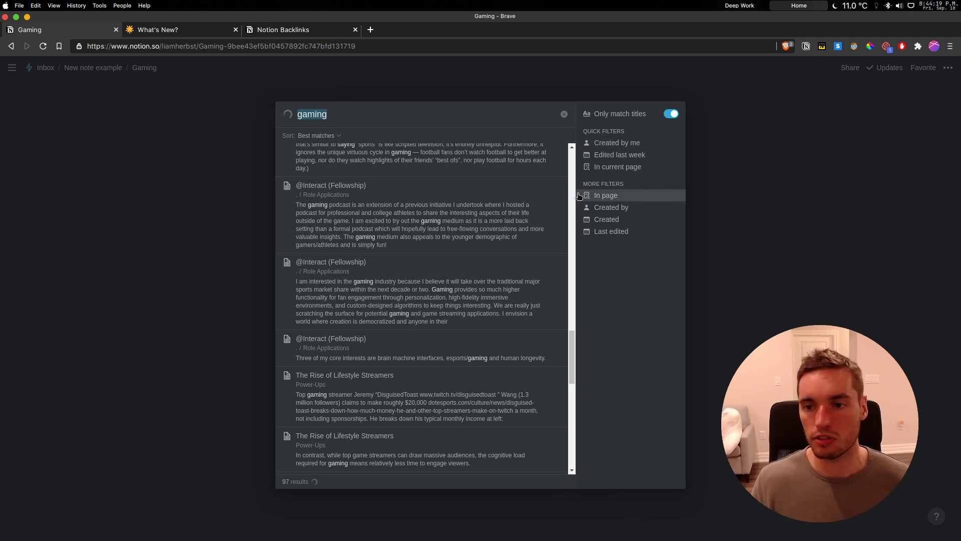
pyautogui.scroll(-3)
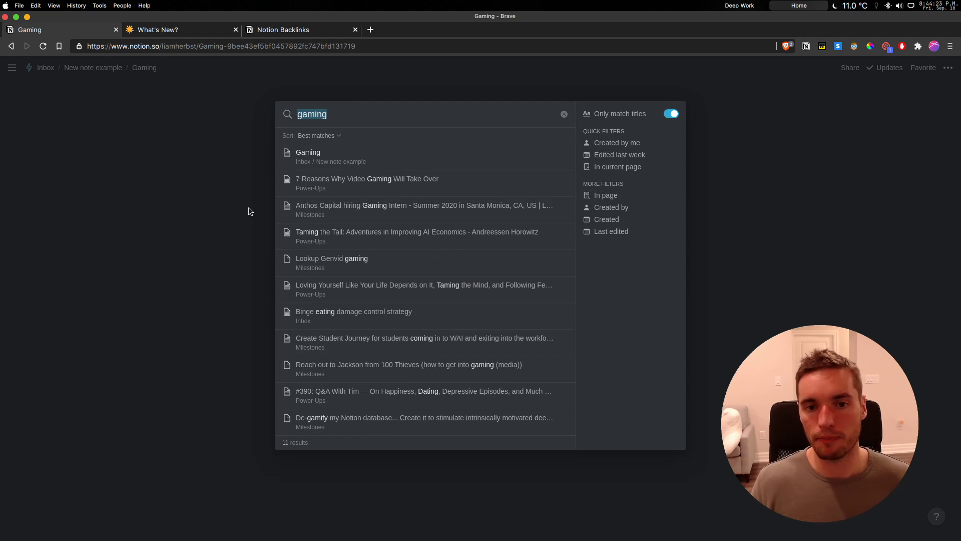
pyautogui.click(308, 152)
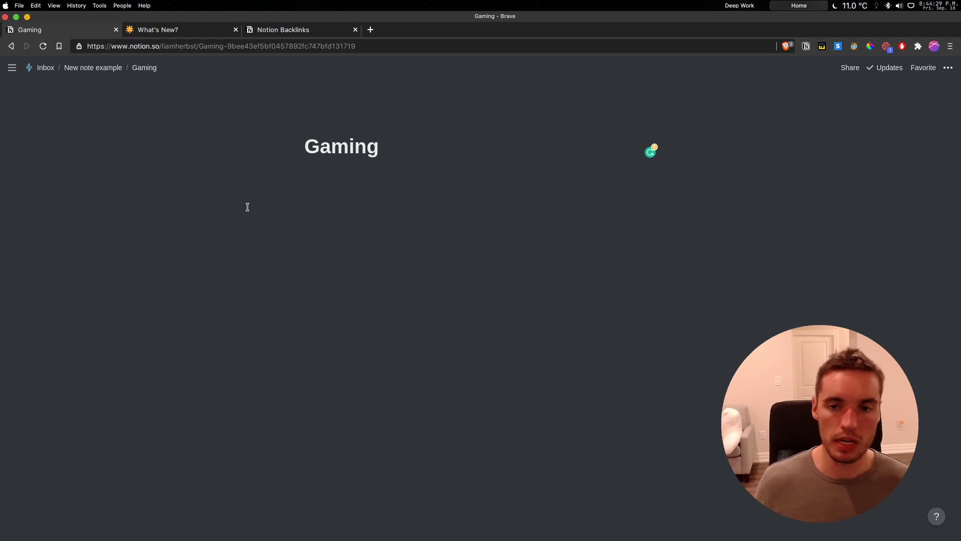
# - Return to the Inbox database from the sidebar, then open the Power-Ups database
pyautogui.click(11, 68)
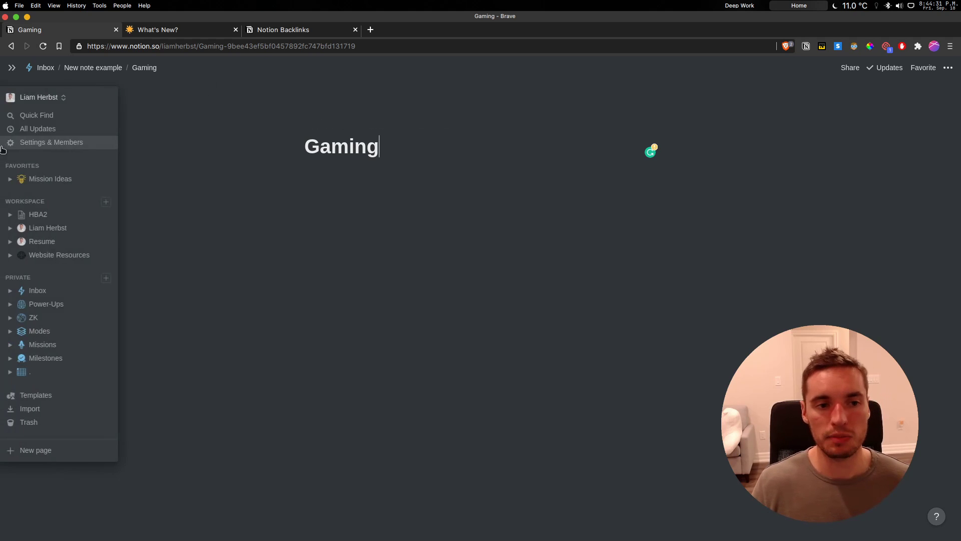
pyautogui.moveTo(39, 290)
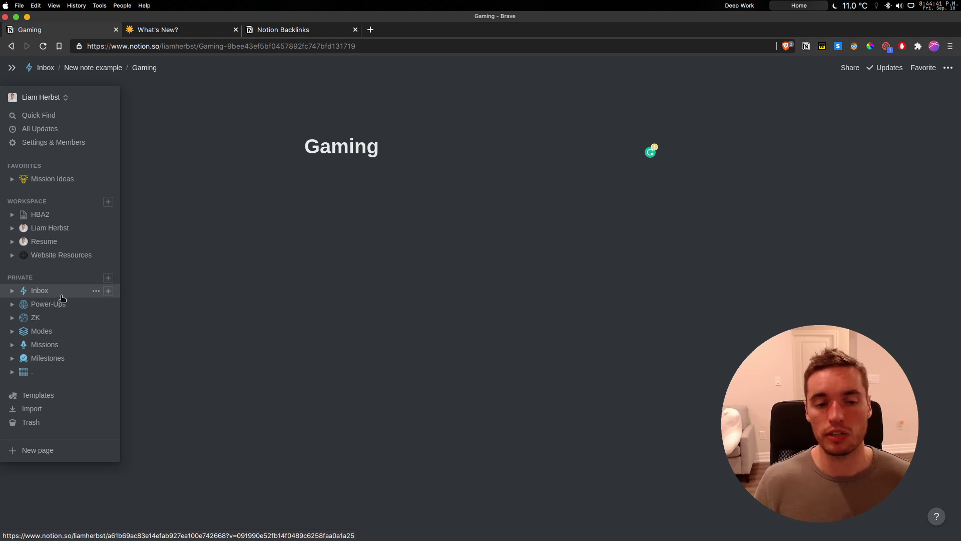
pyautogui.click(39, 290)
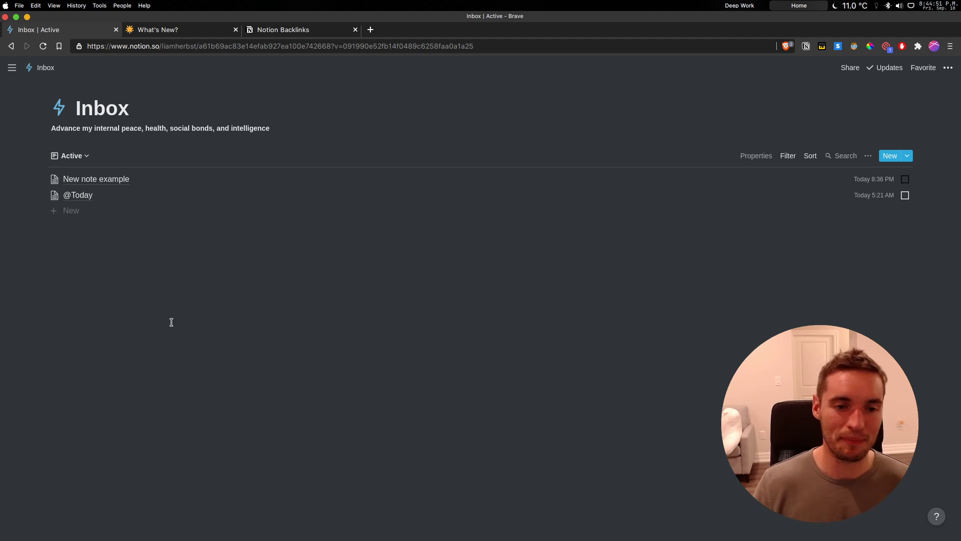
pyautogui.click(11, 68)
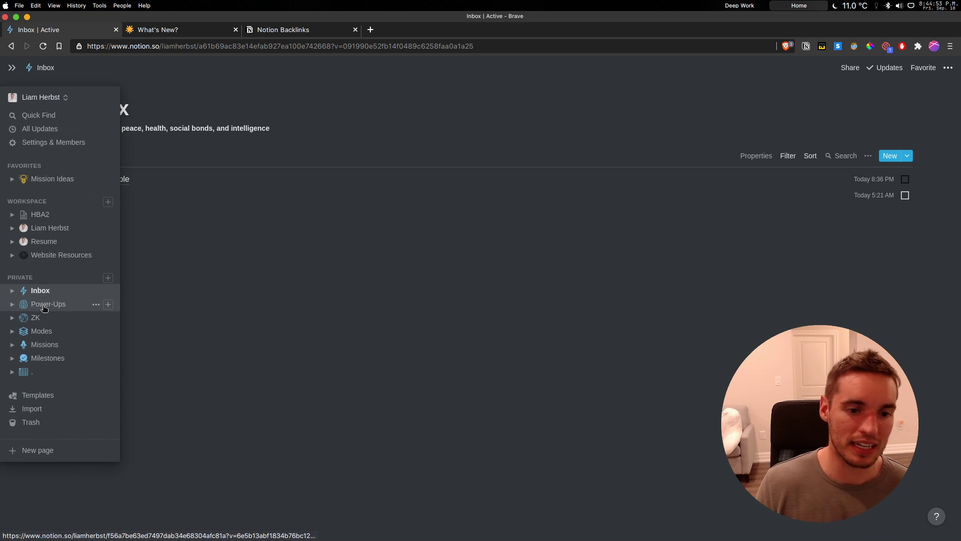
pyautogui.click(48, 303)
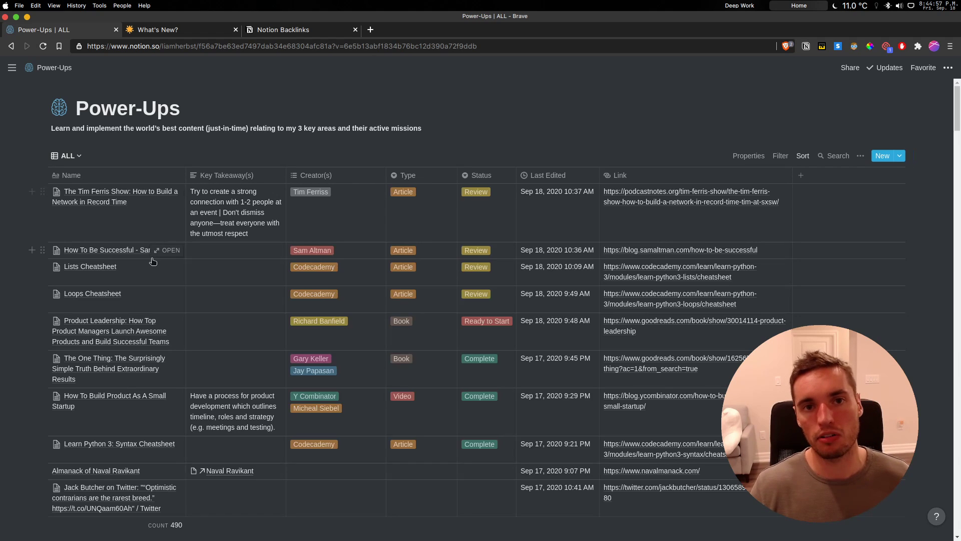
pyautogui.moveTo(156, 288)
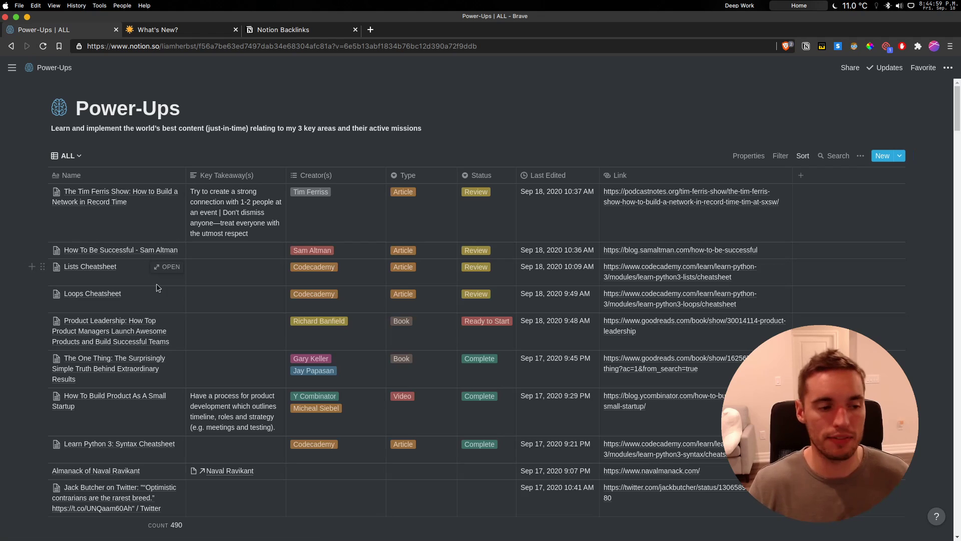
pyautogui.moveTo(164, 283)
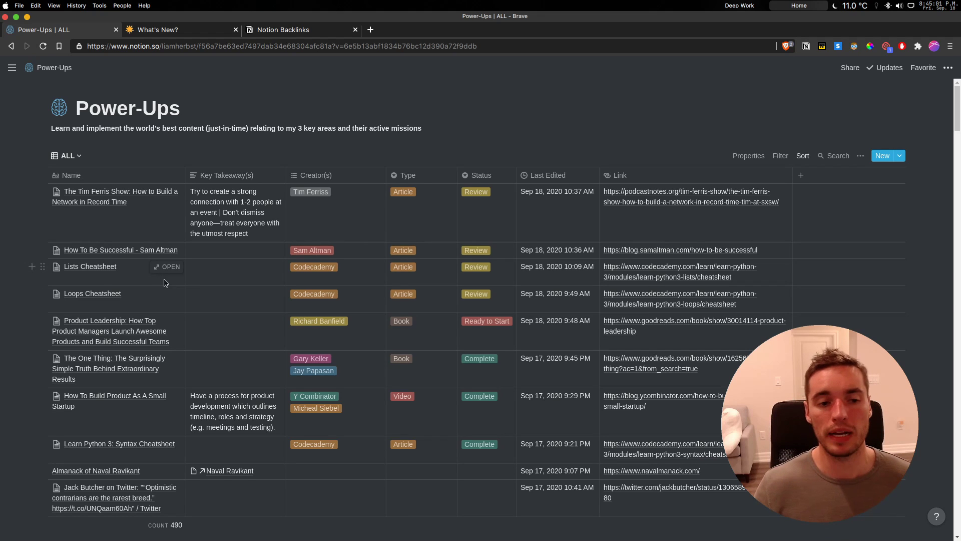
pyautogui.click(12, 67)
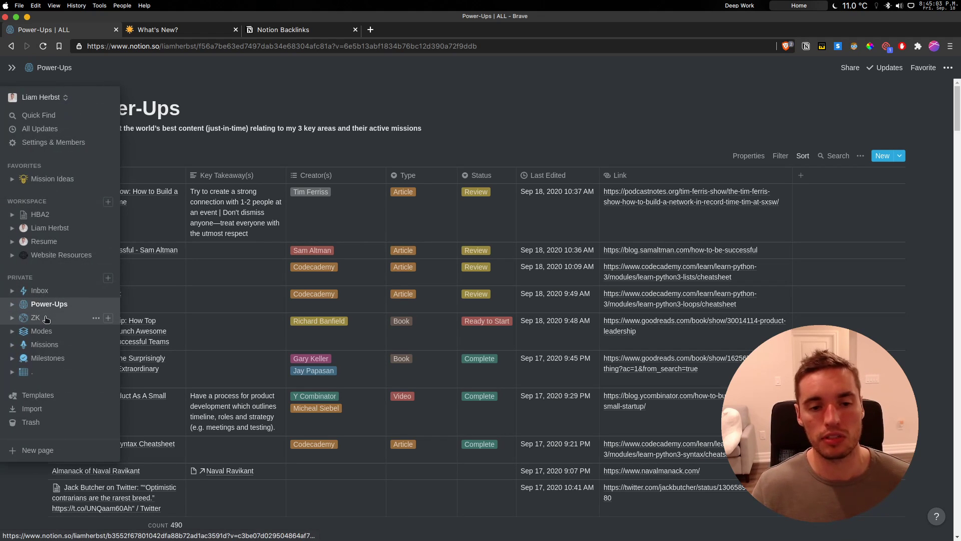
# - Open the ZK notes database from the sidebar, newest note first
pyautogui.click(35, 317)
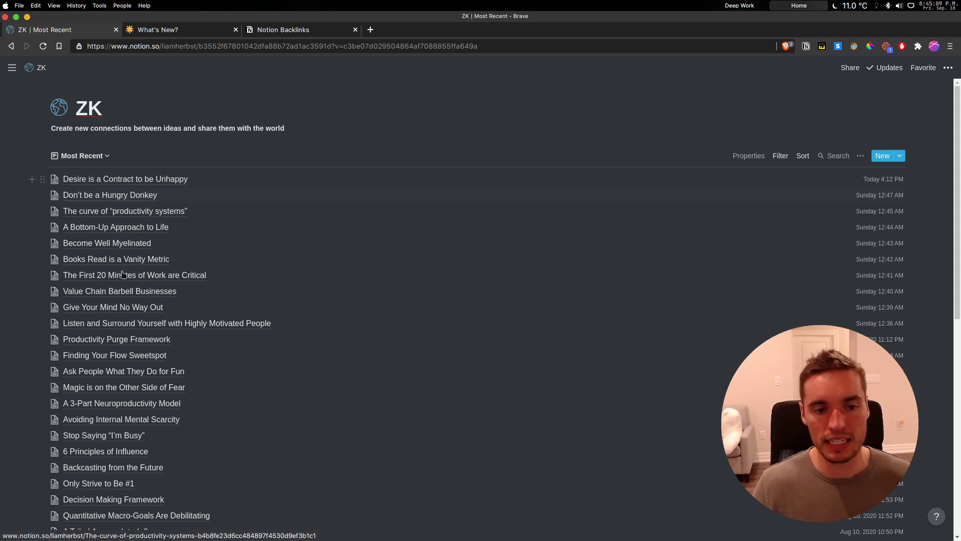
pyautogui.moveTo(109, 195)
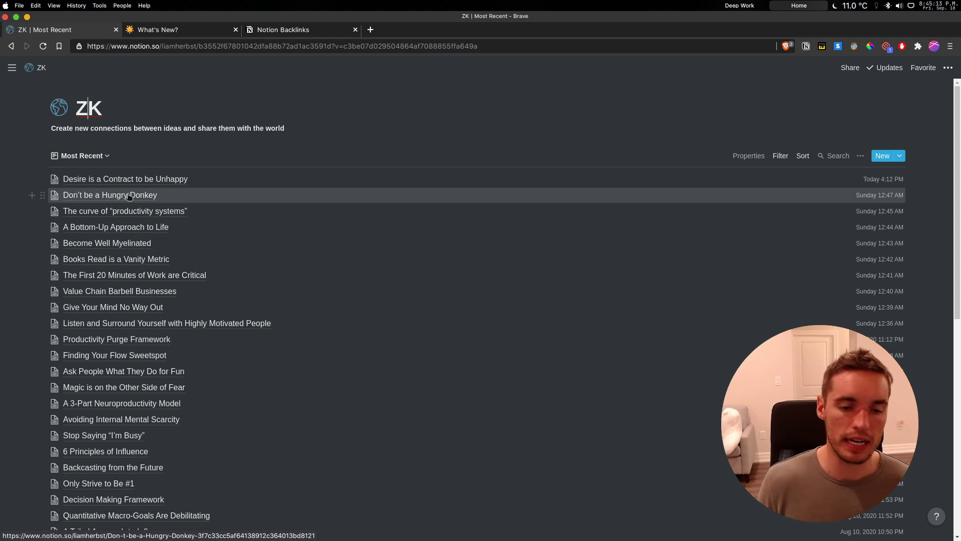
pyautogui.moveTo(120, 188)
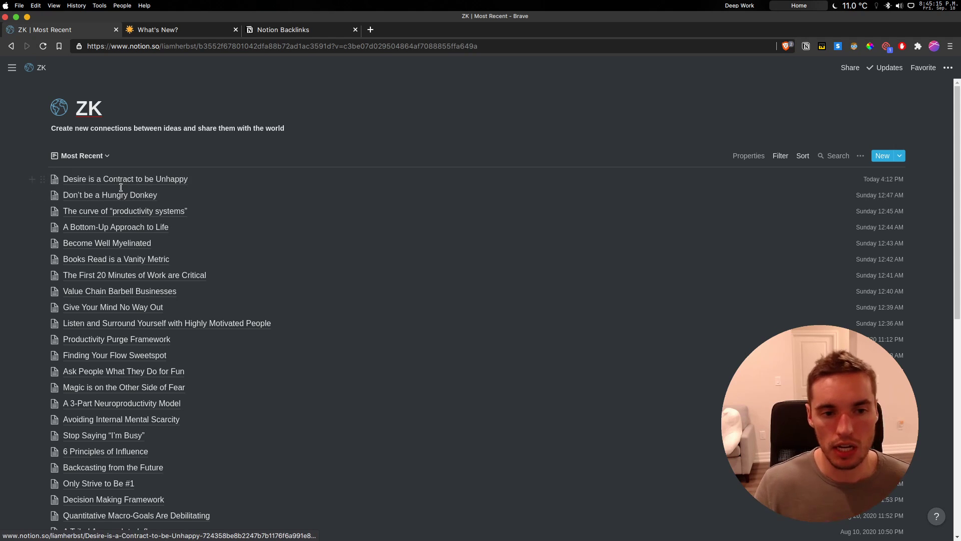
pyautogui.click(125, 178)
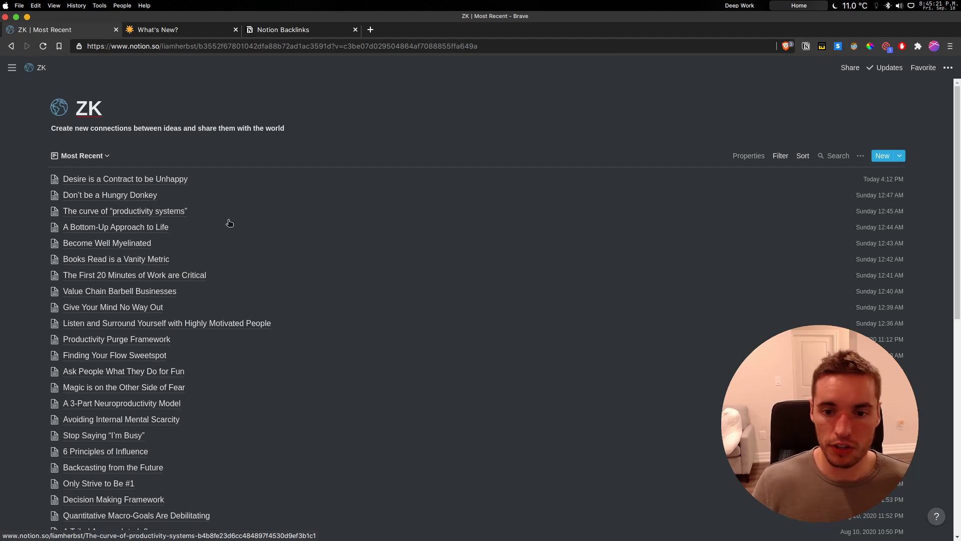
pyautogui.click(91, 330)
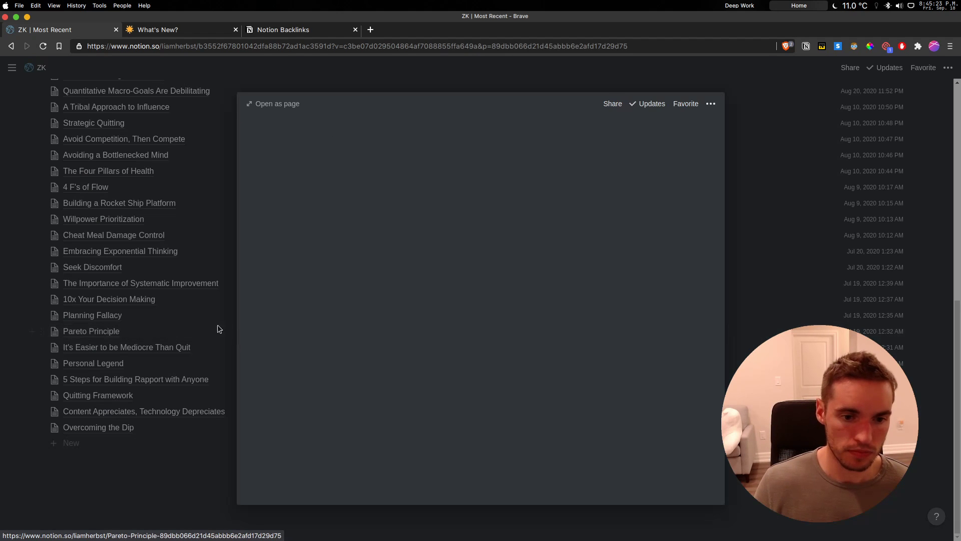
pyautogui.click(91, 331)
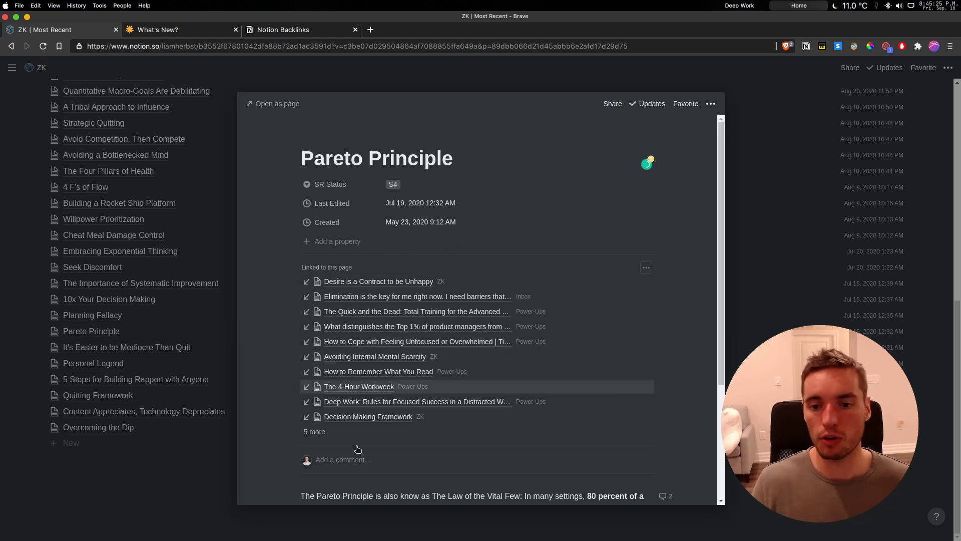
pyautogui.click(313, 431)
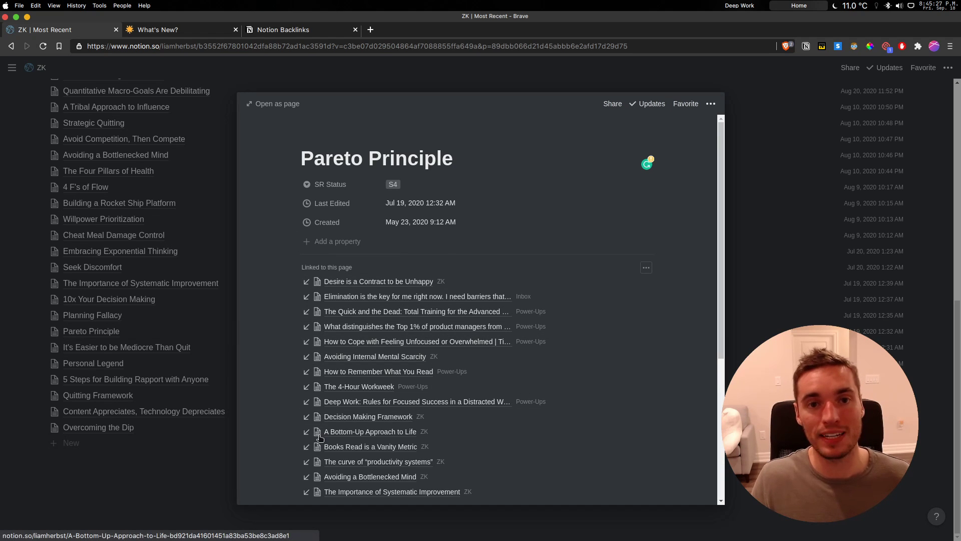
pyautogui.scroll(-3)
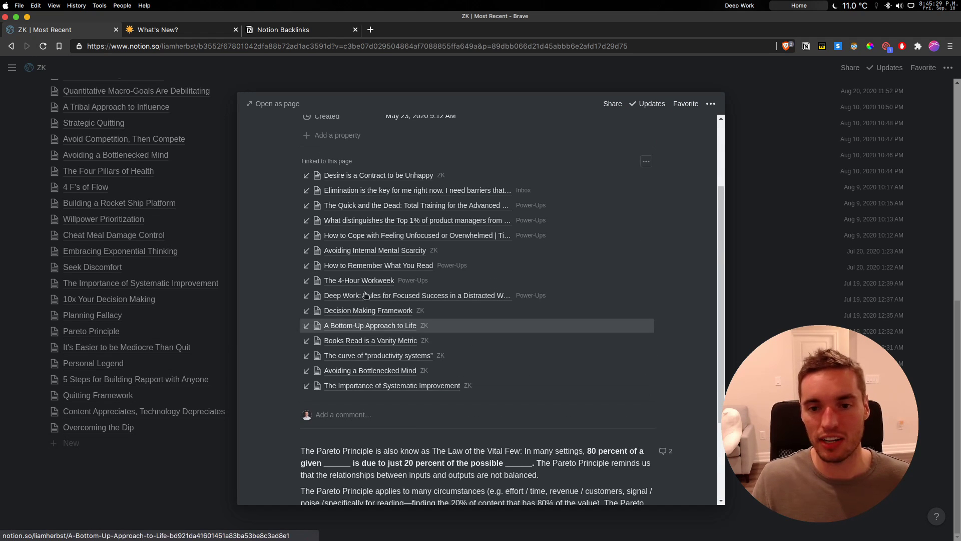
pyautogui.moveTo(377, 220)
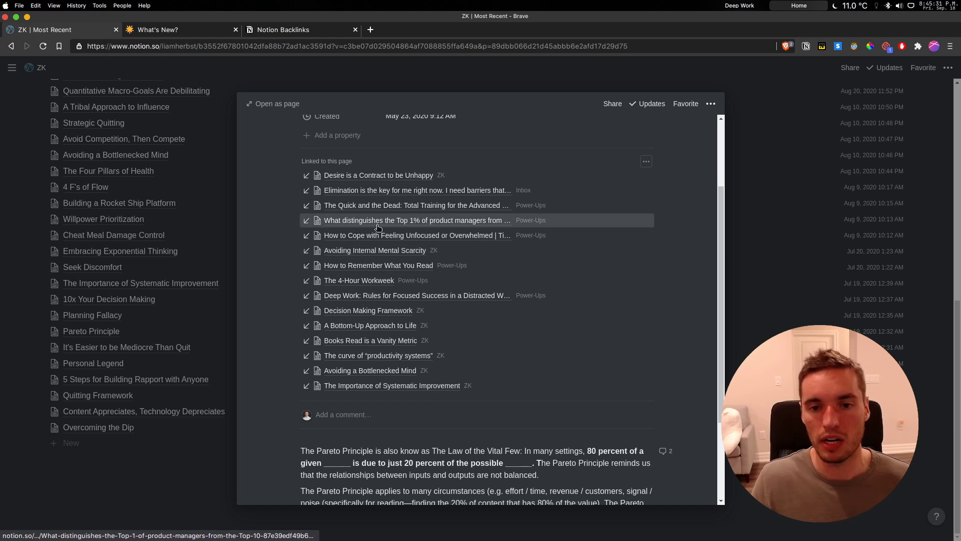
pyautogui.moveTo(391, 204)
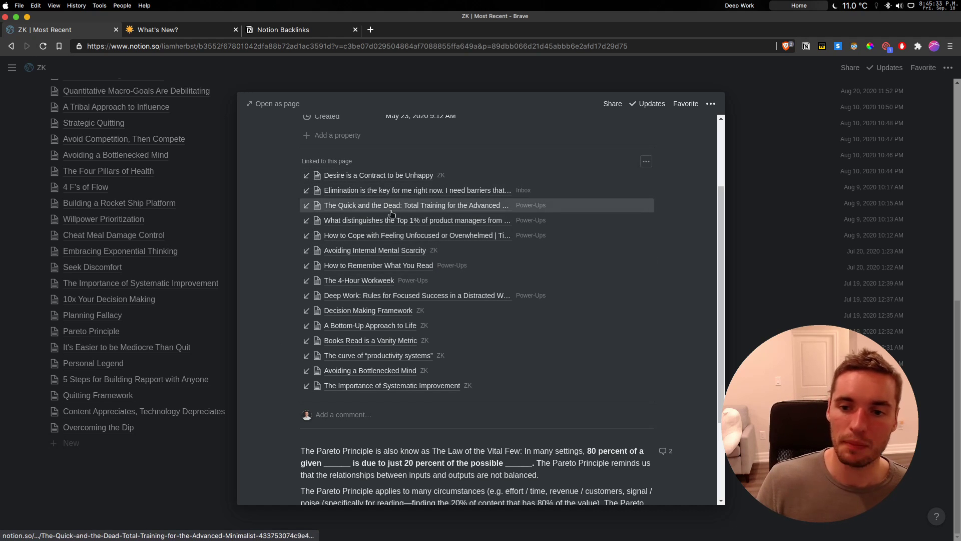
pyautogui.moveTo(530, 210)
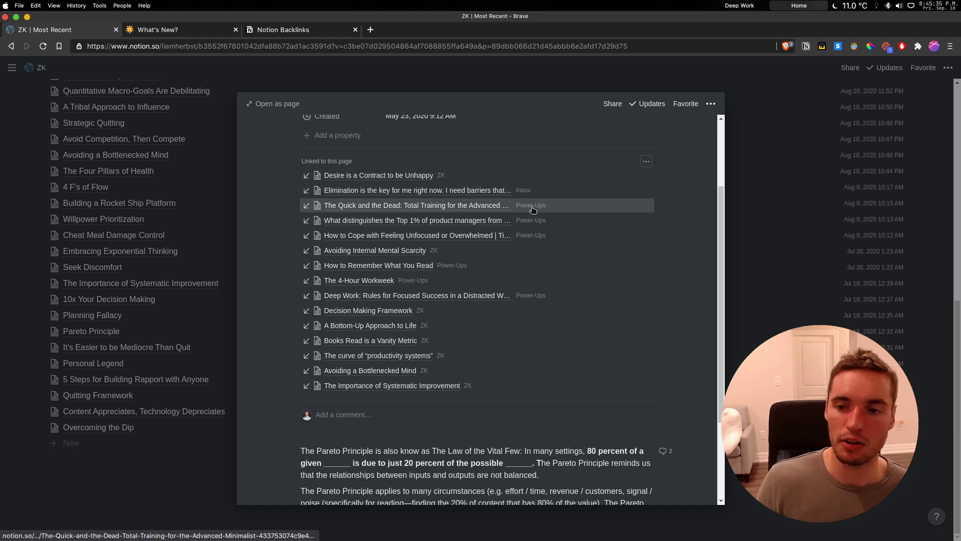
pyautogui.moveTo(533, 216)
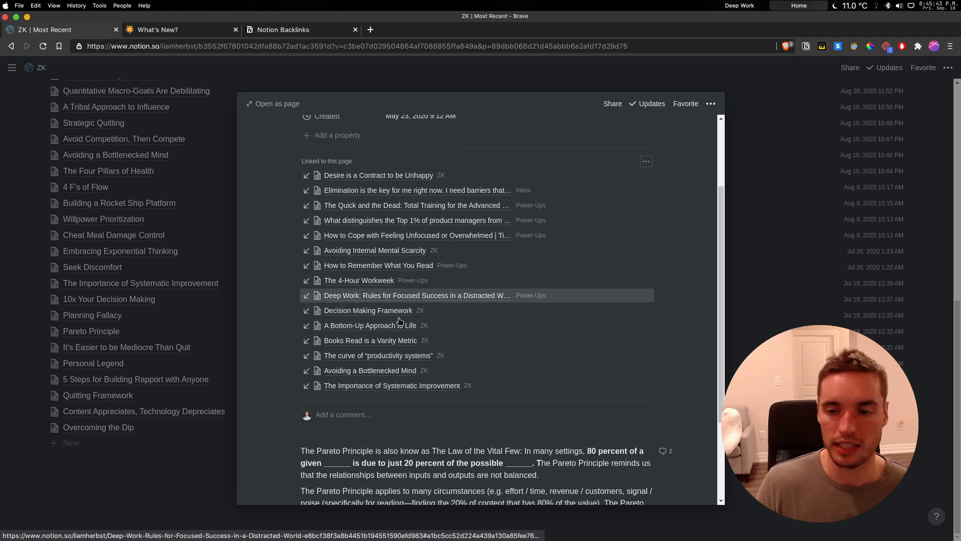
pyautogui.moveTo(402, 364)
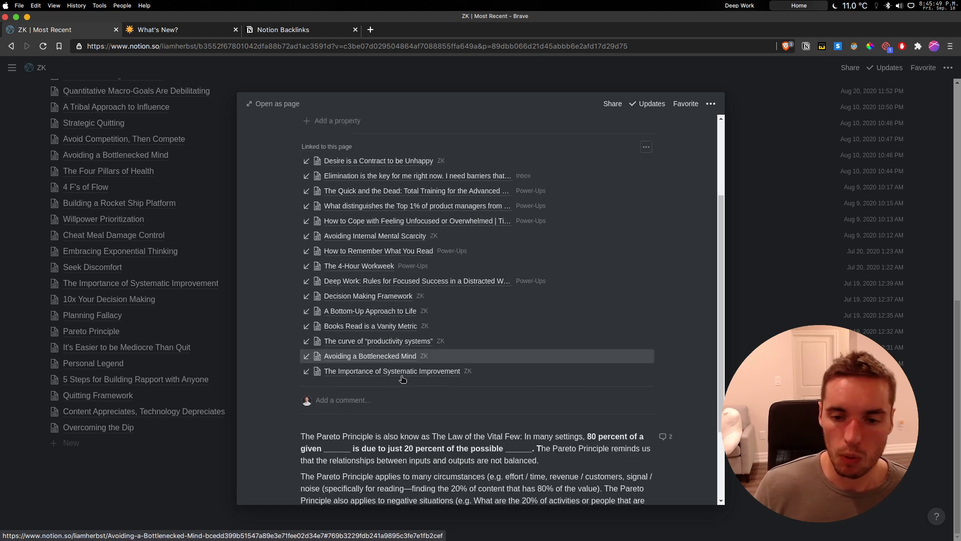
pyautogui.scroll(-3)
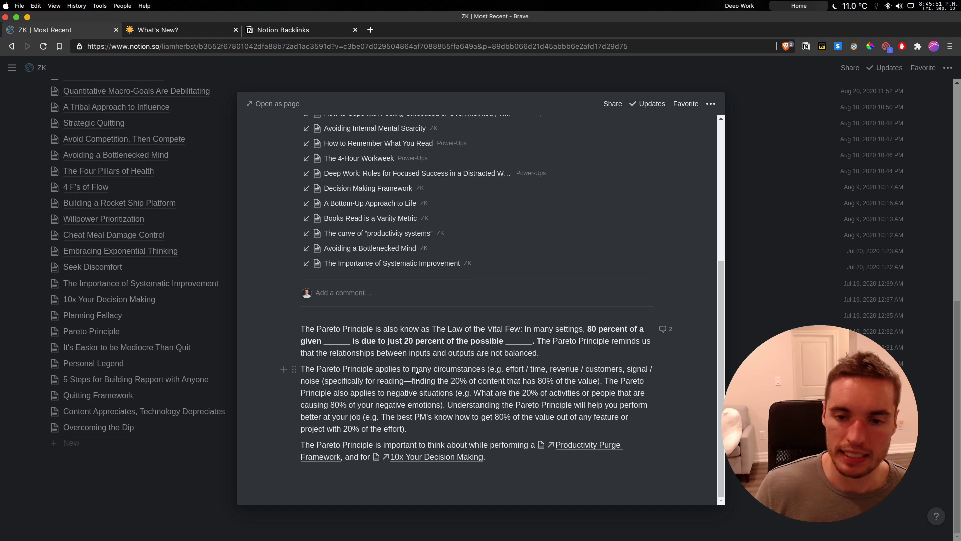
pyautogui.scroll(3)
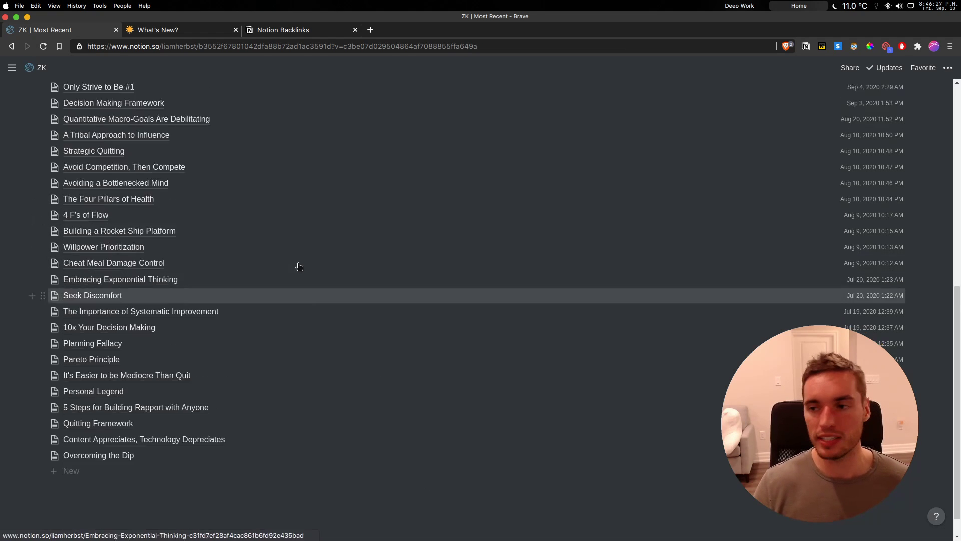
# - Scroll the ZK notes list back to the top
pyautogui.scroll(3)
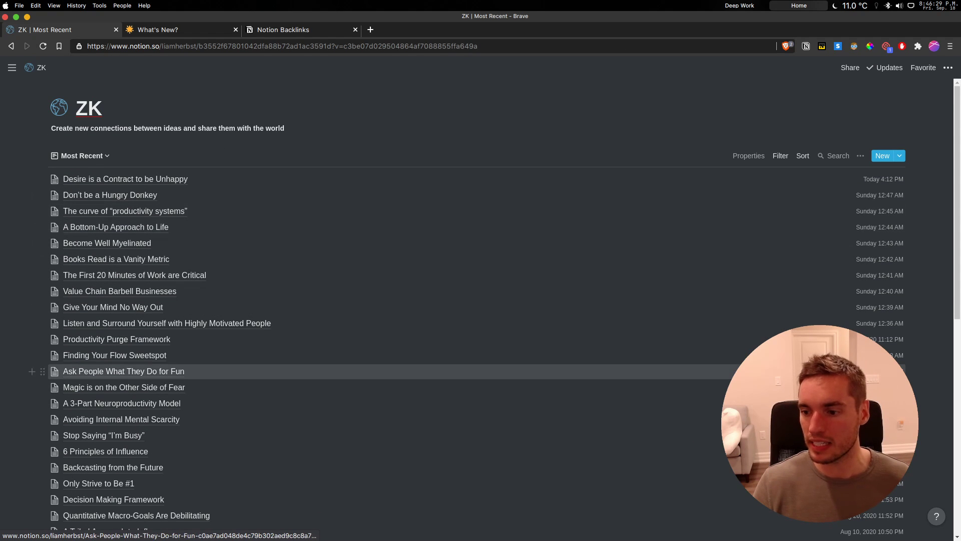
pyautogui.scroll(-3)
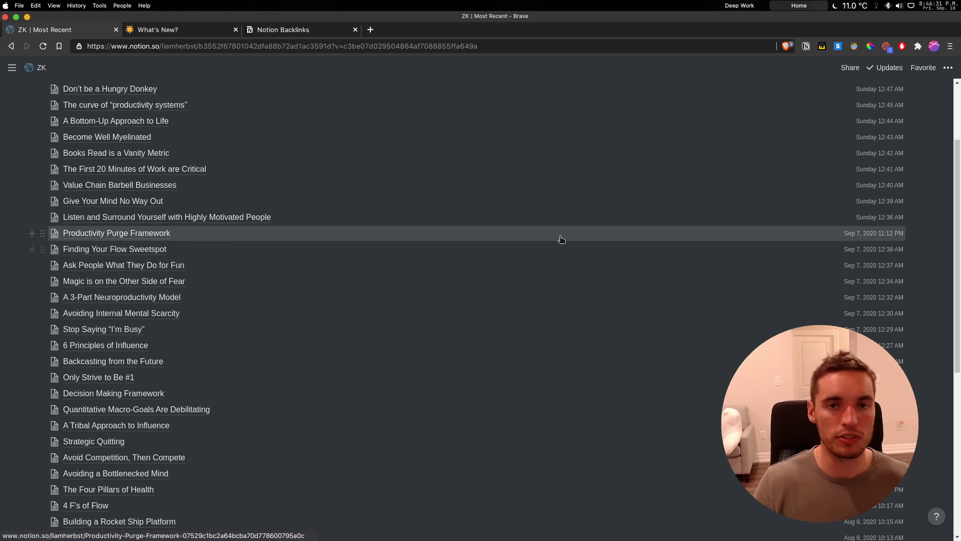
pyautogui.scroll(3)
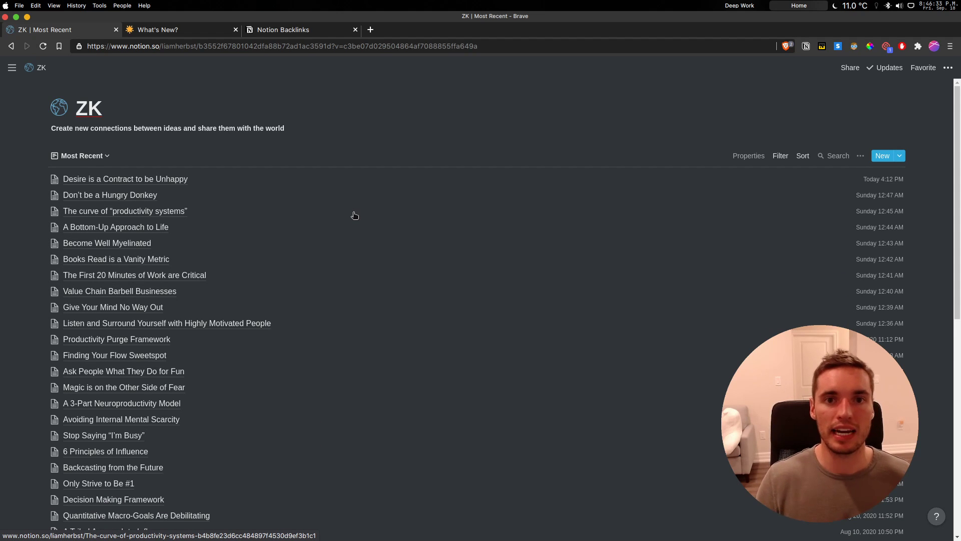
pyautogui.moveTo(150, 190)
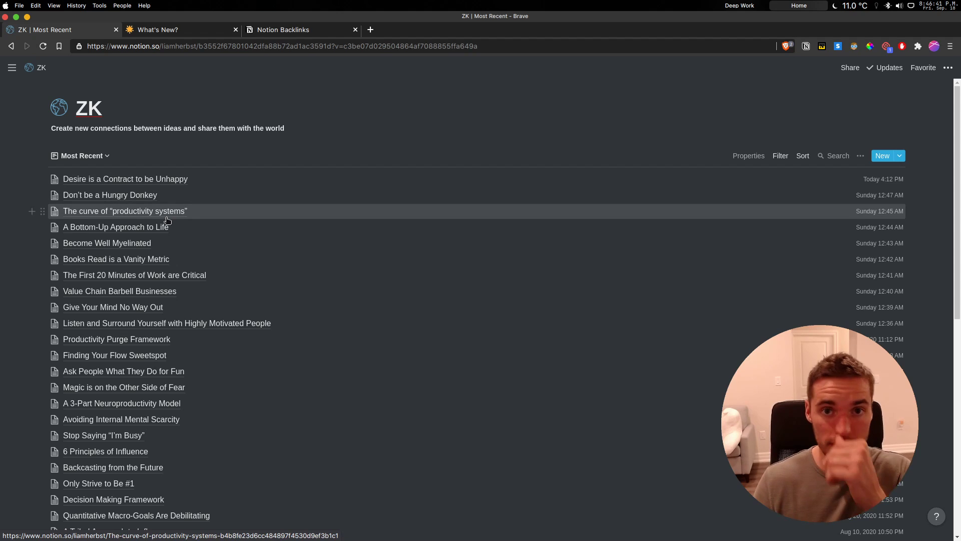
pyautogui.moveTo(17, 222)
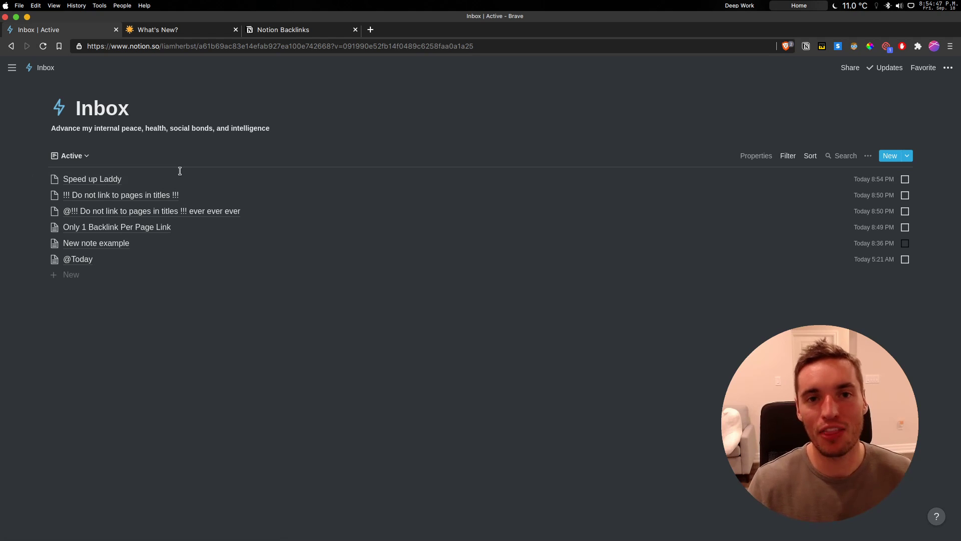
pyautogui.moveTo(151, 211)
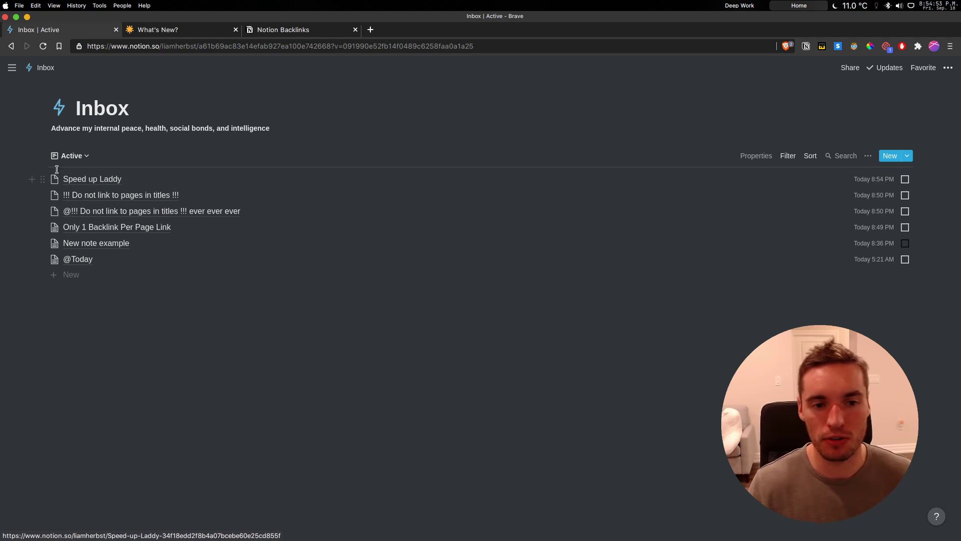
pyautogui.click(92, 178)
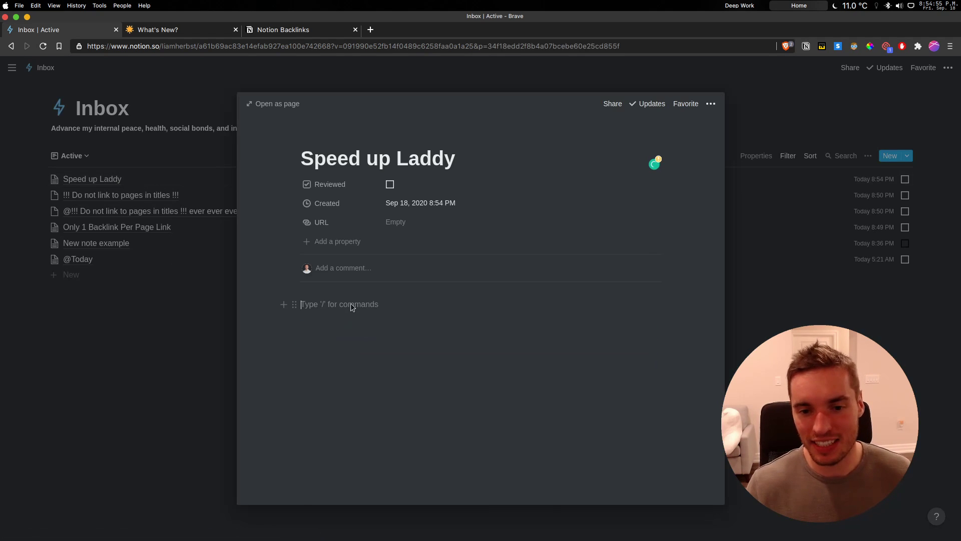
pyautogui.write('@')
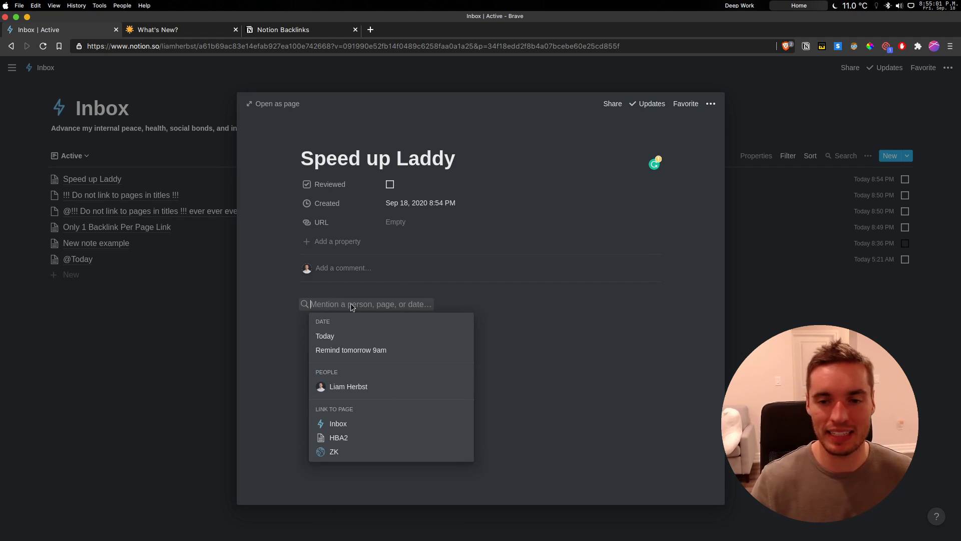
pyautogui.write('naval')
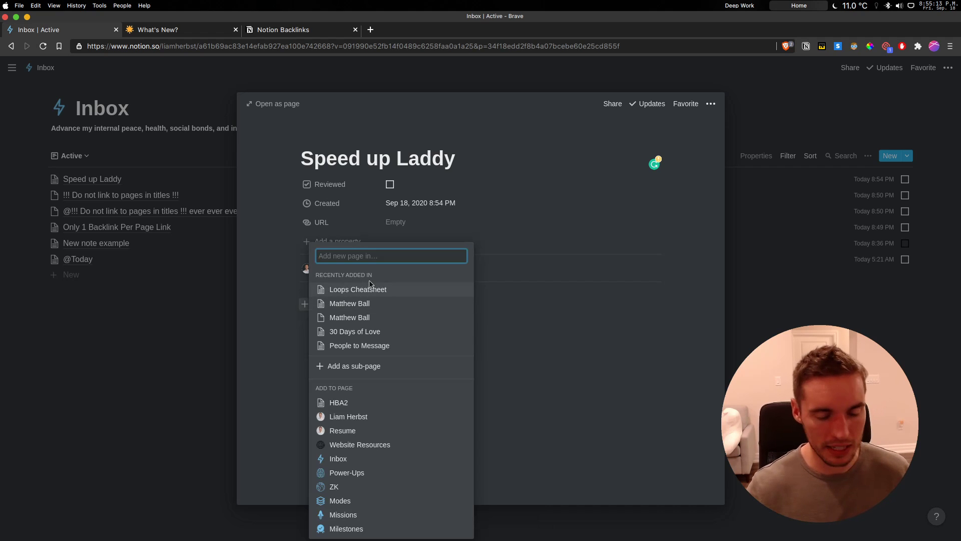
pyautogui.write('inbox')
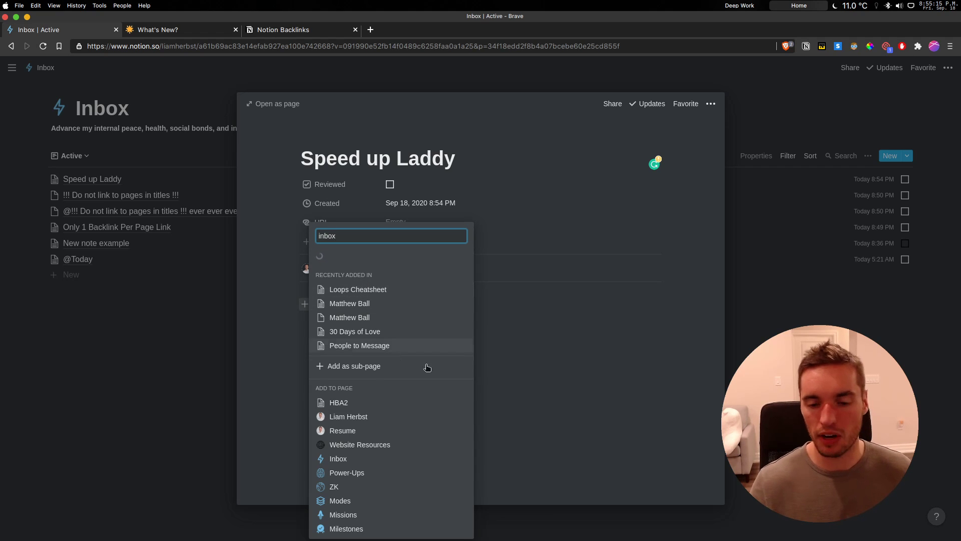
pyautogui.moveTo(345, 259)
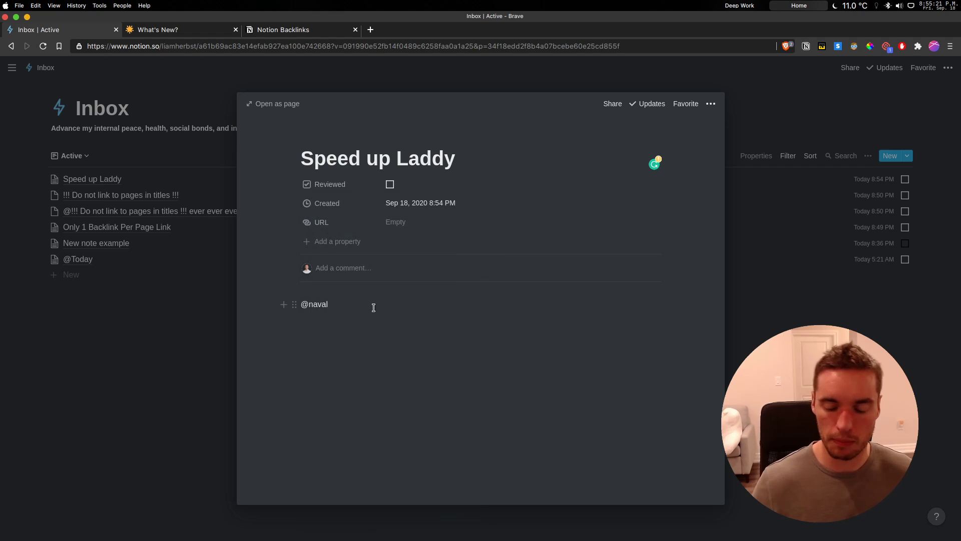
pyautogui.click(710, 103)
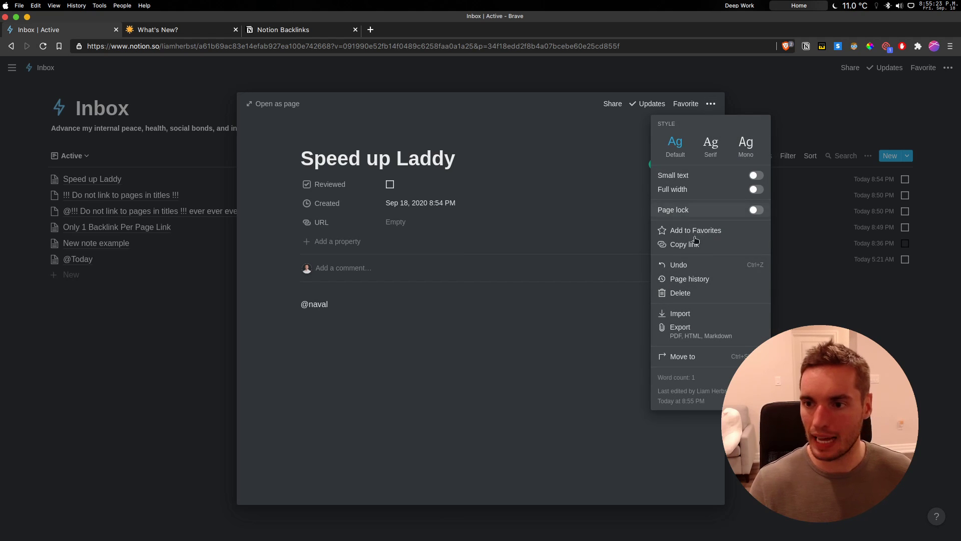
# - Delete the Speed up Laddy page from the Inbox list
pyautogui.click(679, 292)
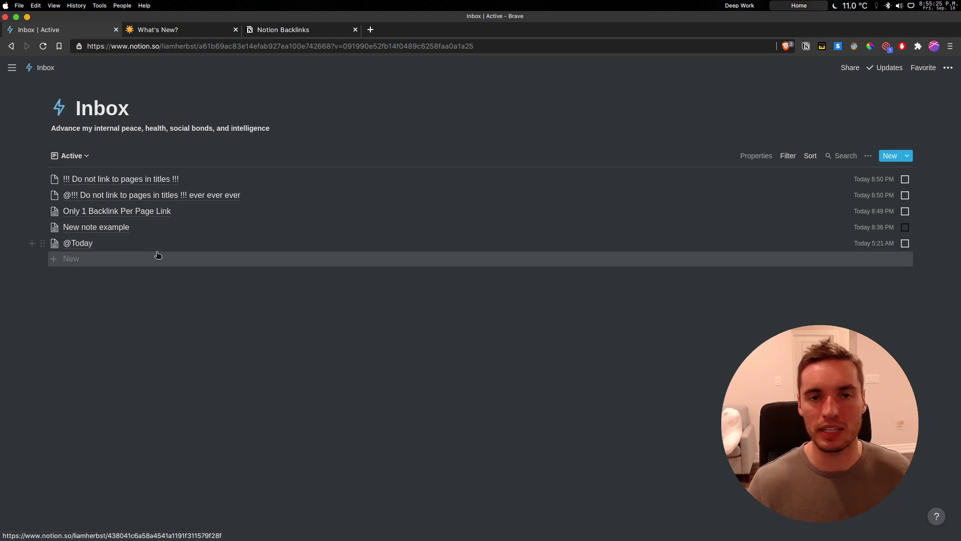
pyautogui.moveTo(123, 179)
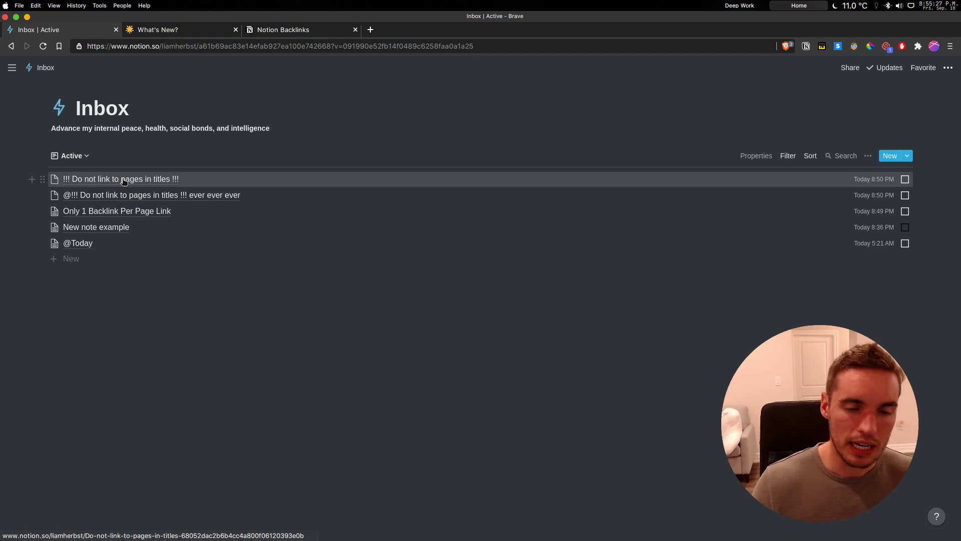
pyautogui.moveTo(137, 200)
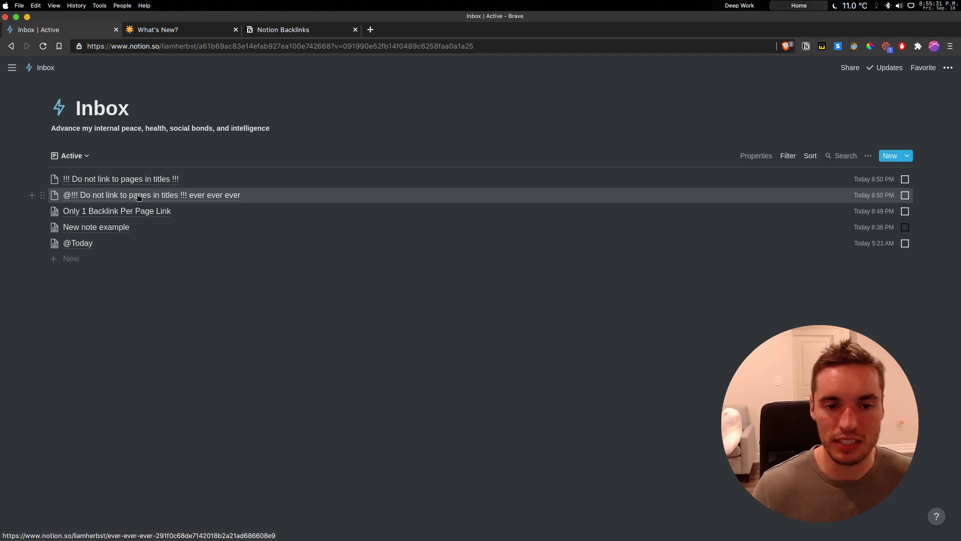
pyautogui.moveTo(120, 178)
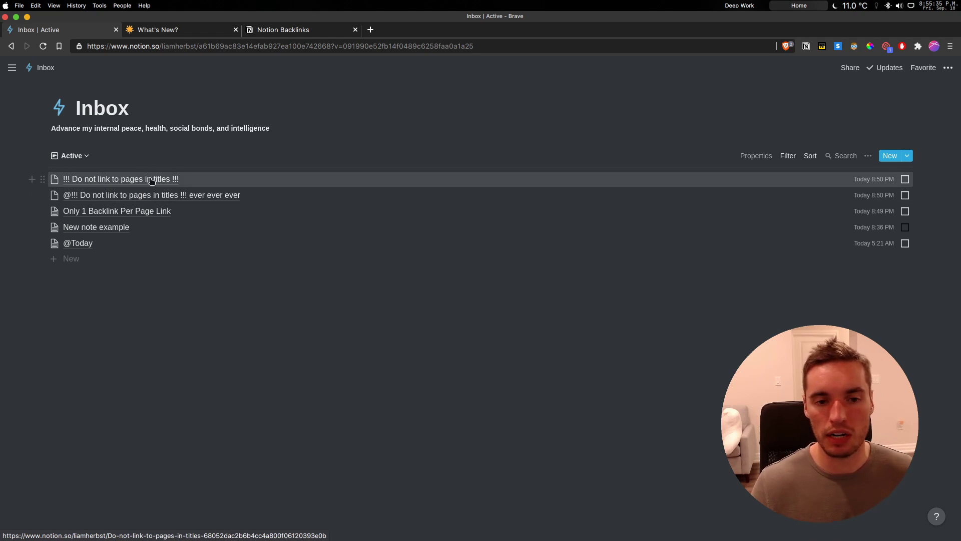
pyautogui.moveTo(159, 195)
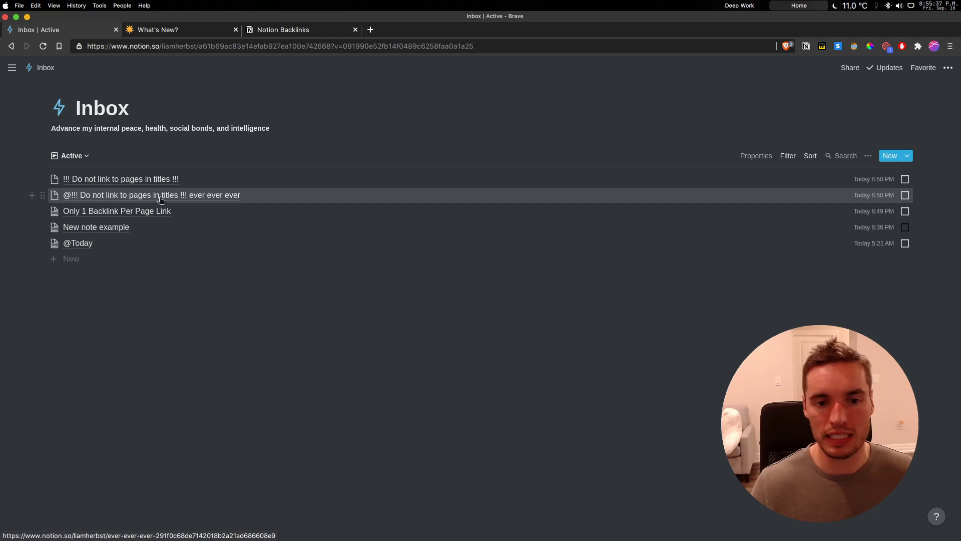
pyautogui.click(151, 194)
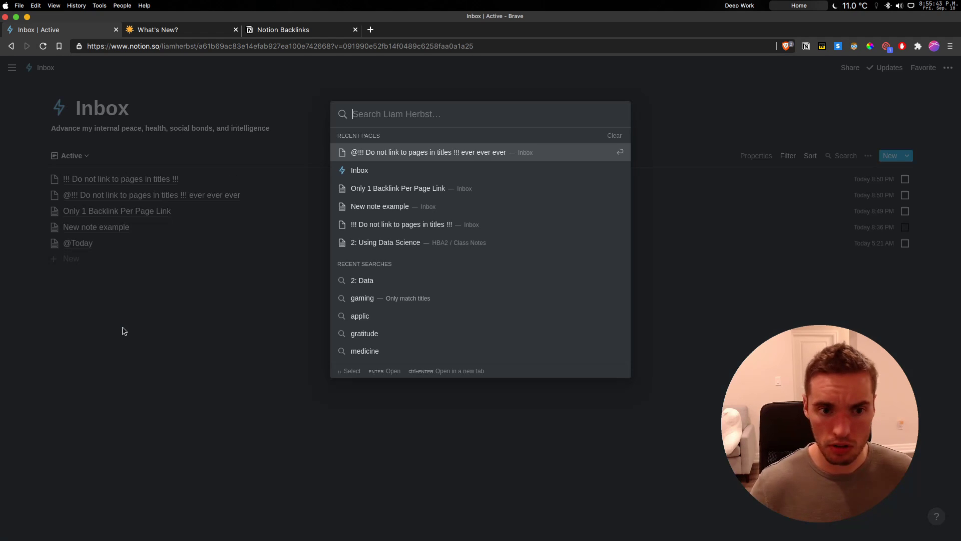
# - Search Quick Find for '!!! do not link to pages i', then clear and close it
pyautogui.write('!!!')
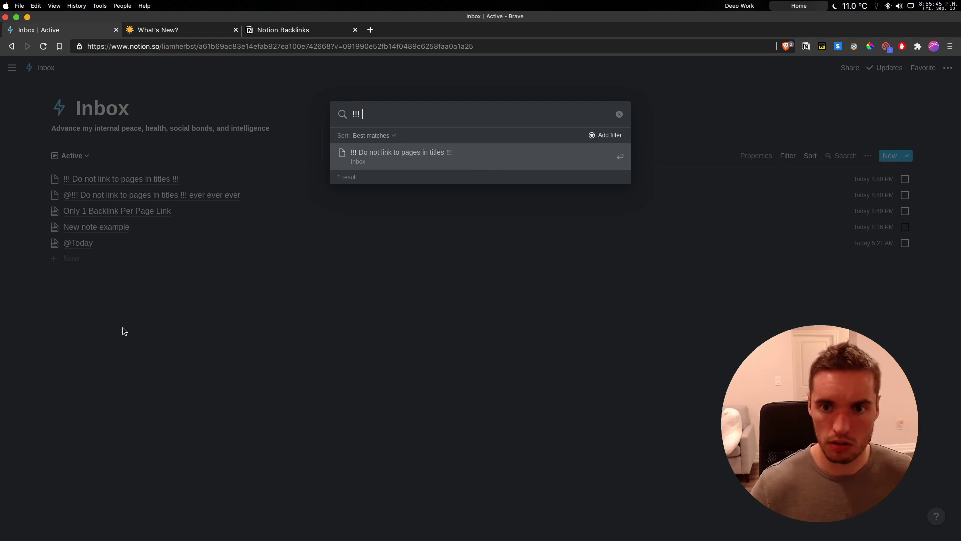
pyautogui.write('do not link')
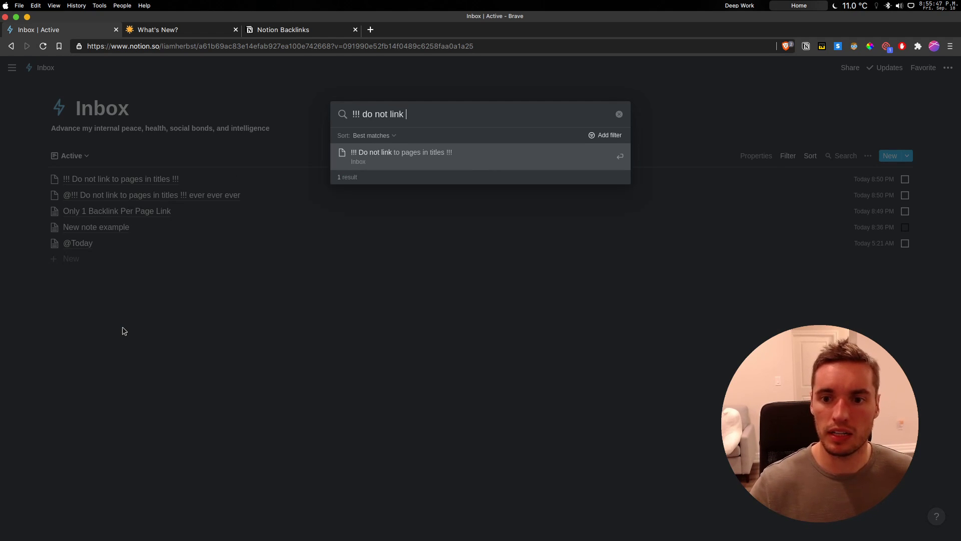
pyautogui.write('to pages i')
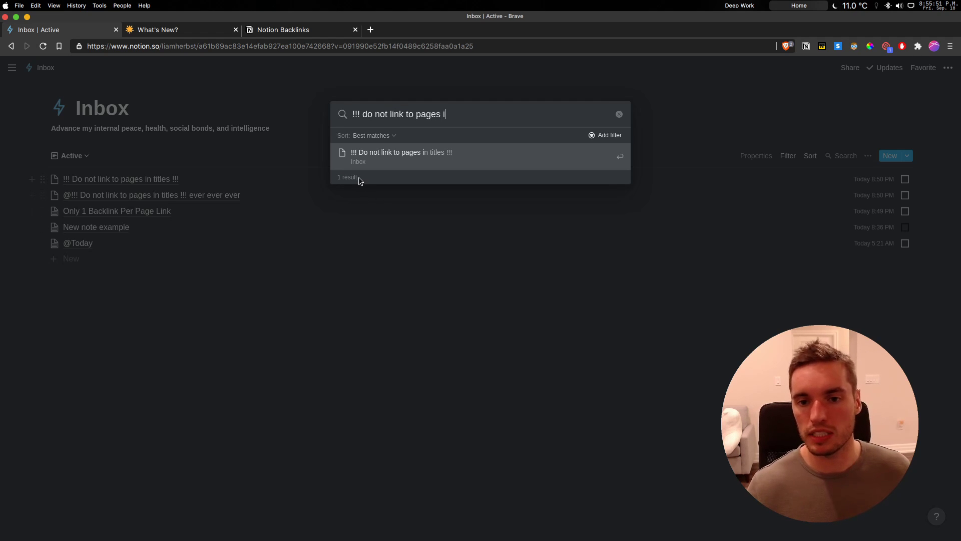
pyautogui.press('backspace')
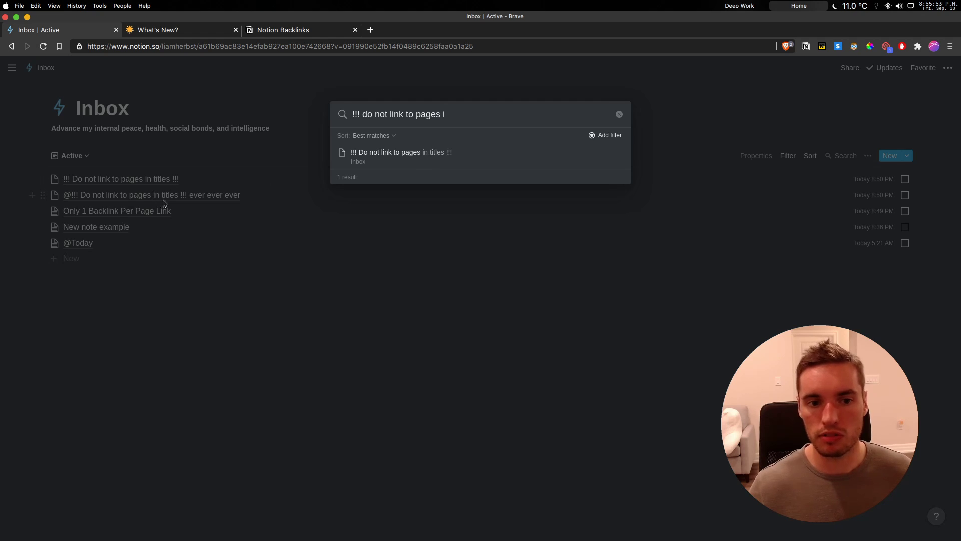
pyautogui.moveTo(191, 199)
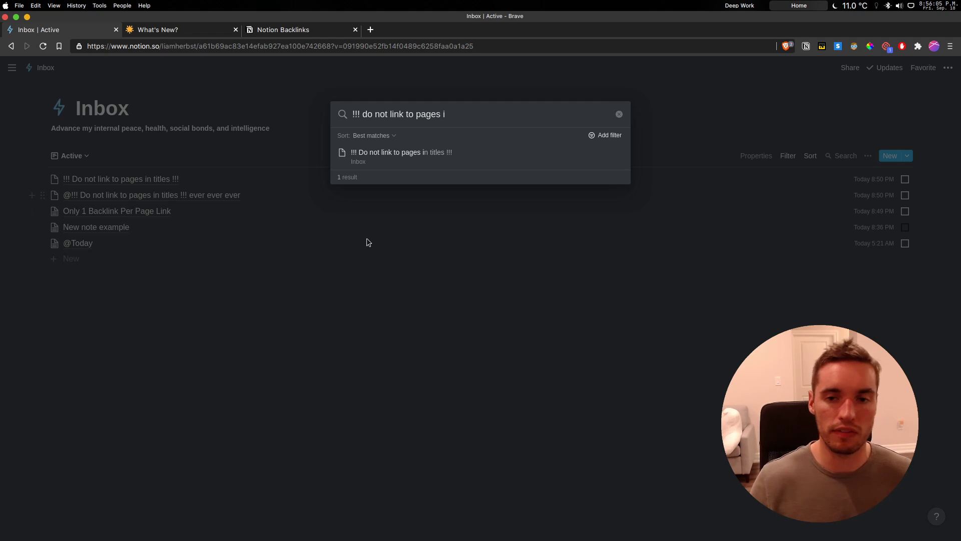
pyautogui.click(618, 114)
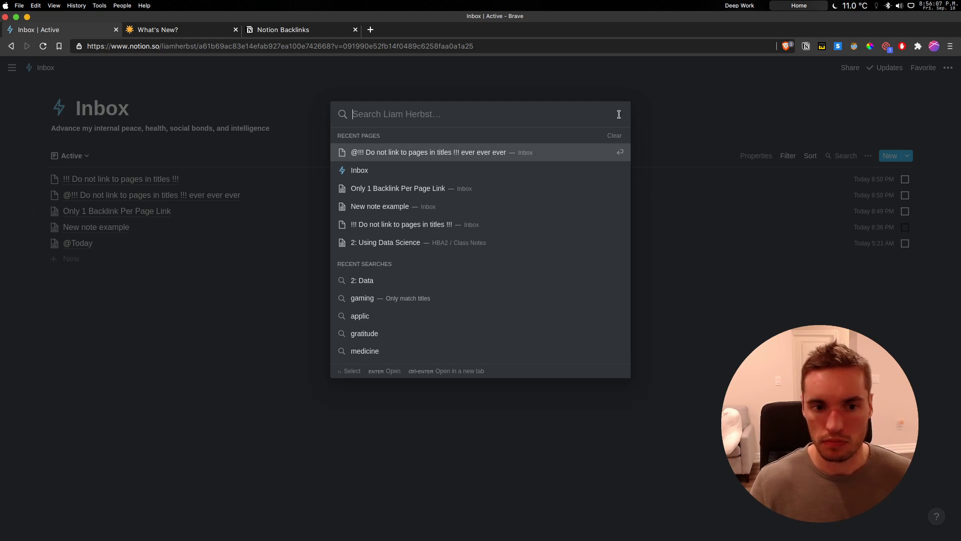
pyautogui.press('escape')
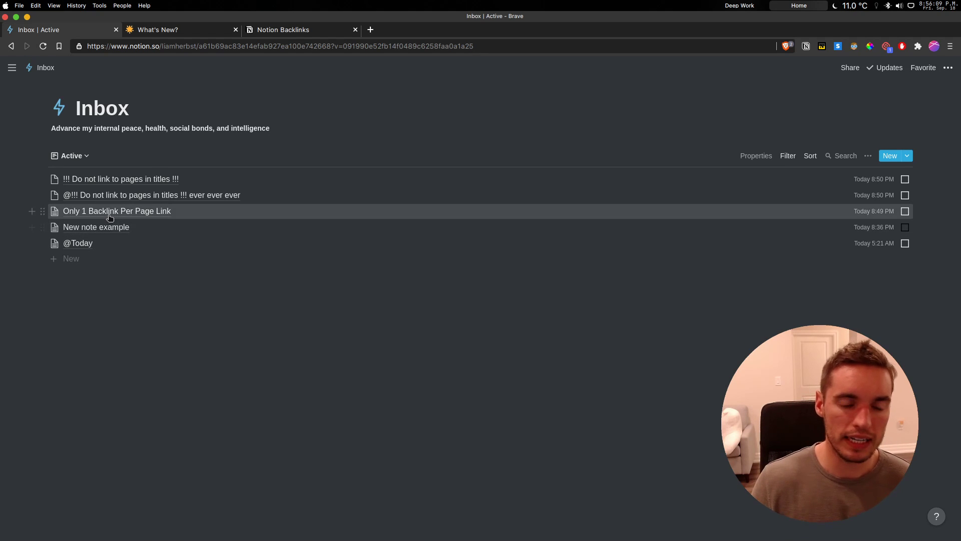
pyautogui.moveTo(116, 211)
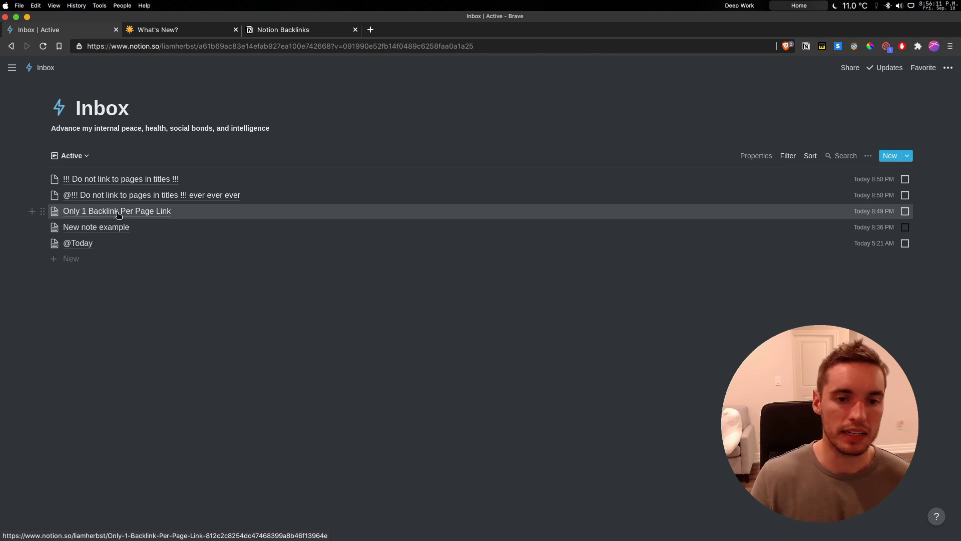
# - Follow the link to New note example twice, returning via its single backlink
pyautogui.click(117, 210)
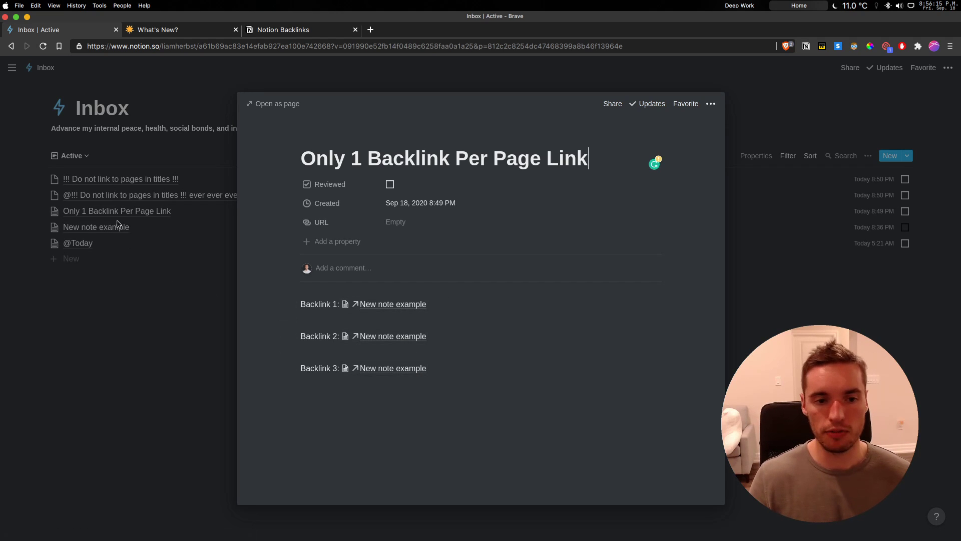
pyautogui.moveTo(412, 320)
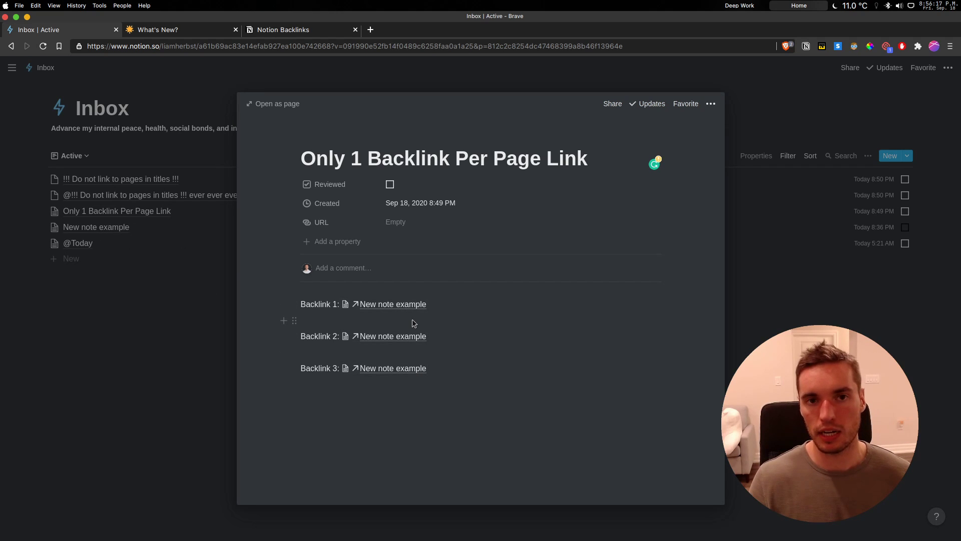
pyautogui.click(392, 303)
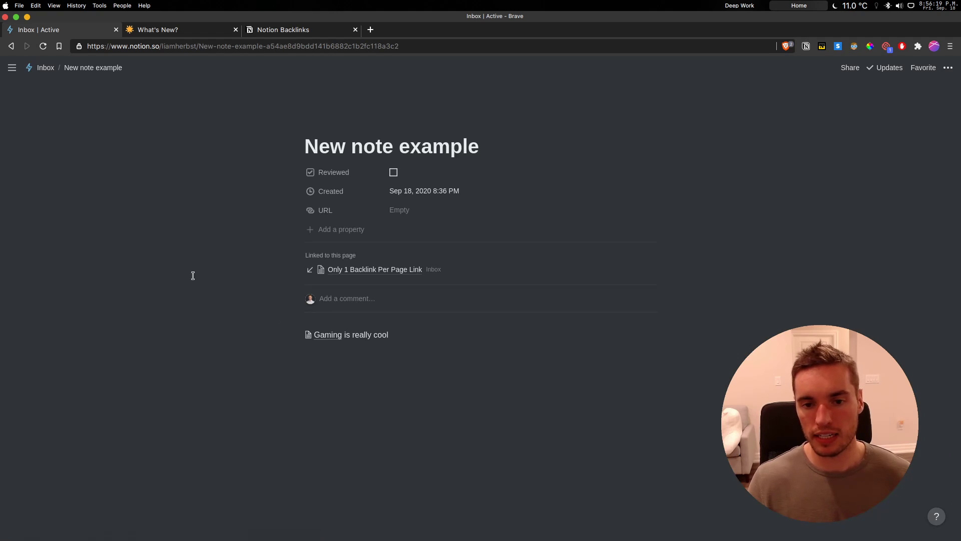
pyautogui.moveTo(374, 269)
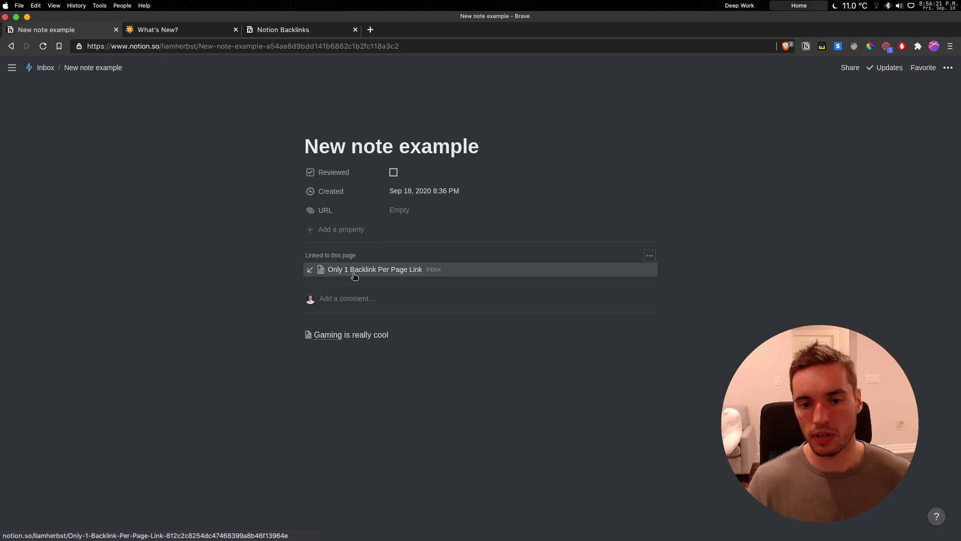
pyautogui.click(374, 269)
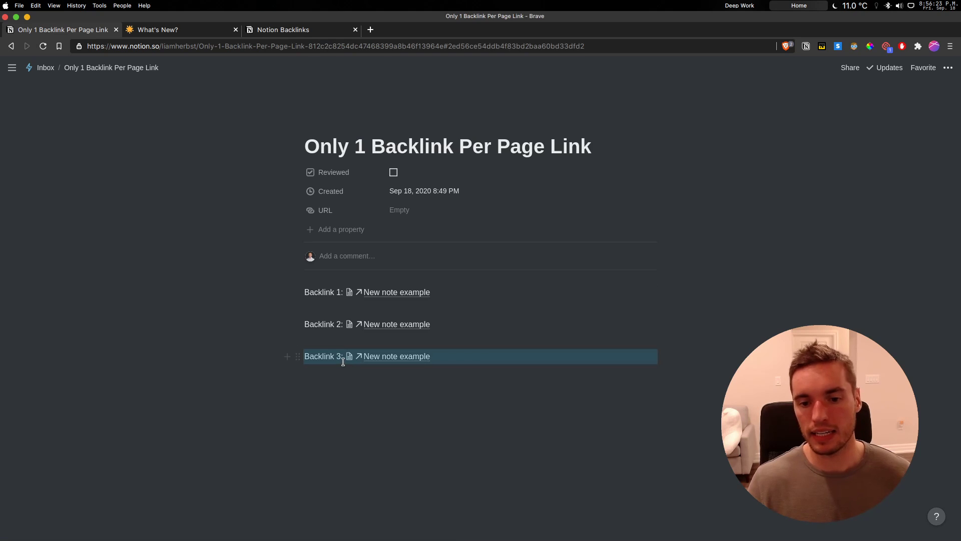
pyautogui.moveTo(339, 361)
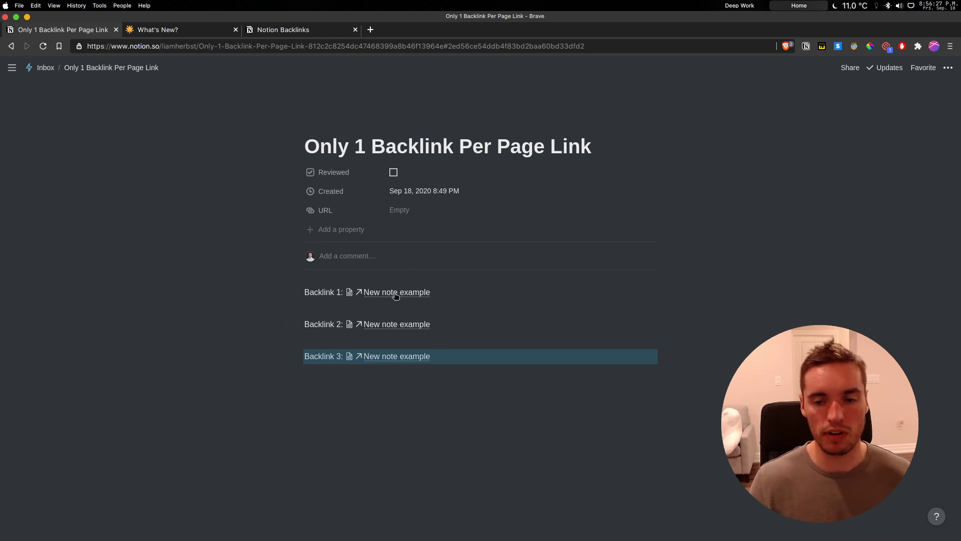
pyautogui.click(396, 292)
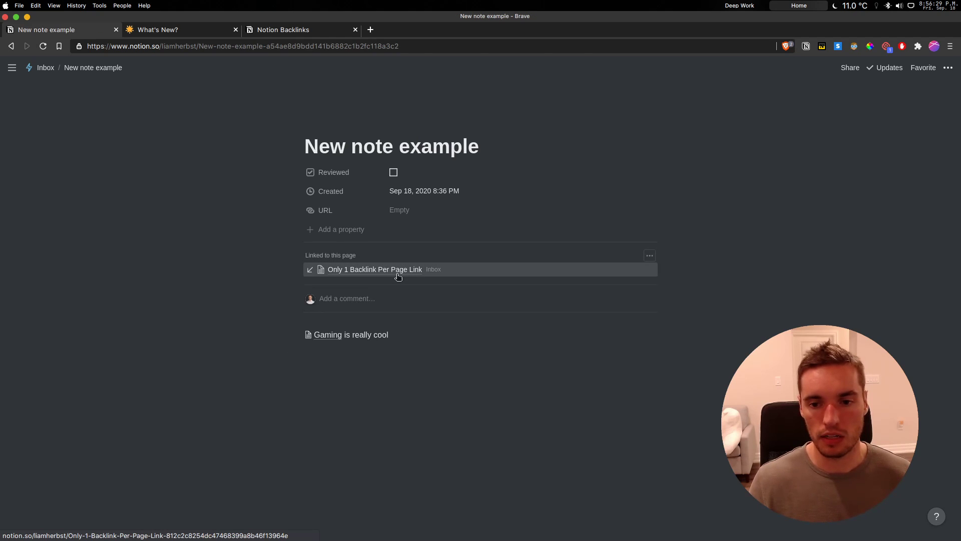
pyautogui.click(374, 269)
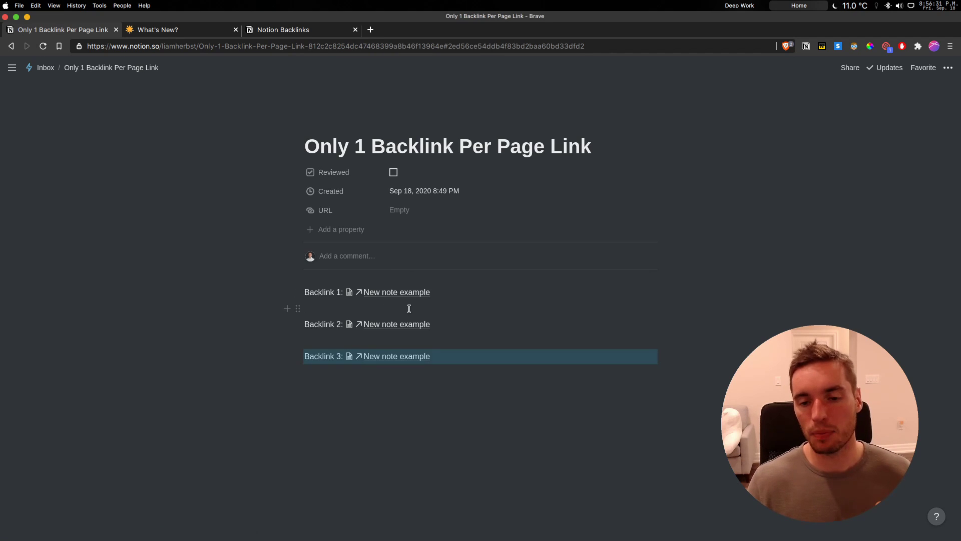
pyautogui.moveTo(417, 294)
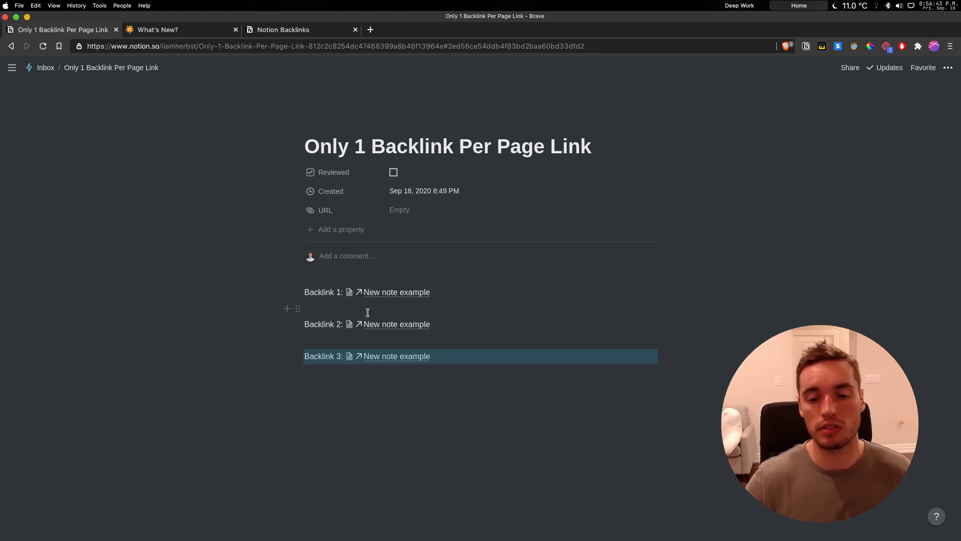
pyautogui.moveTo(532, 337)
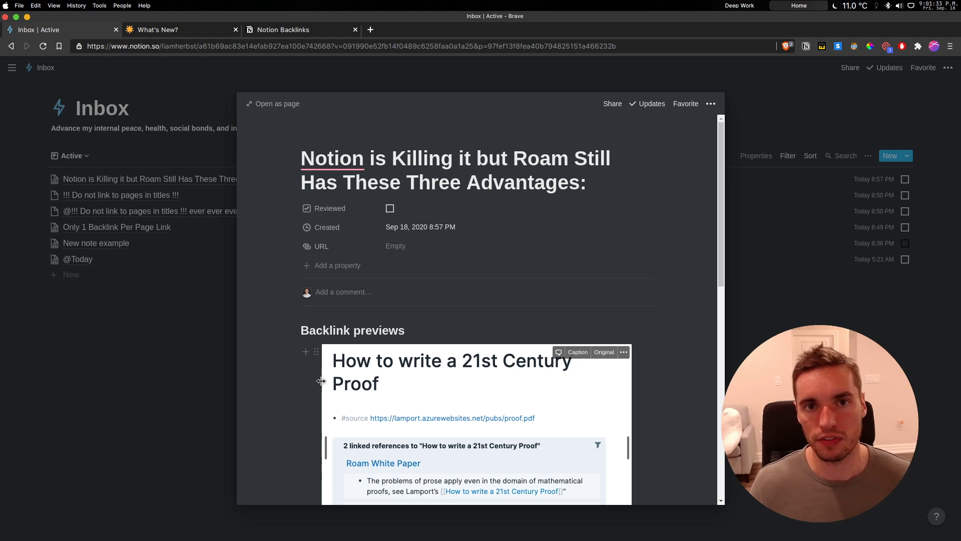
pyautogui.moveTo(399, 389)
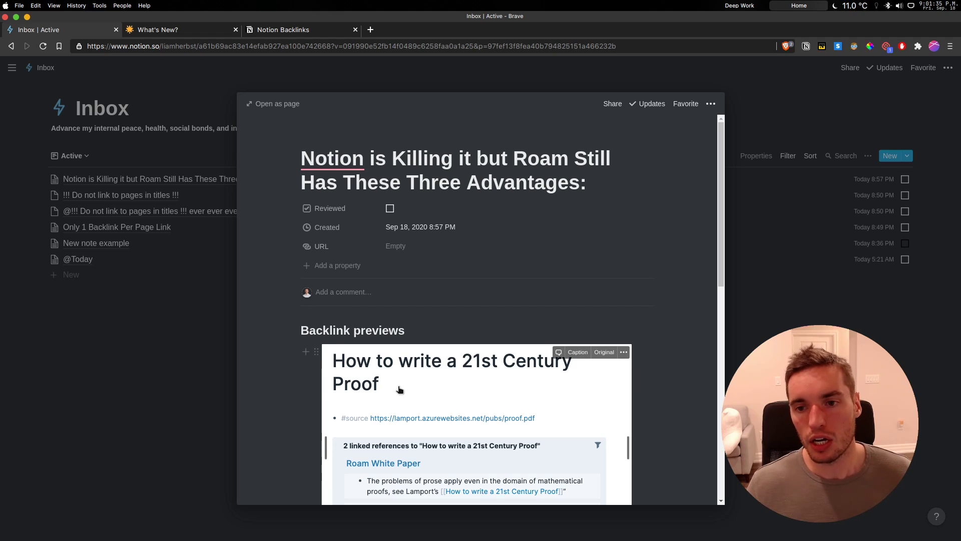
pyautogui.moveTo(420, 372)
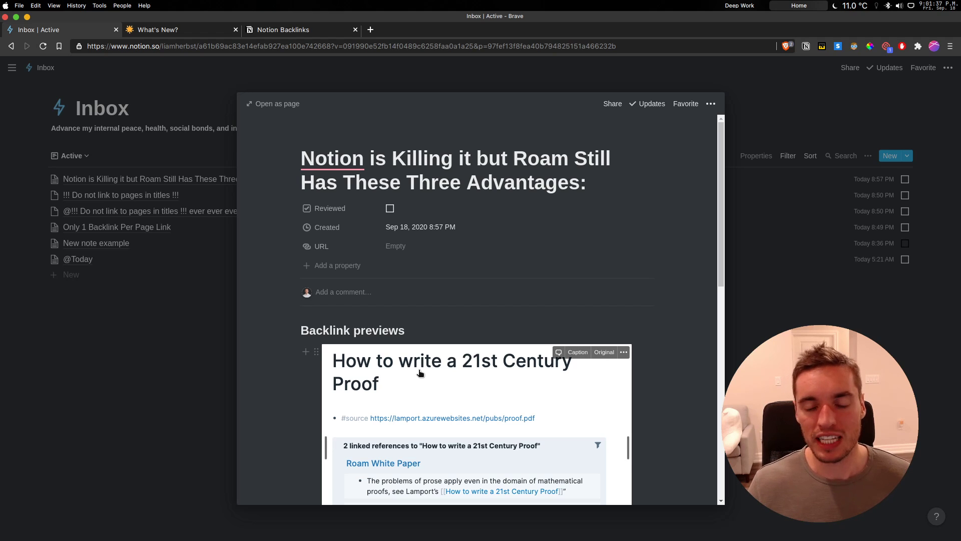
pyautogui.moveTo(440, 382)
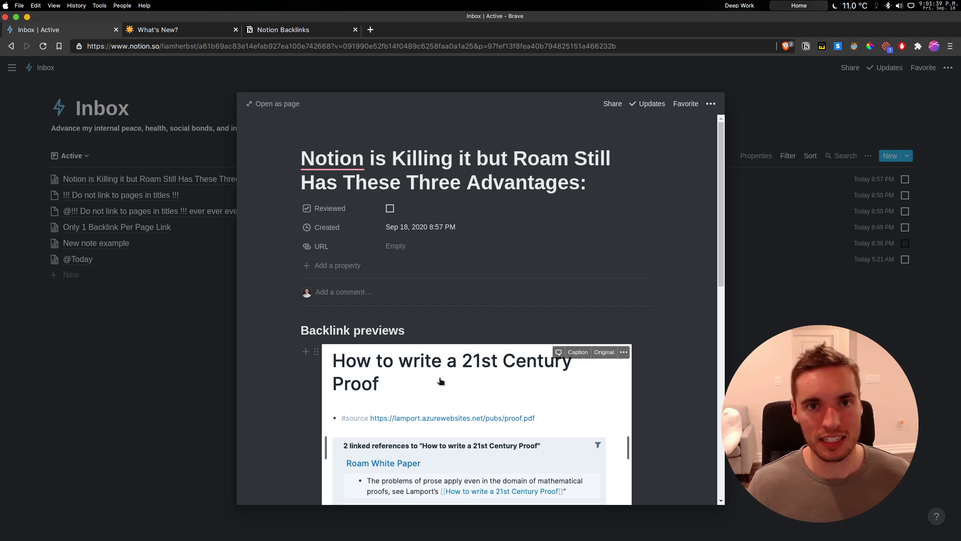
# - Scroll the Roam comparison page past backlink previews to unlinked references and mind map
pyautogui.scroll(-3)
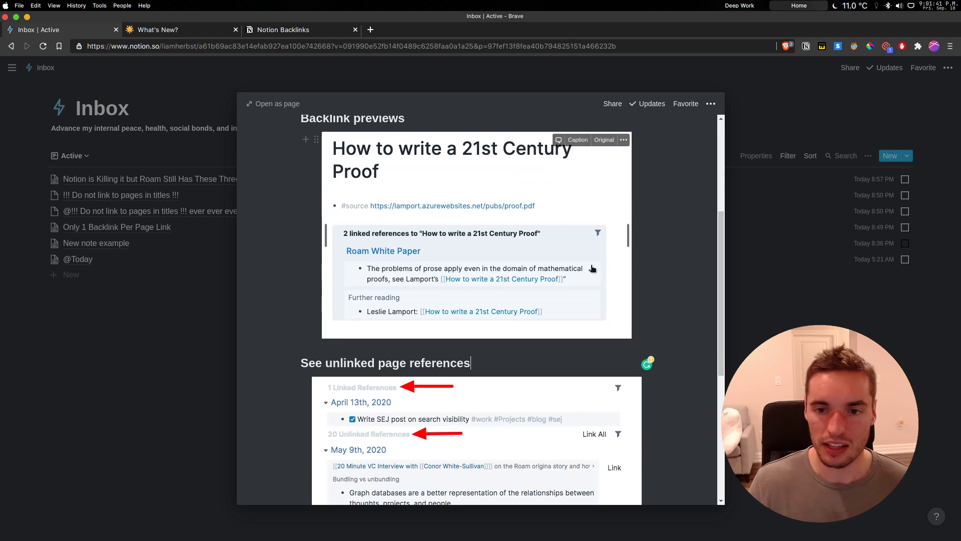
pyautogui.moveTo(514, 236)
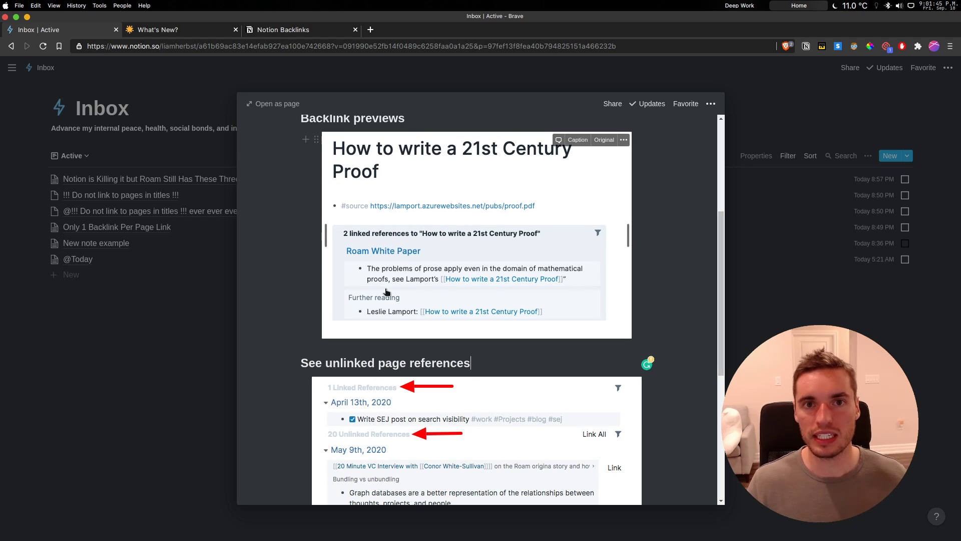
pyautogui.moveTo(347, 259)
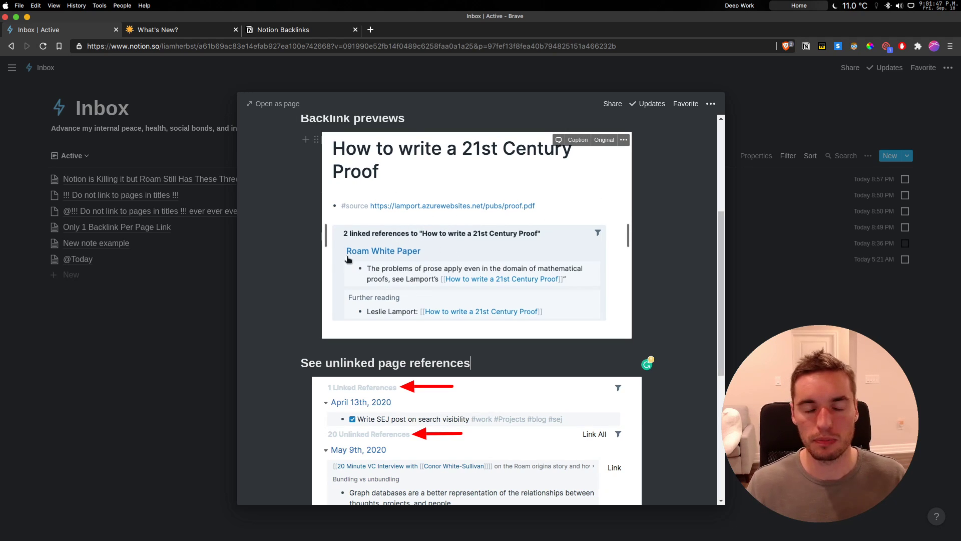
pyautogui.moveTo(405, 227)
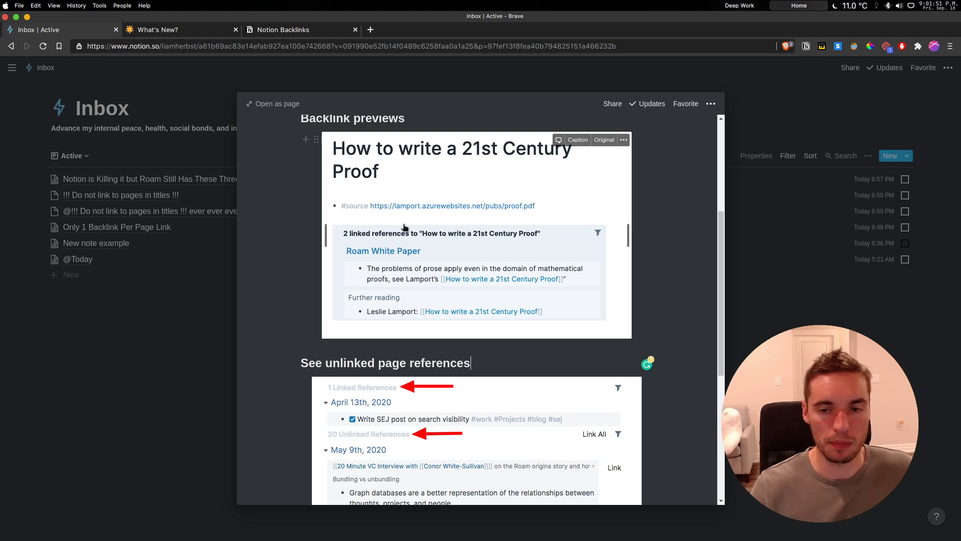
pyautogui.moveTo(579, 282)
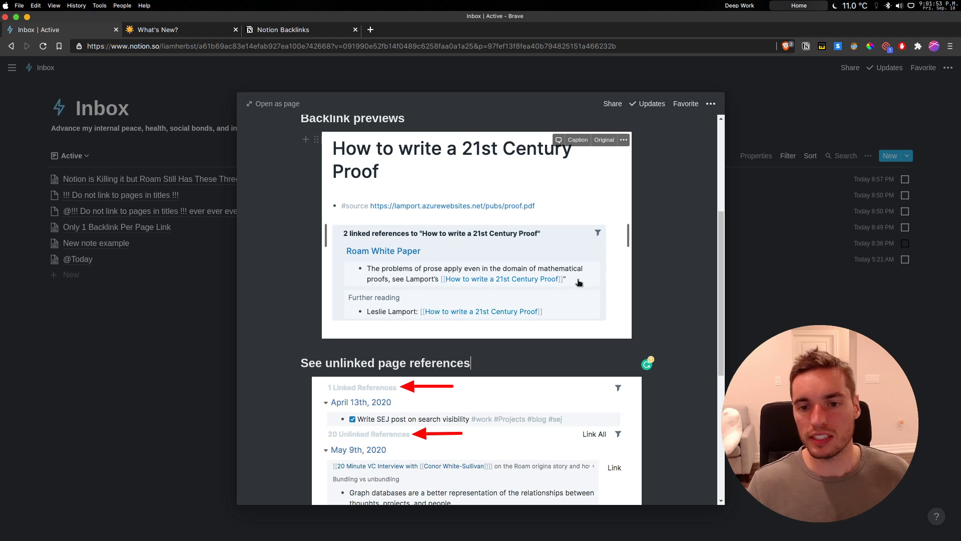
pyautogui.moveTo(585, 261)
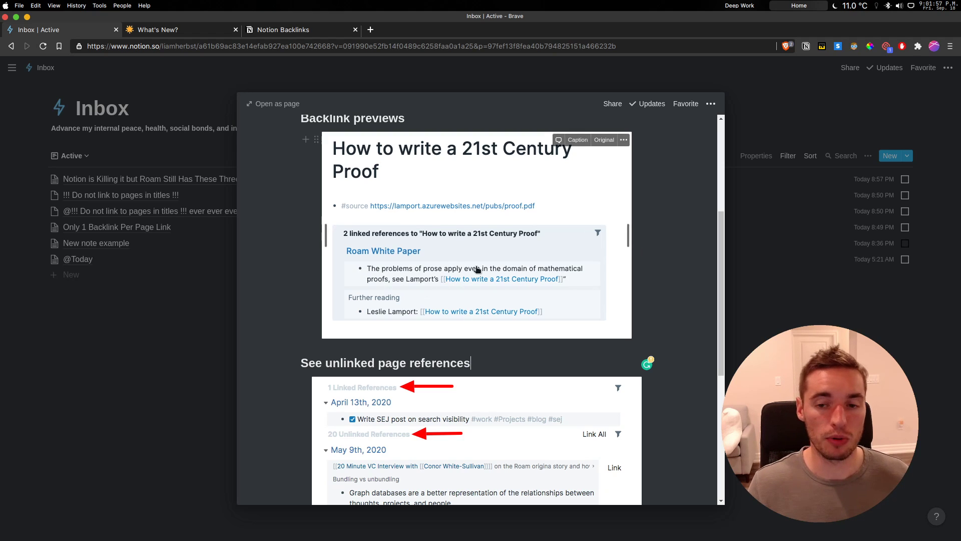
pyautogui.moveTo(443, 288)
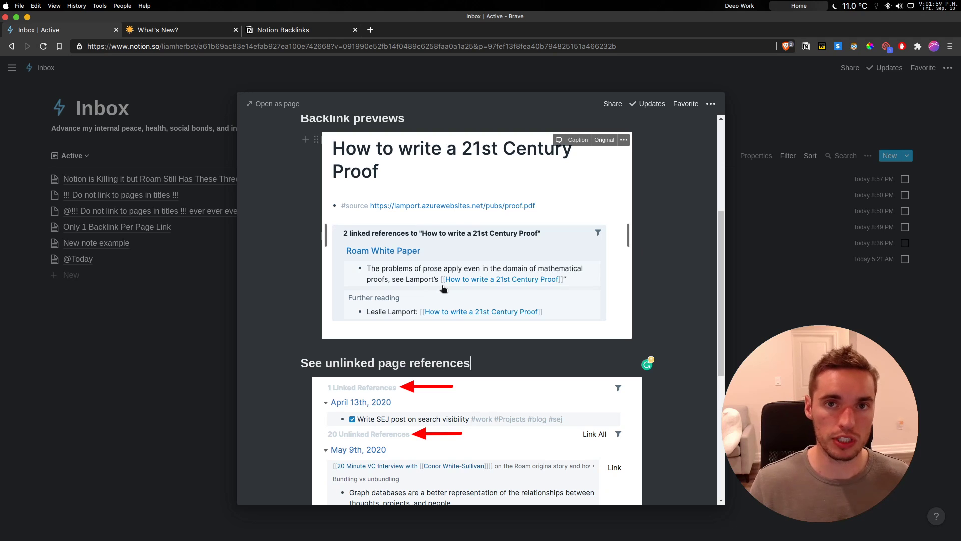
pyautogui.scroll(-3)
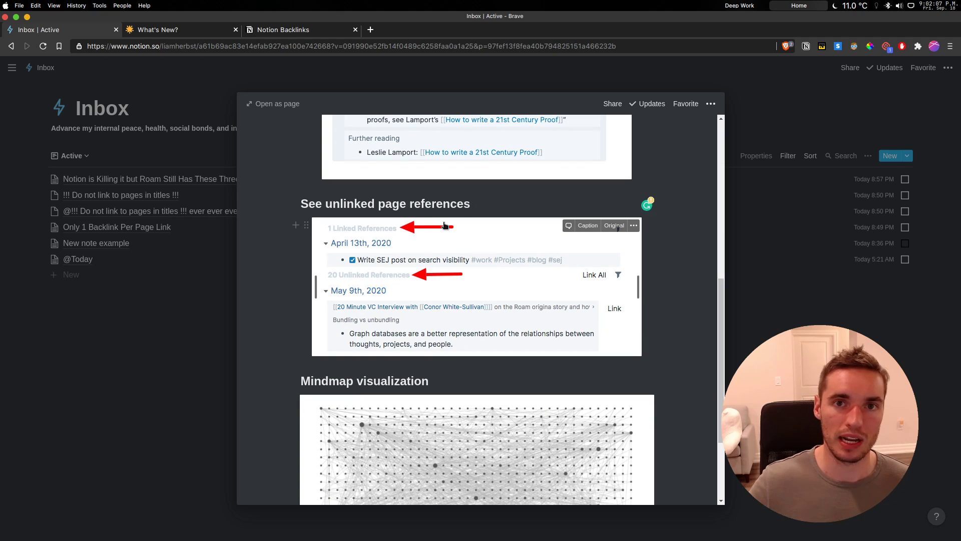
pyautogui.click(470, 204)
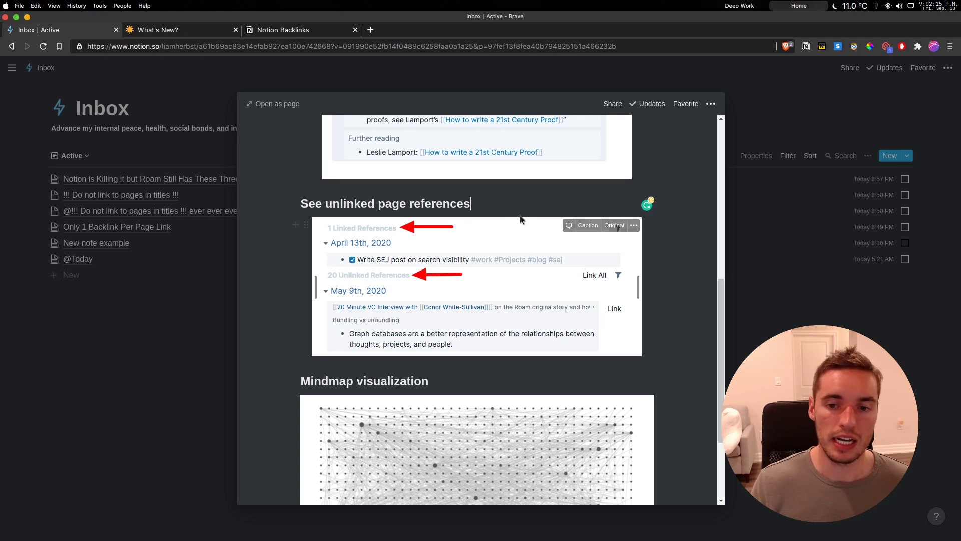
pyautogui.moveTo(521, 232)
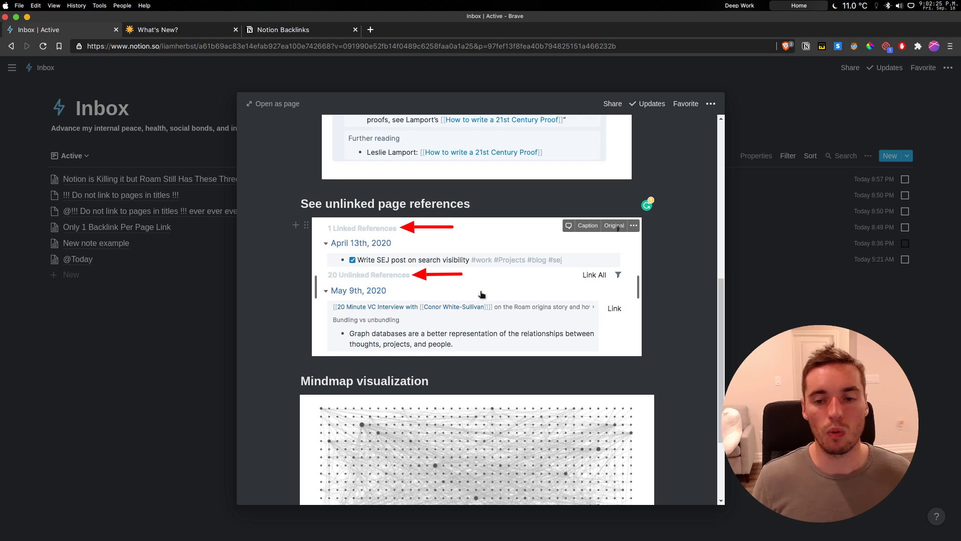
pyautogui.click(469, 204)
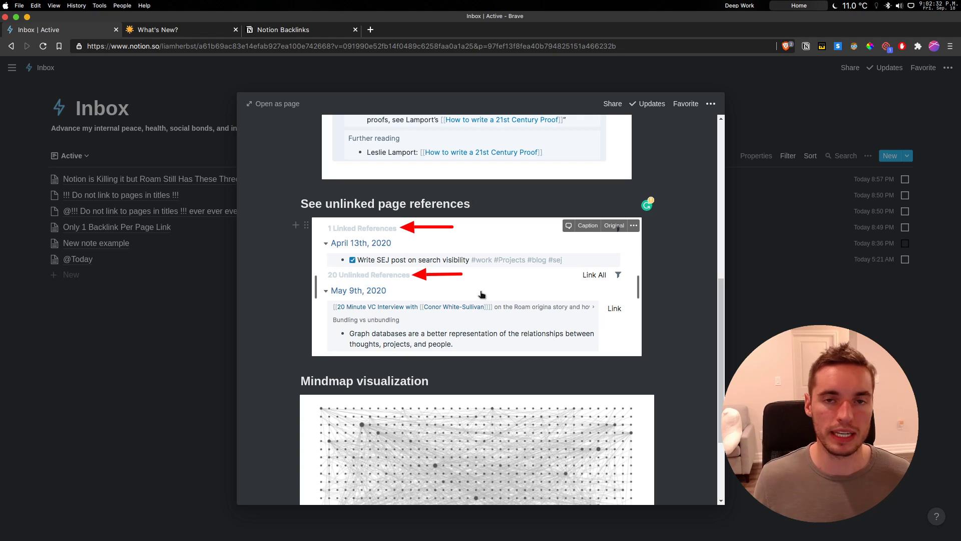
pyautogui.click(470, 204)
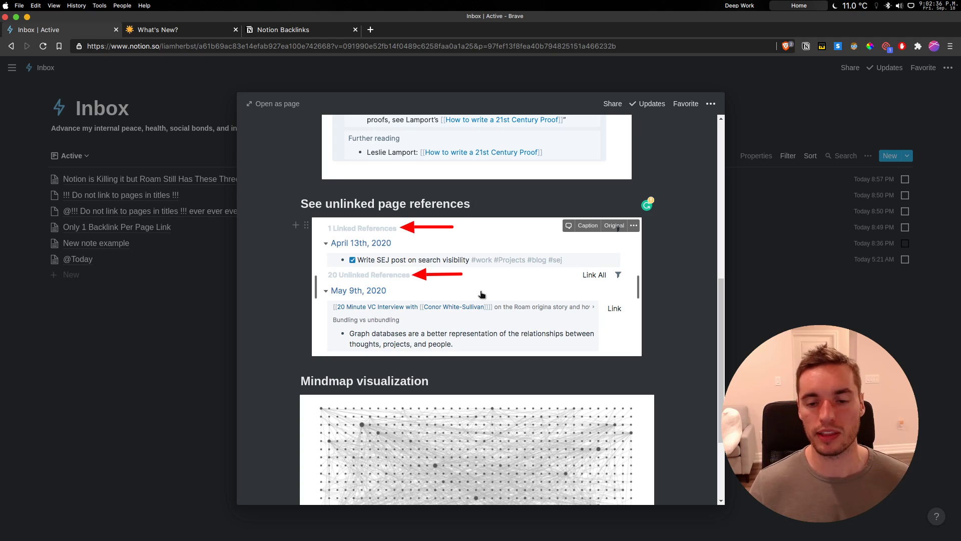
pyautogui.scroll(-3)
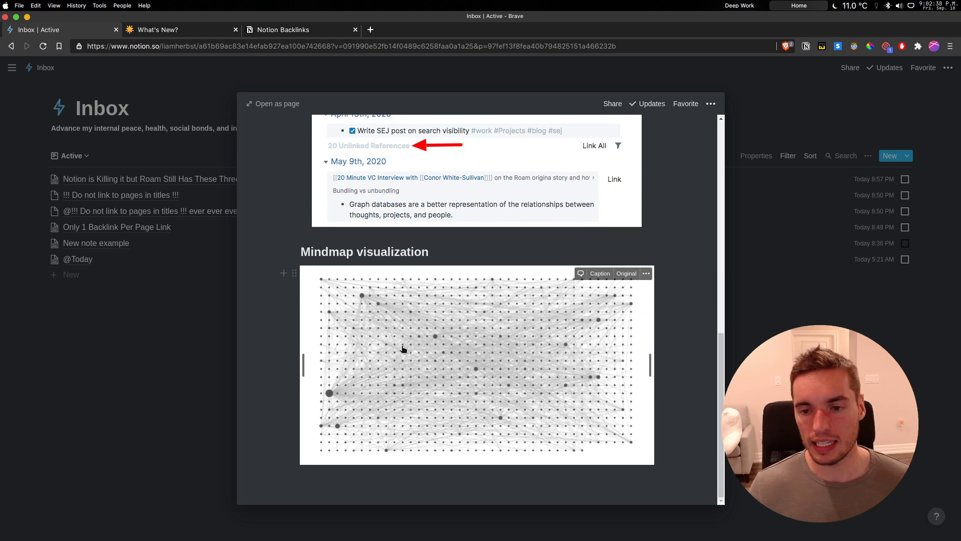
pyautogui.moveTo(692, 336)
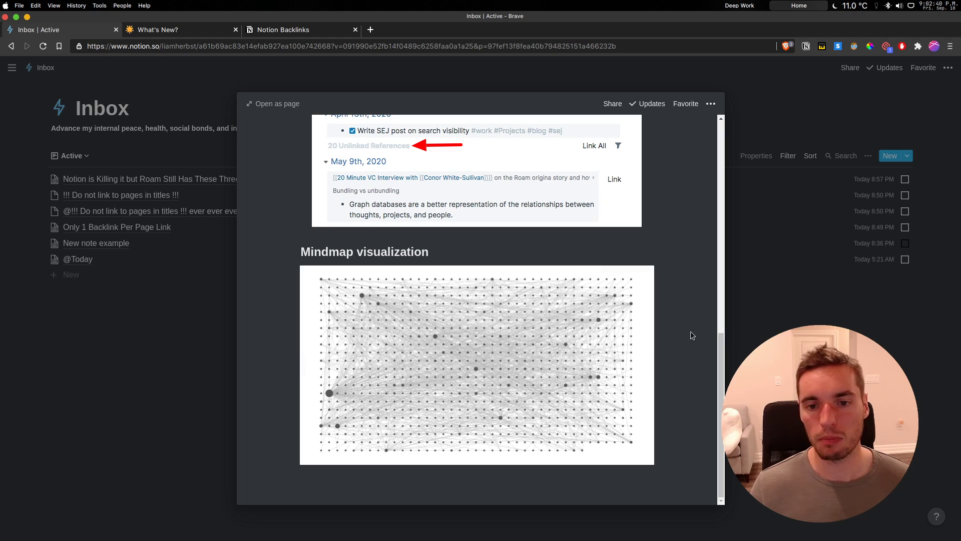
pyautogui.moveTo(445, 360)
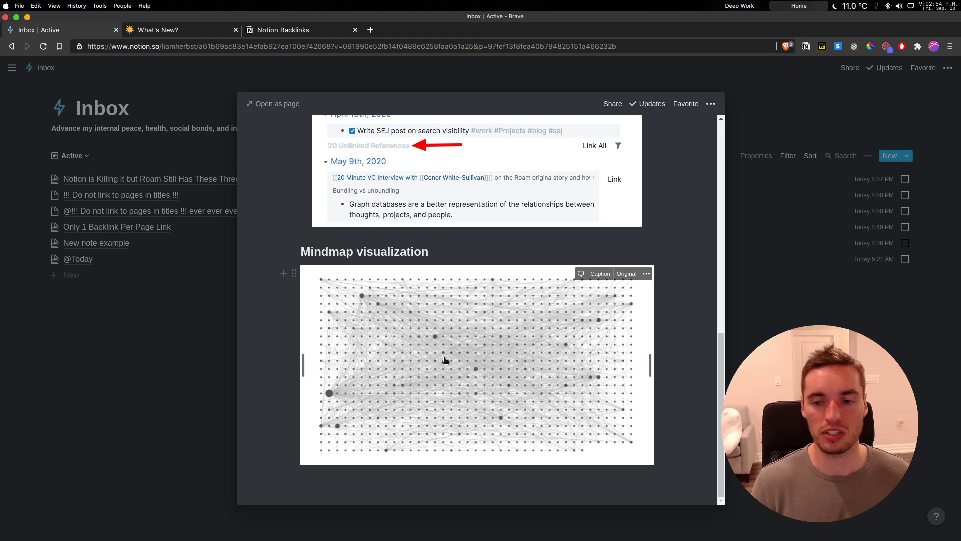
pyautogui.moveTo(558, 298)
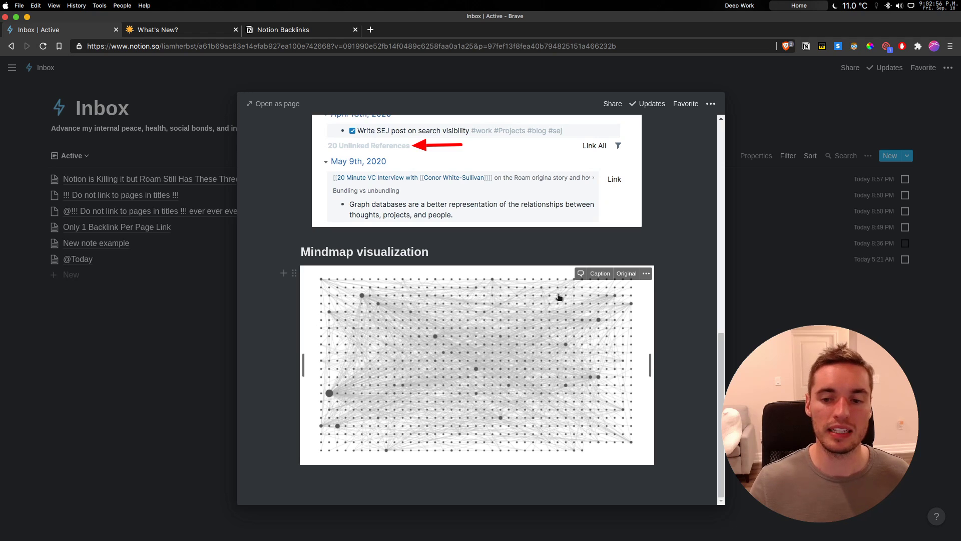
pyautogui.moveTo(434, 368)
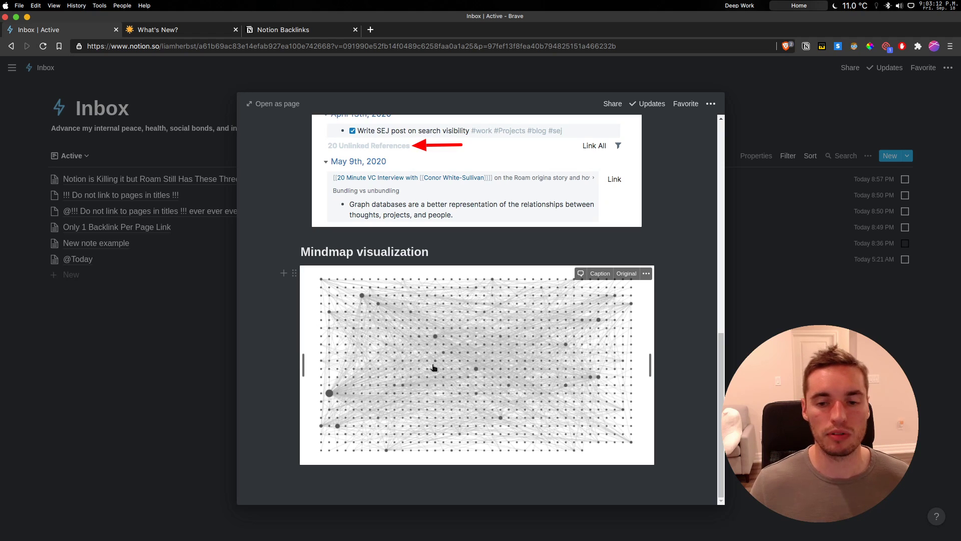
pyautogui.moveTo(72, 440)
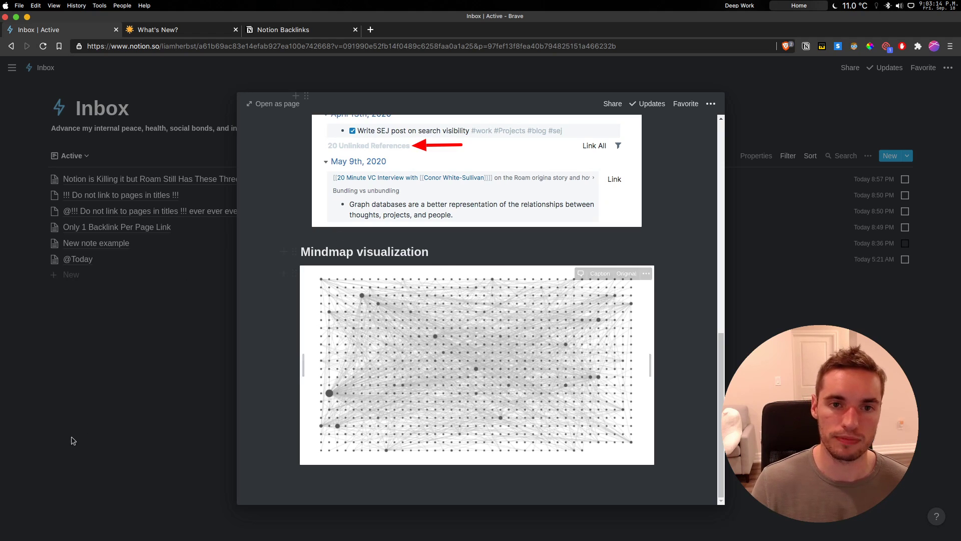